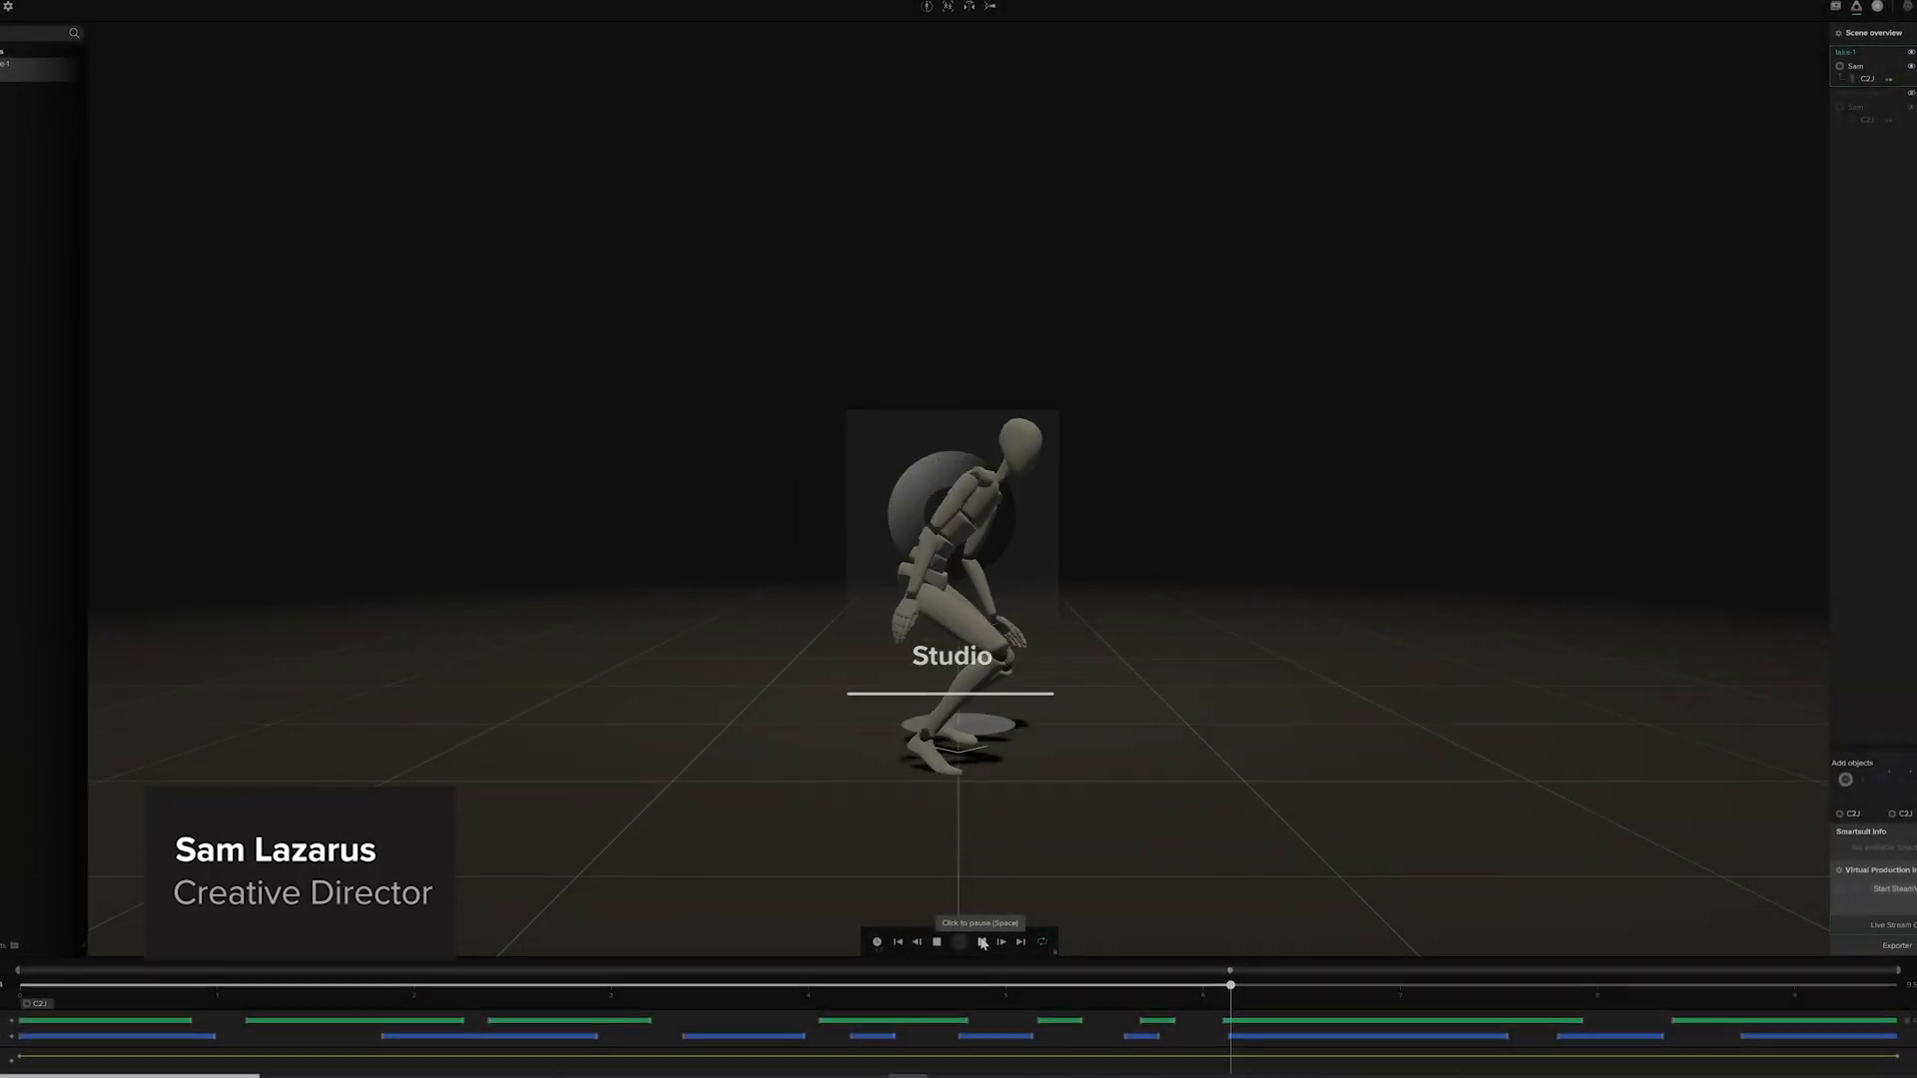
# Step: Pause the recorded take and leave playback mode for the live scene view
pyautogui.click(980, 942)
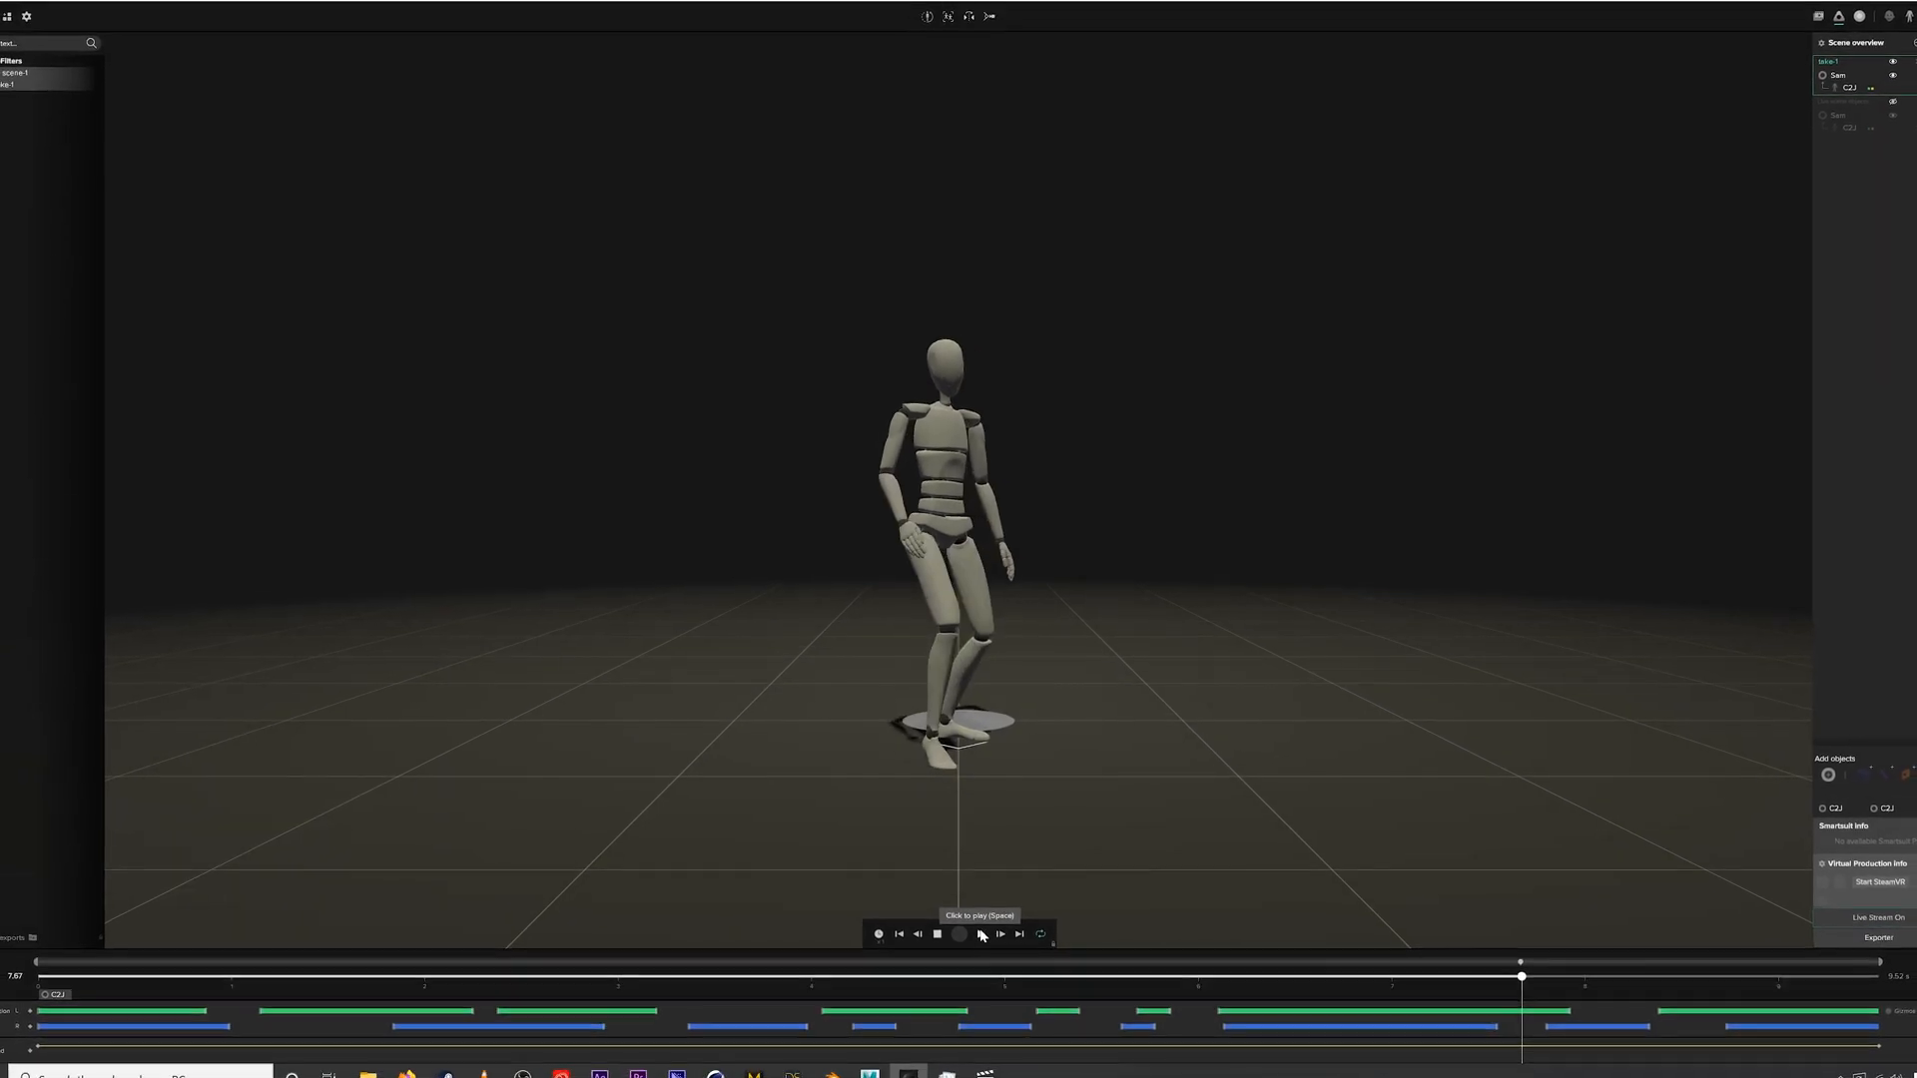
pyautogui.click(979, 934)
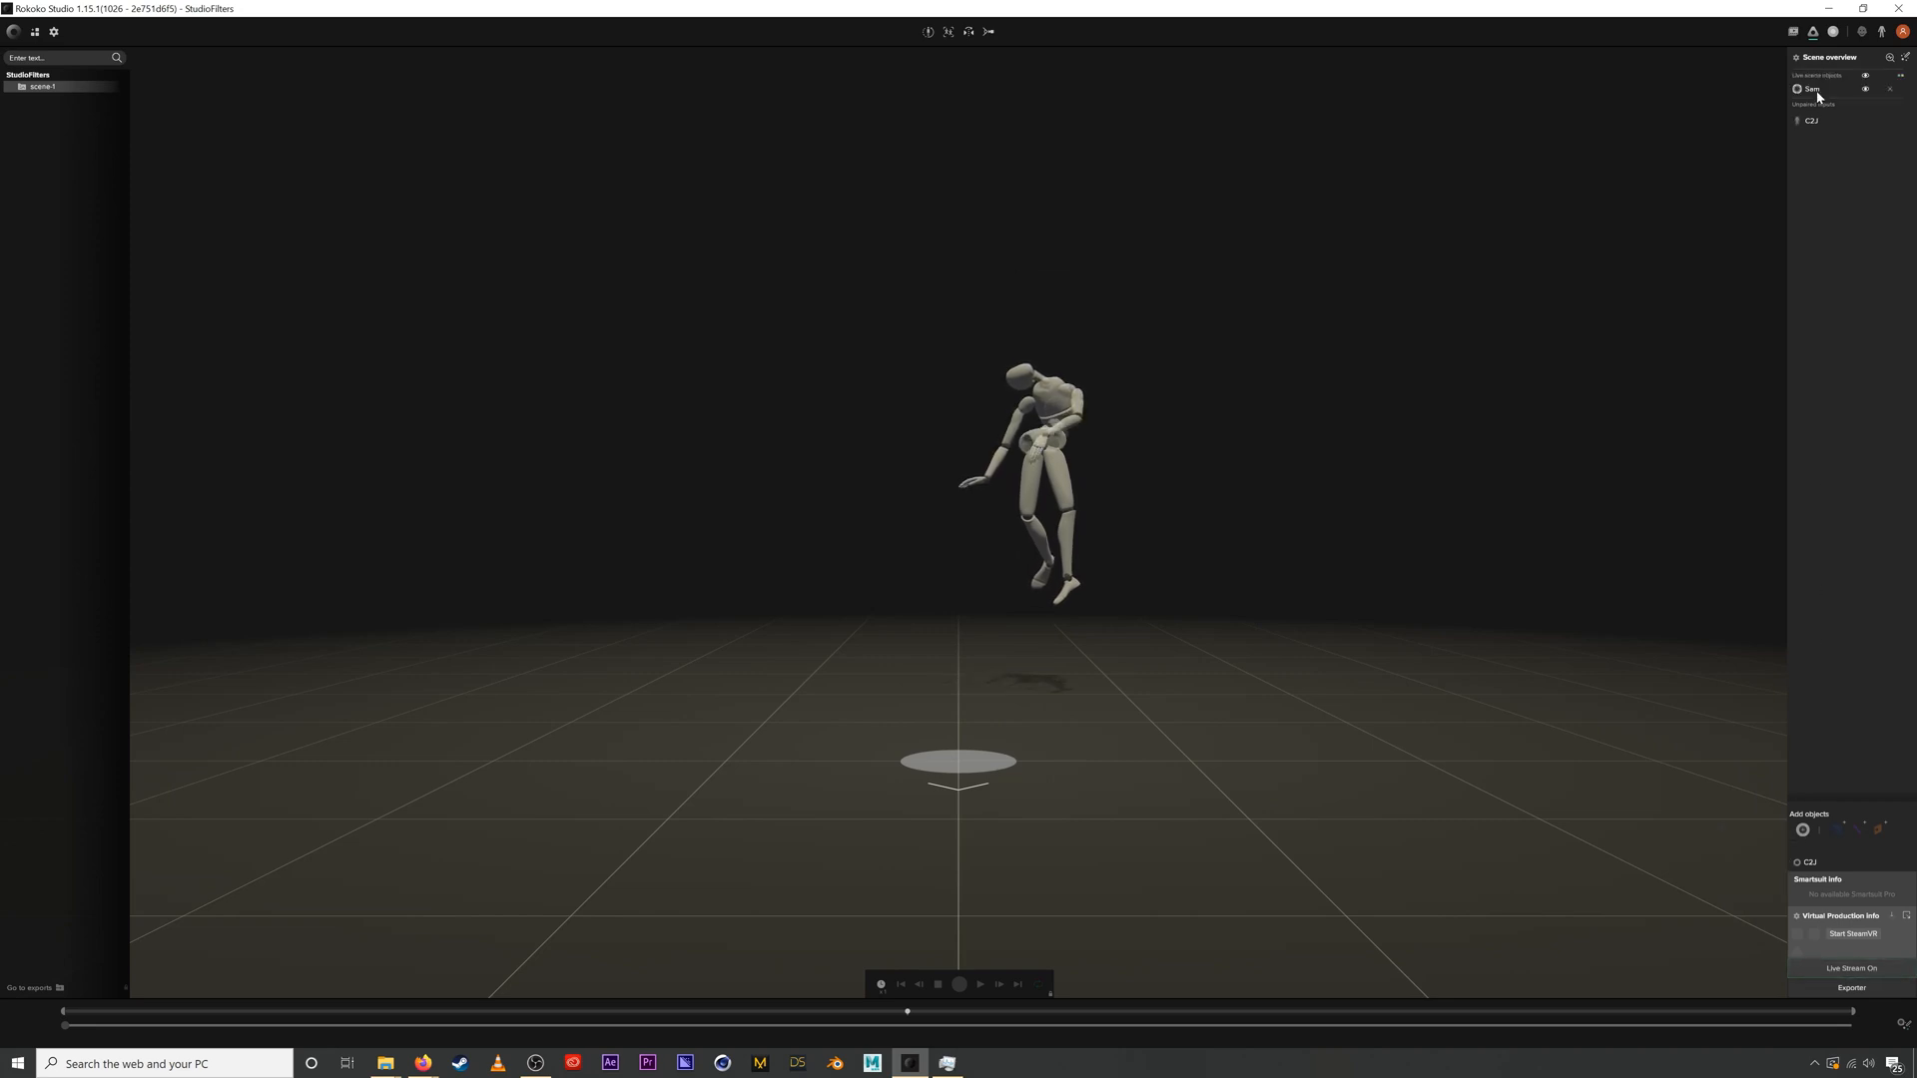
# Step: Expand the live actor's list and recalibrate the character with Straight Pose until Ready
pyautogui.click(957, 983)
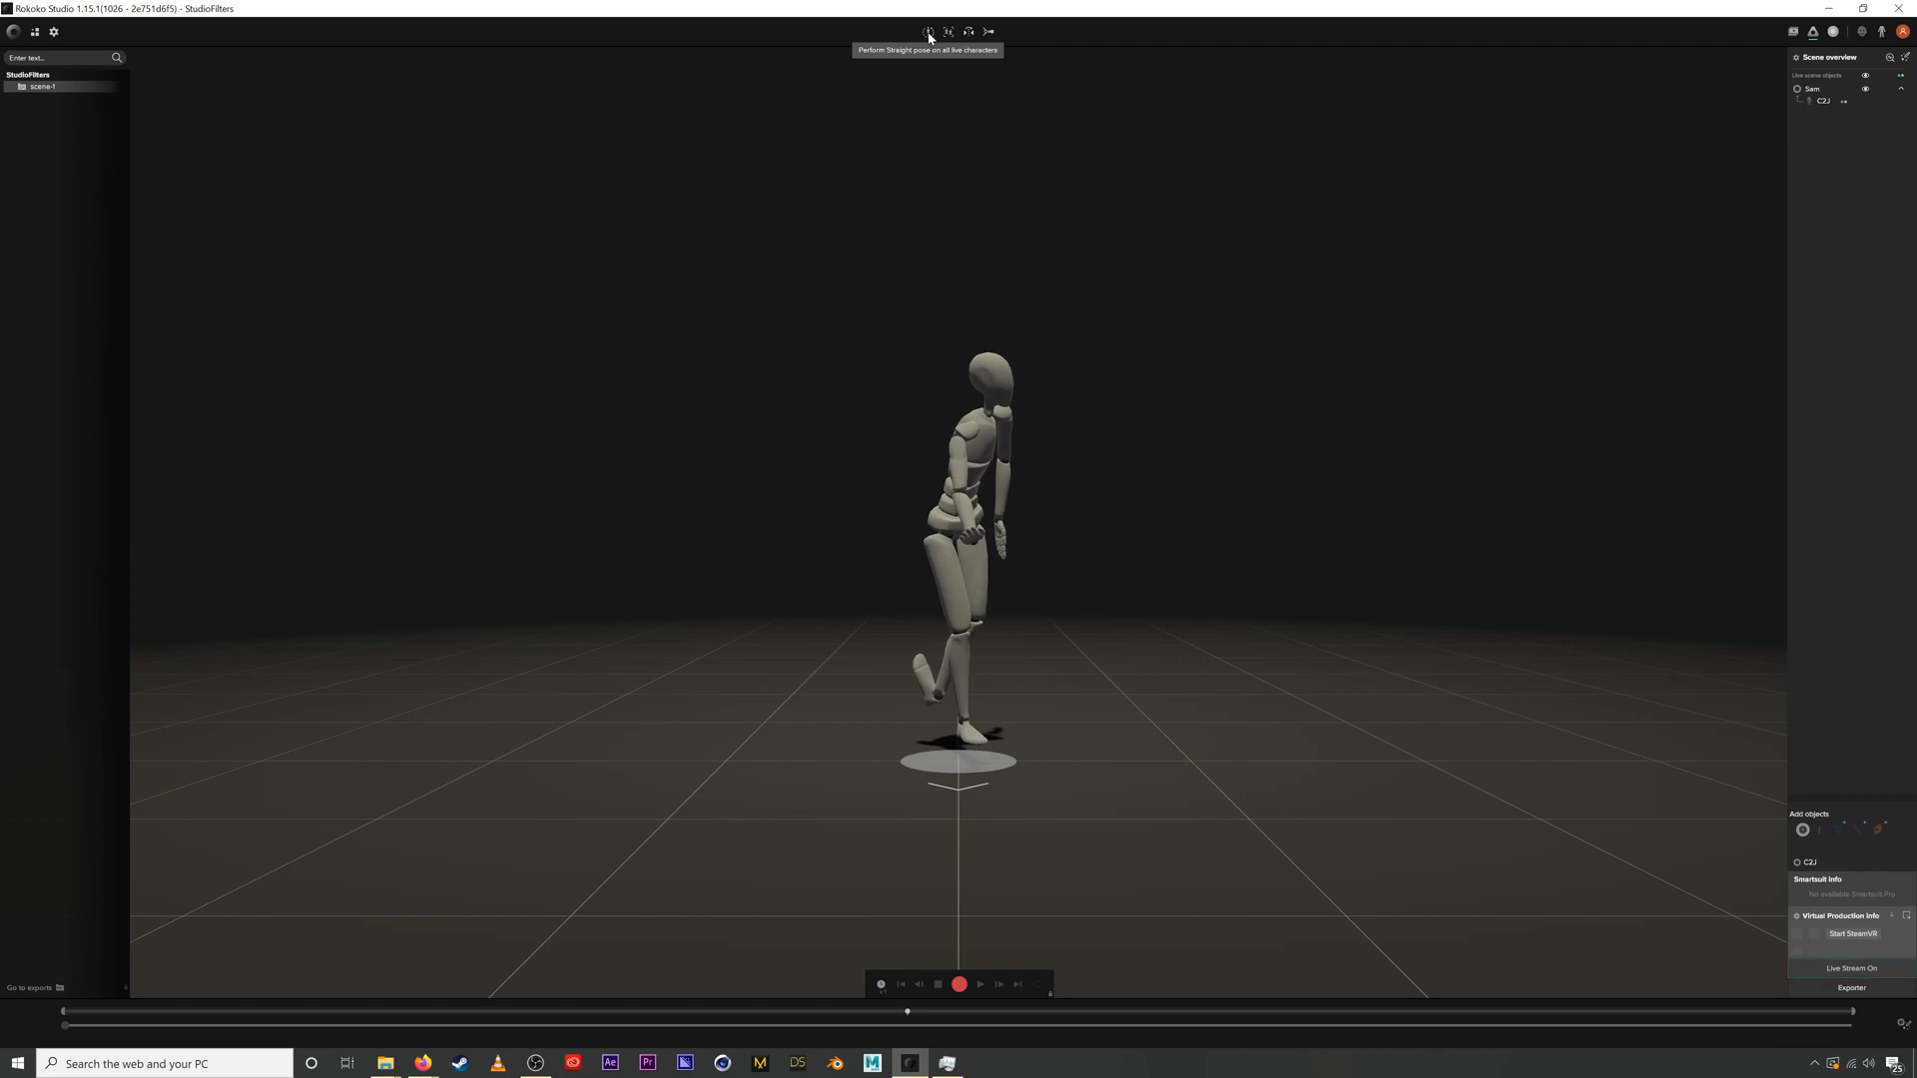
pyautogui.click(928, 31)
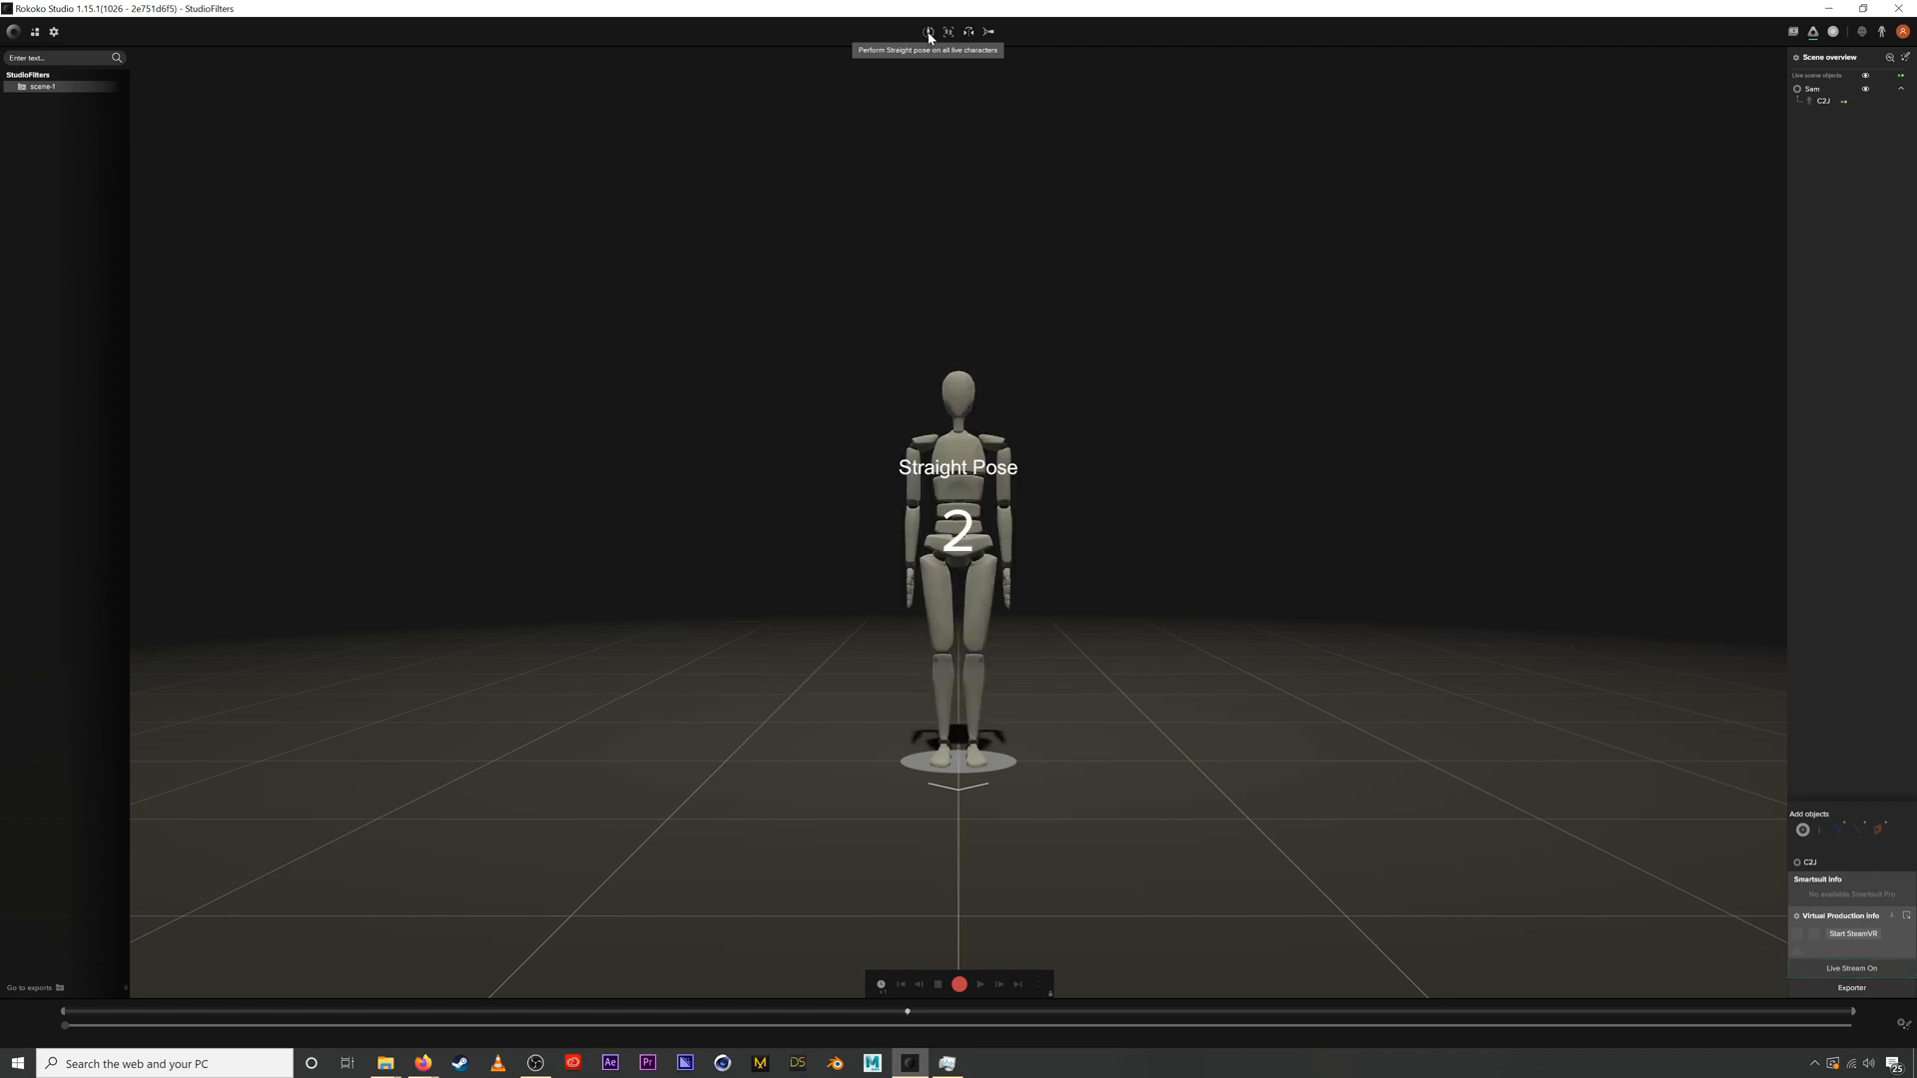
pyautogui.click(927, 31)
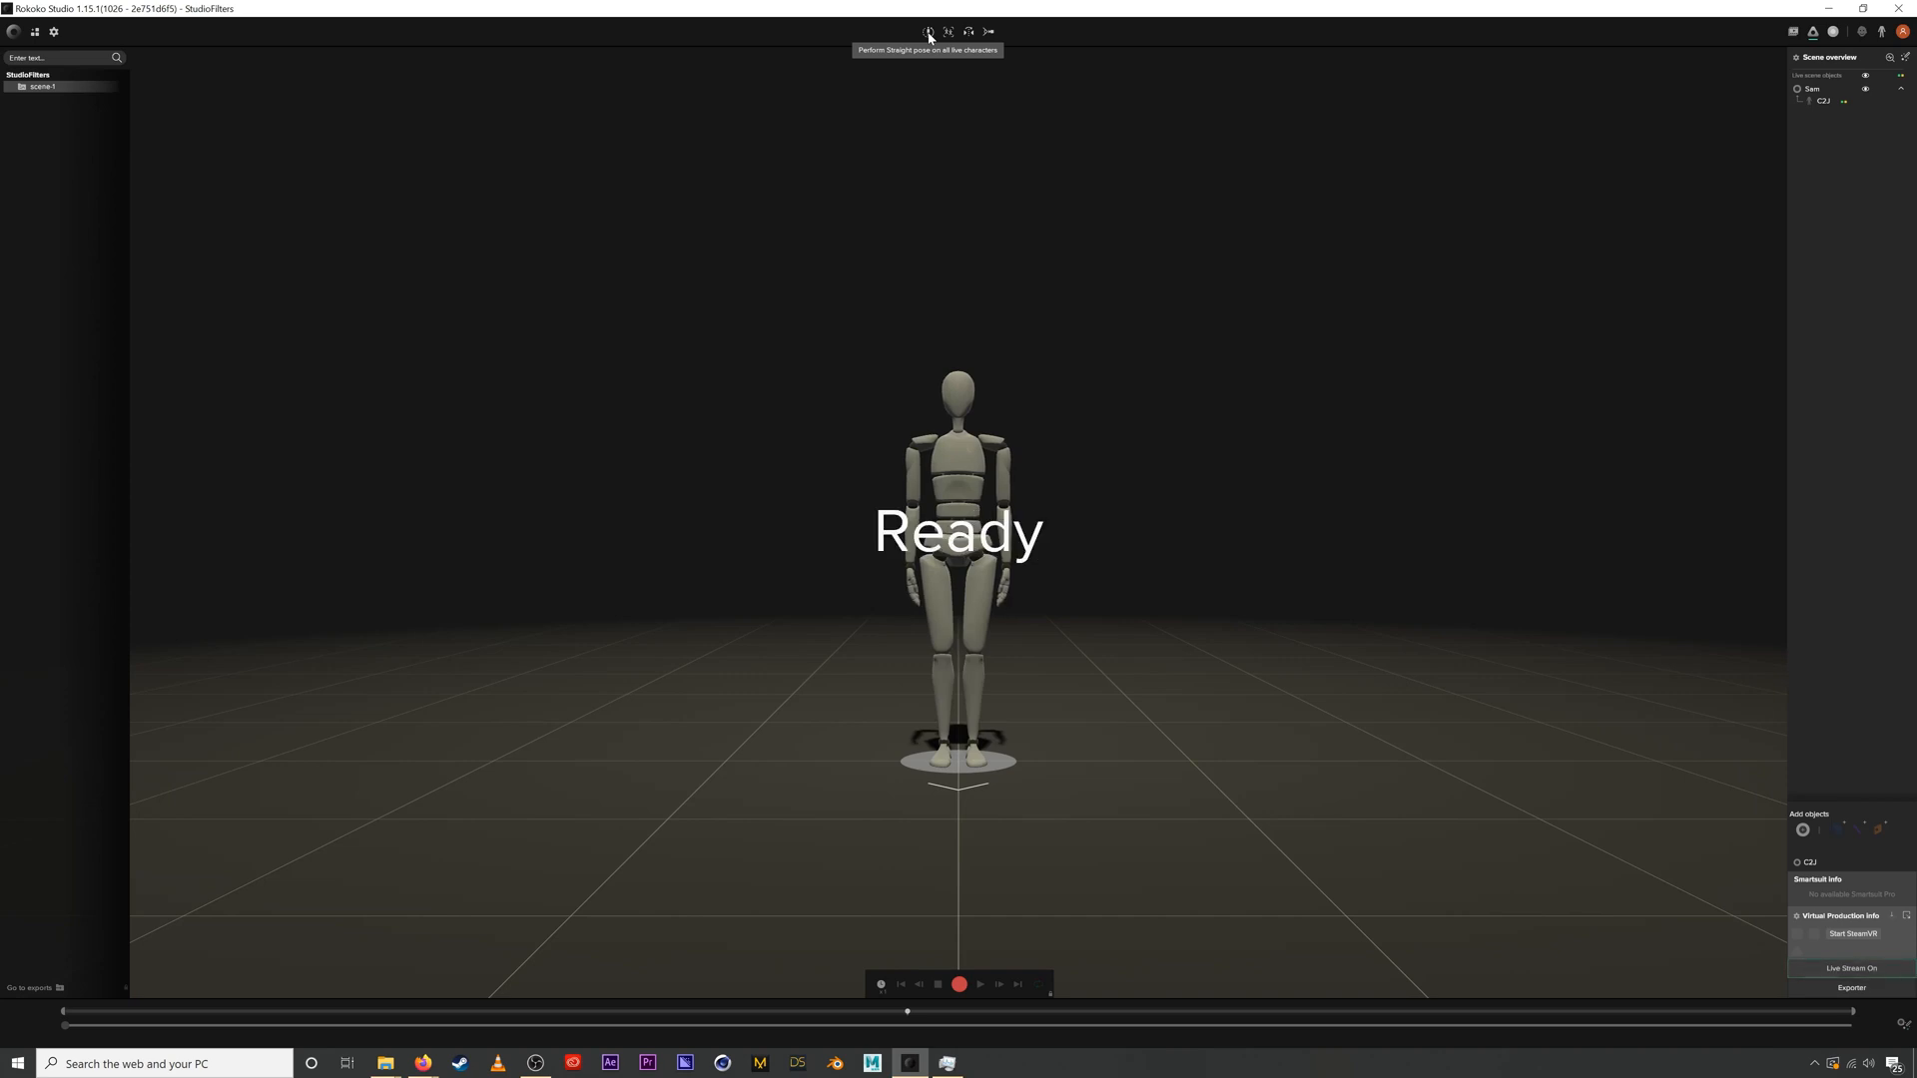
pyautogui.click(928, 31)
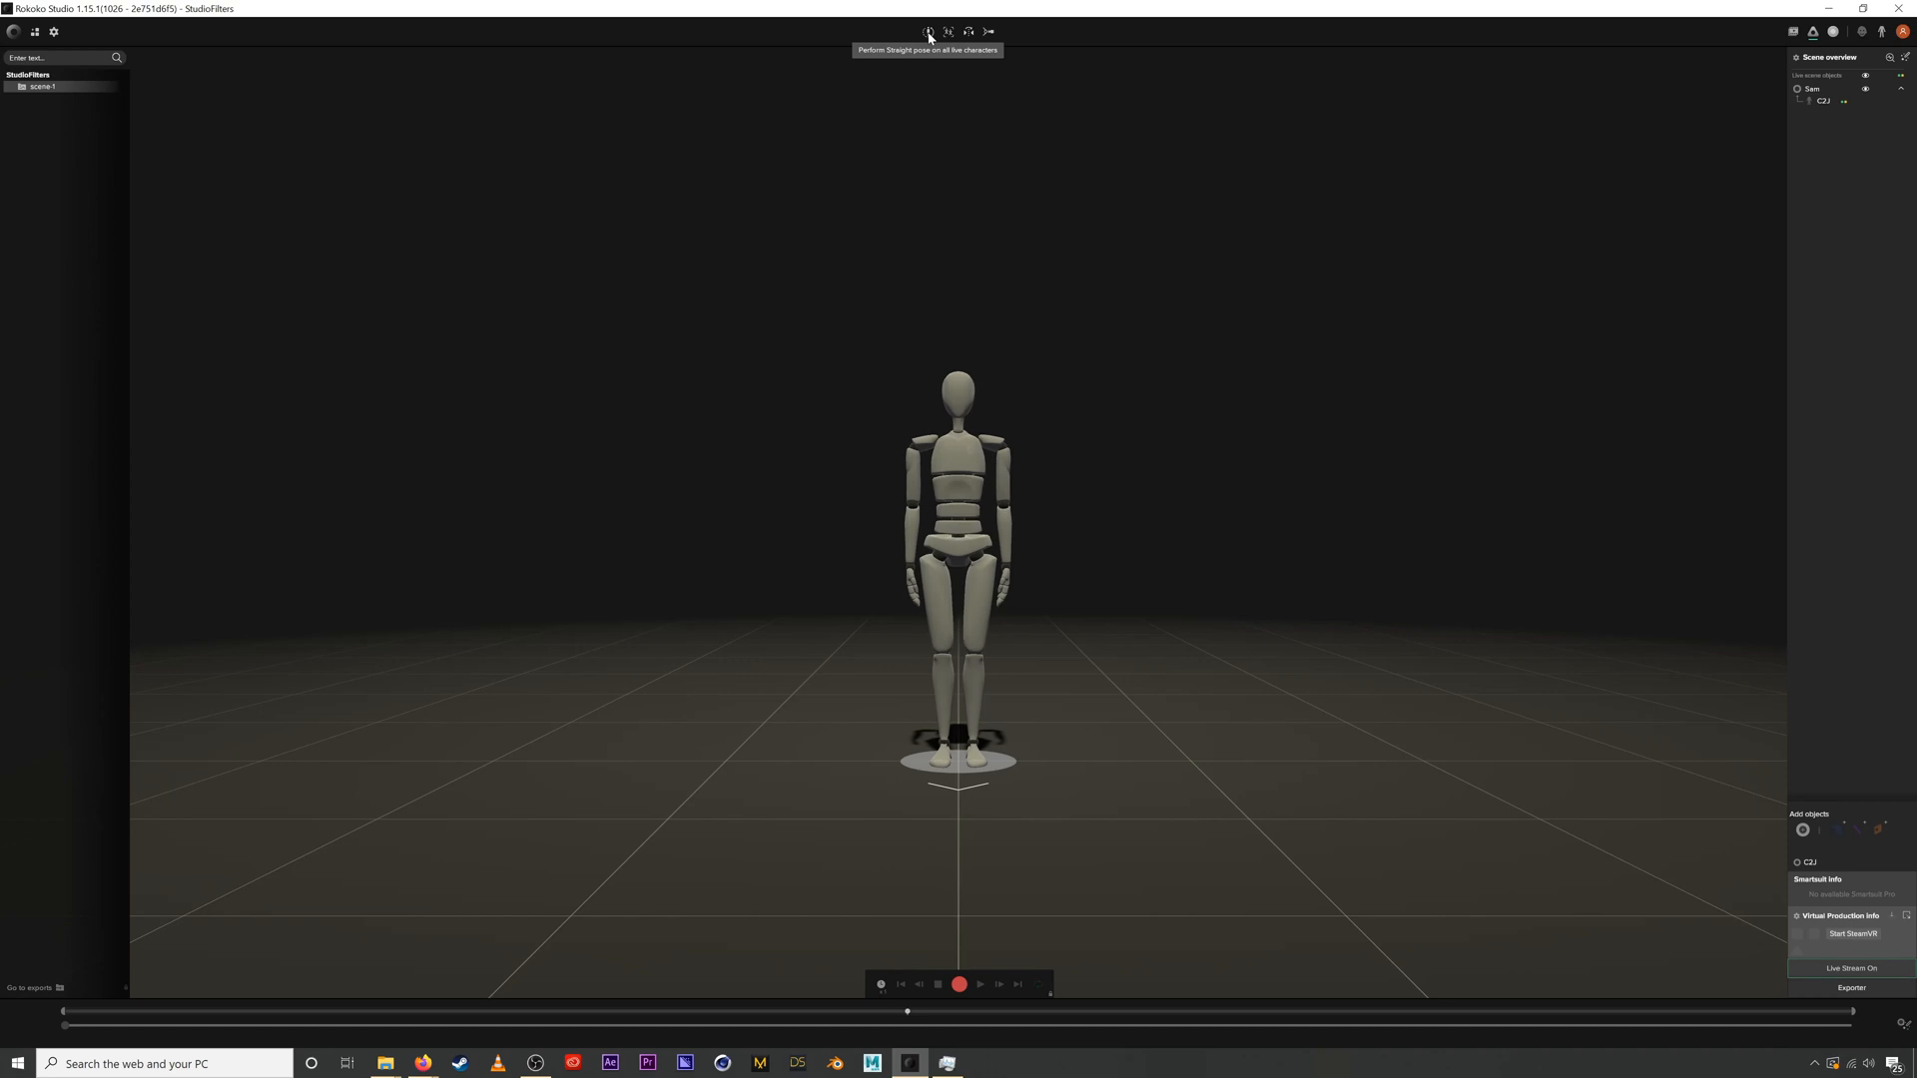
pyautogui.click(928, 31)
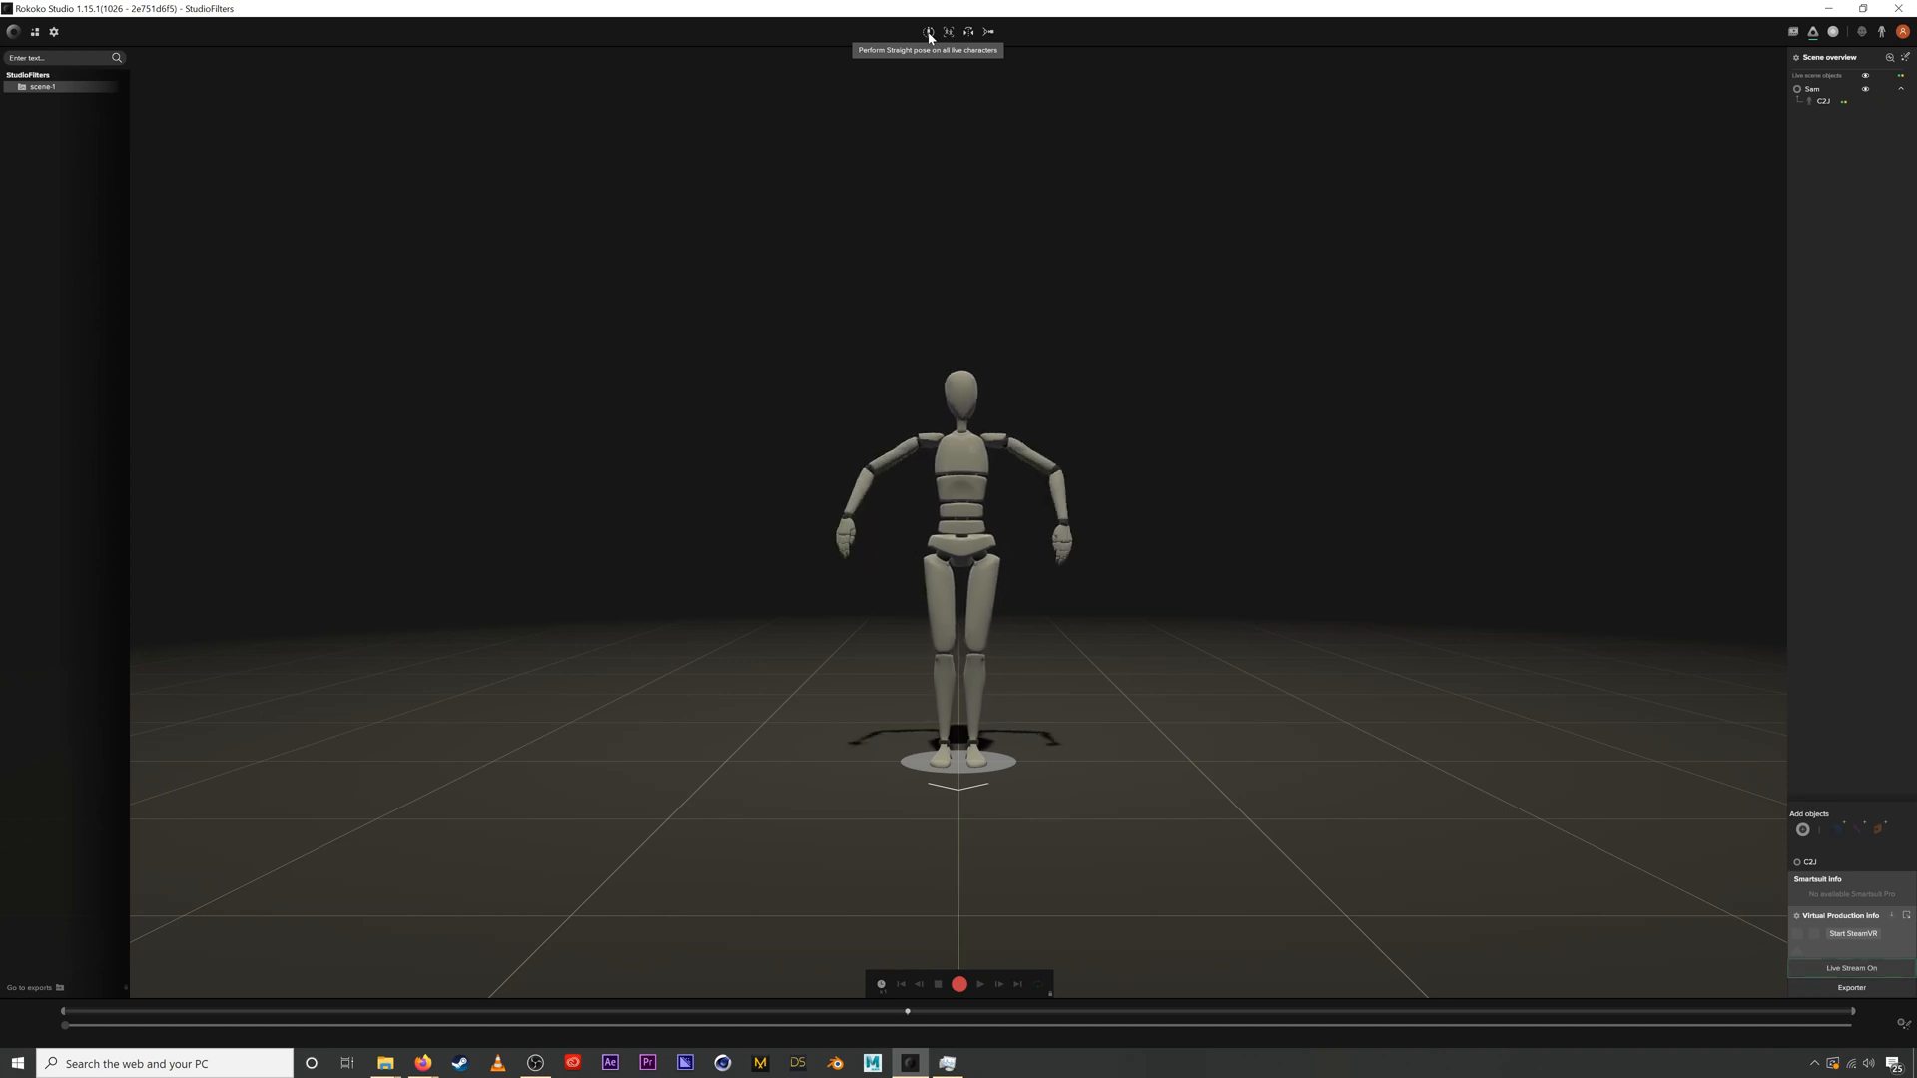
pyautogui.click(928, 31)
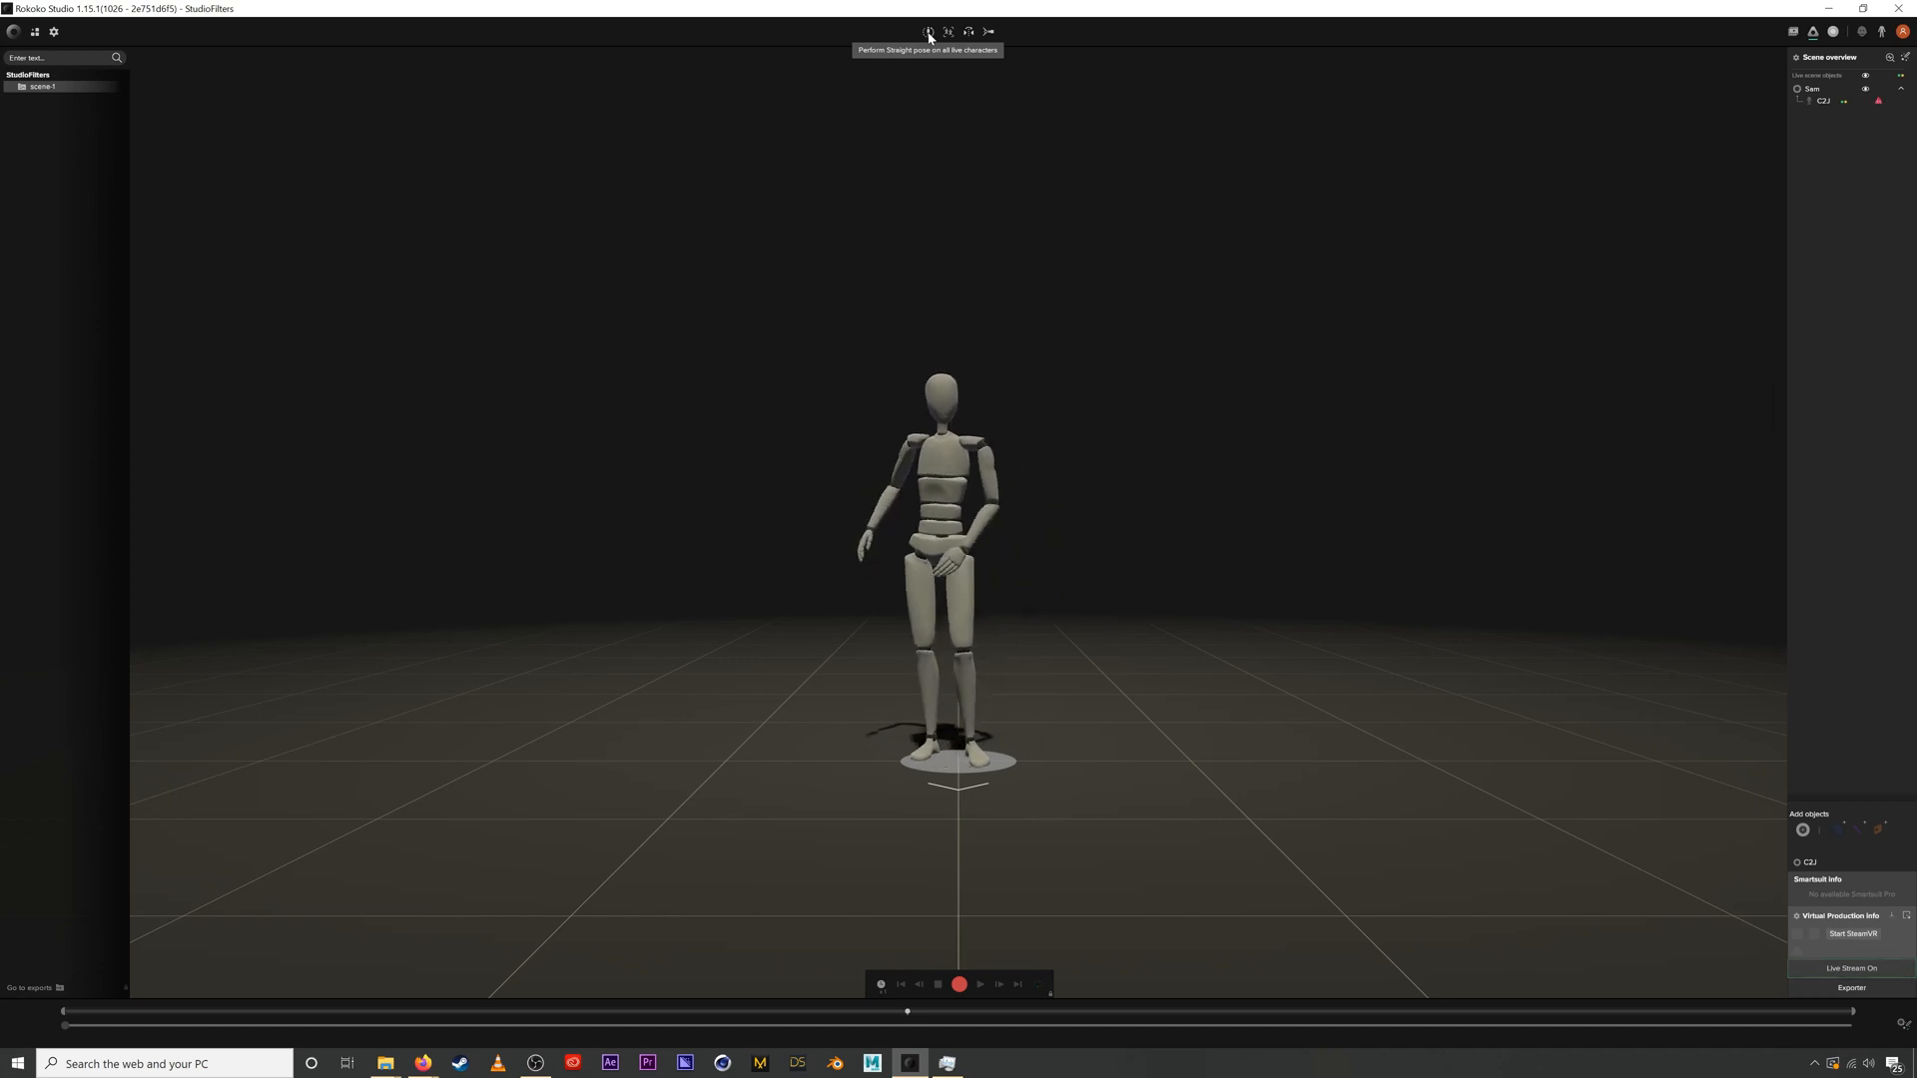
pyautogui.click(928, 31)
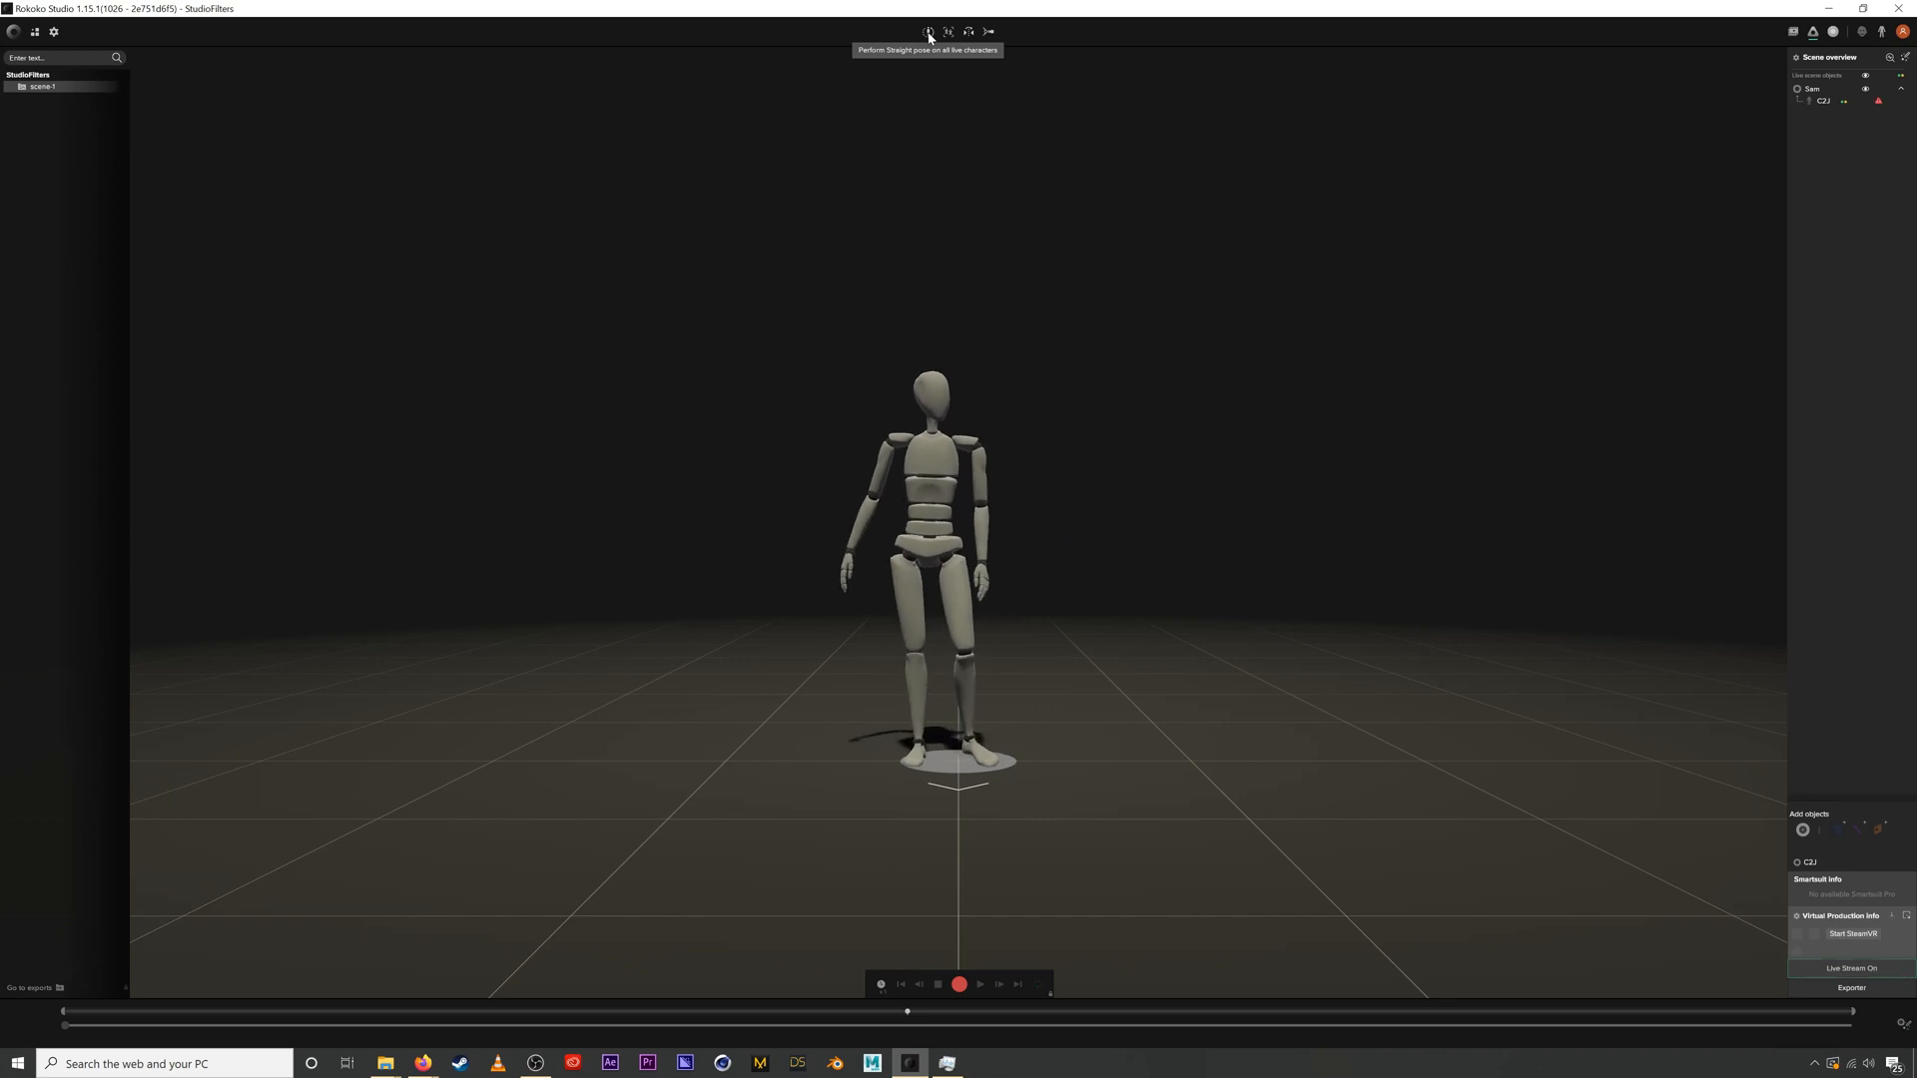
pyautogui.click(930, 31)
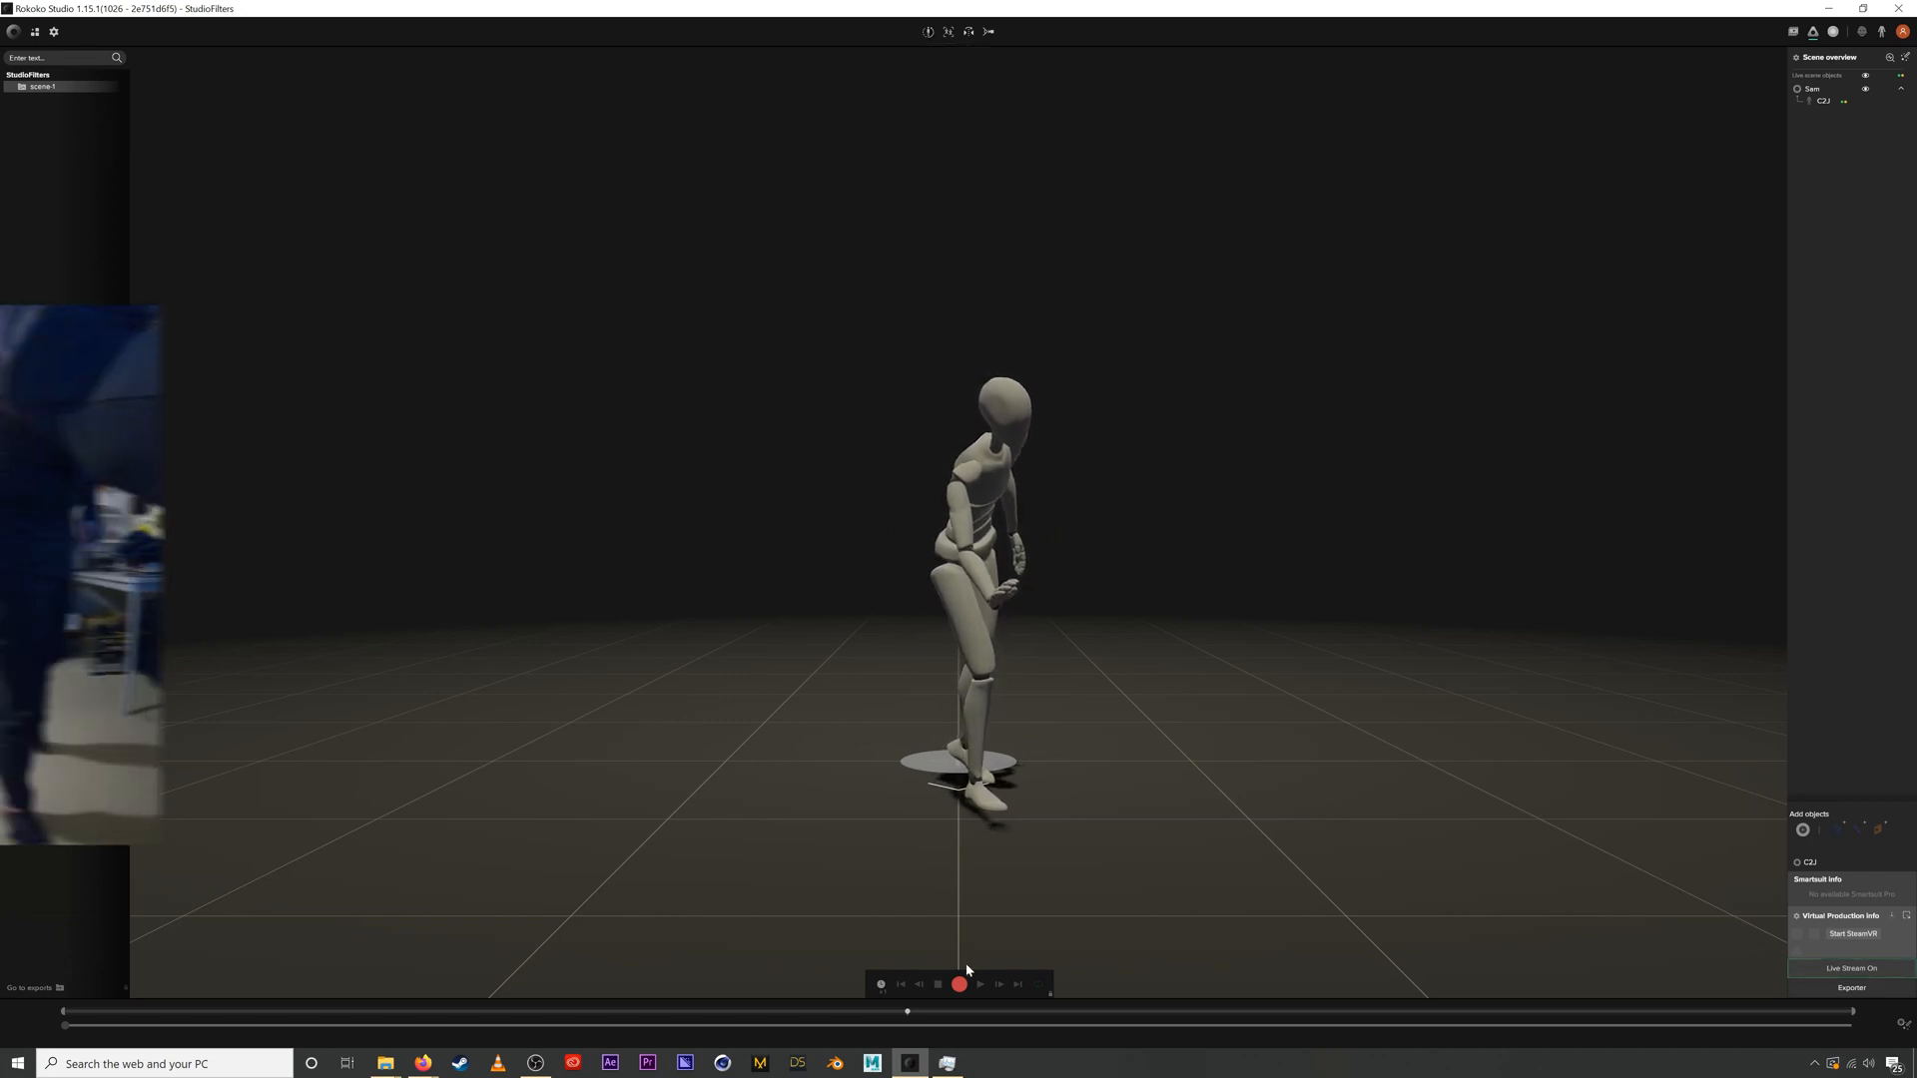
# Step: Record the zombie walk as take 1 and open it for playback
pyautogui.click(958, 984)
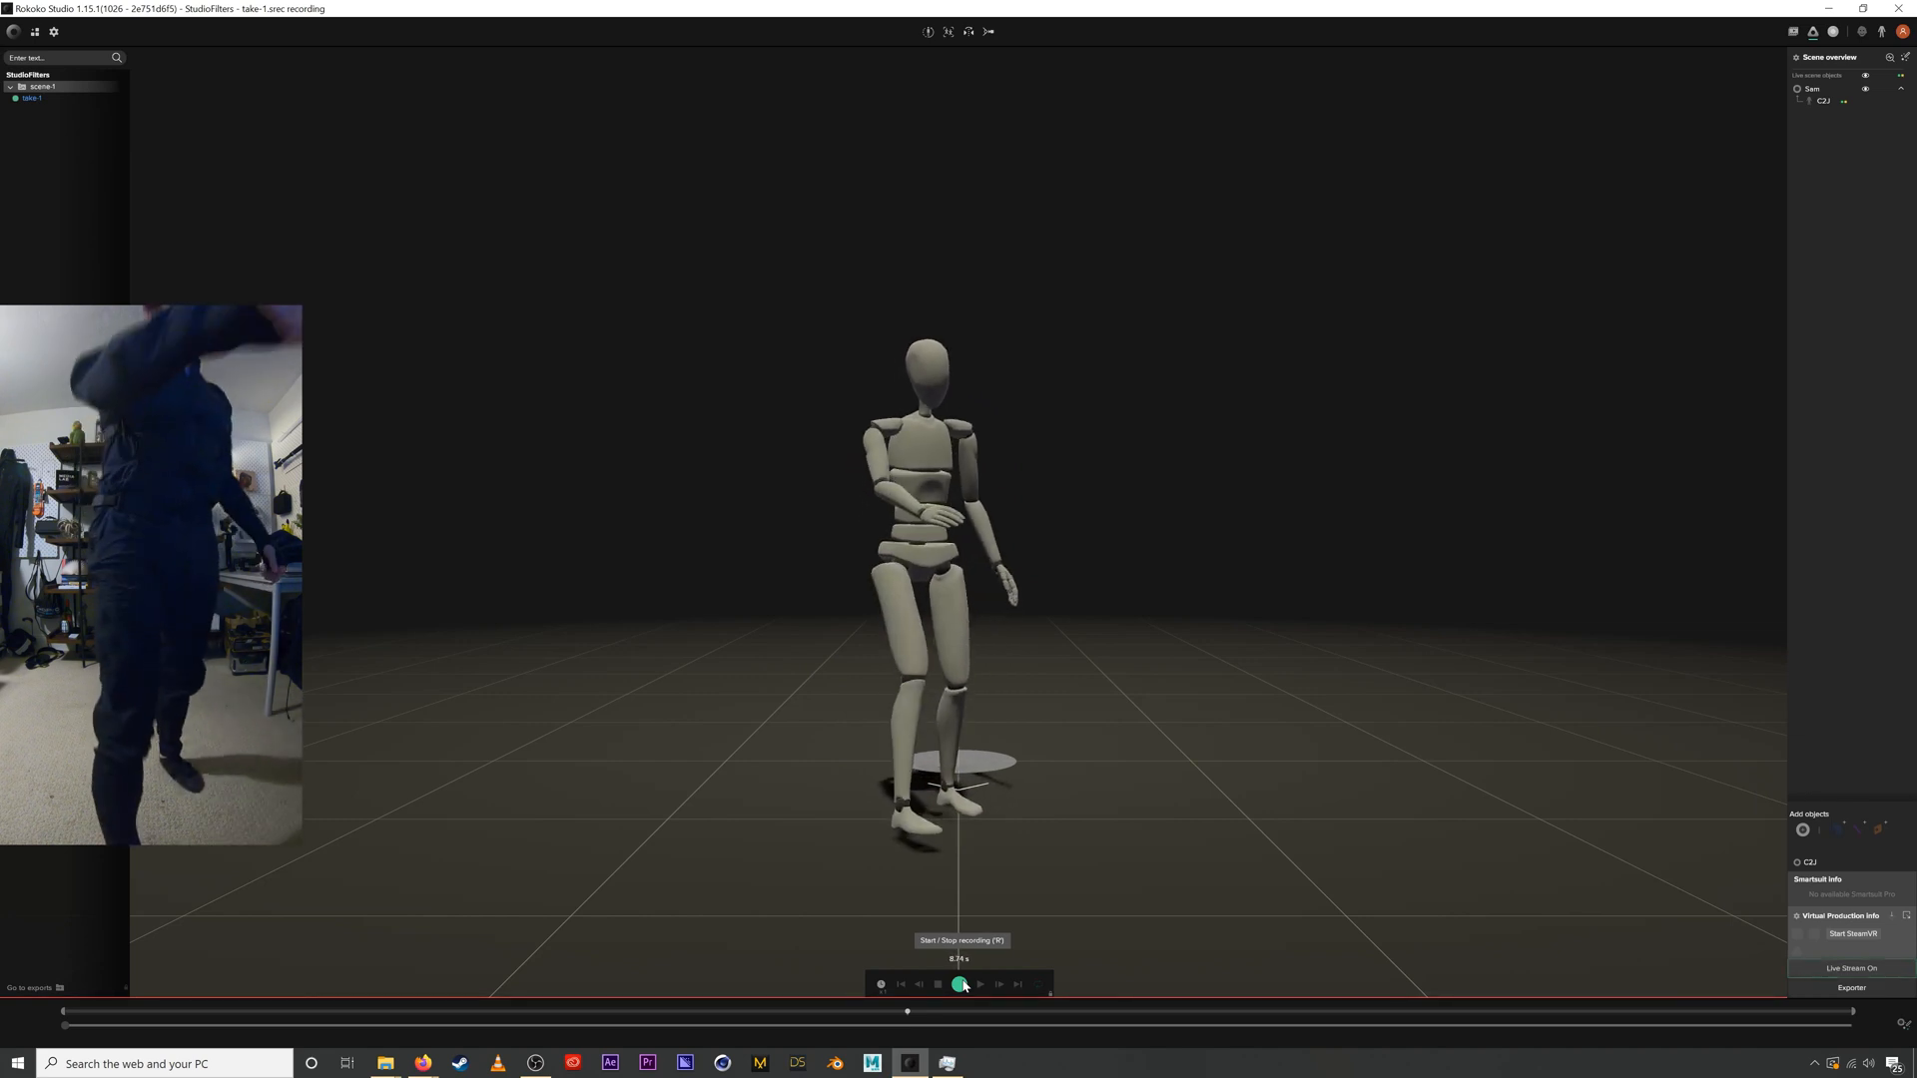
pyautogui.click(958, 986)
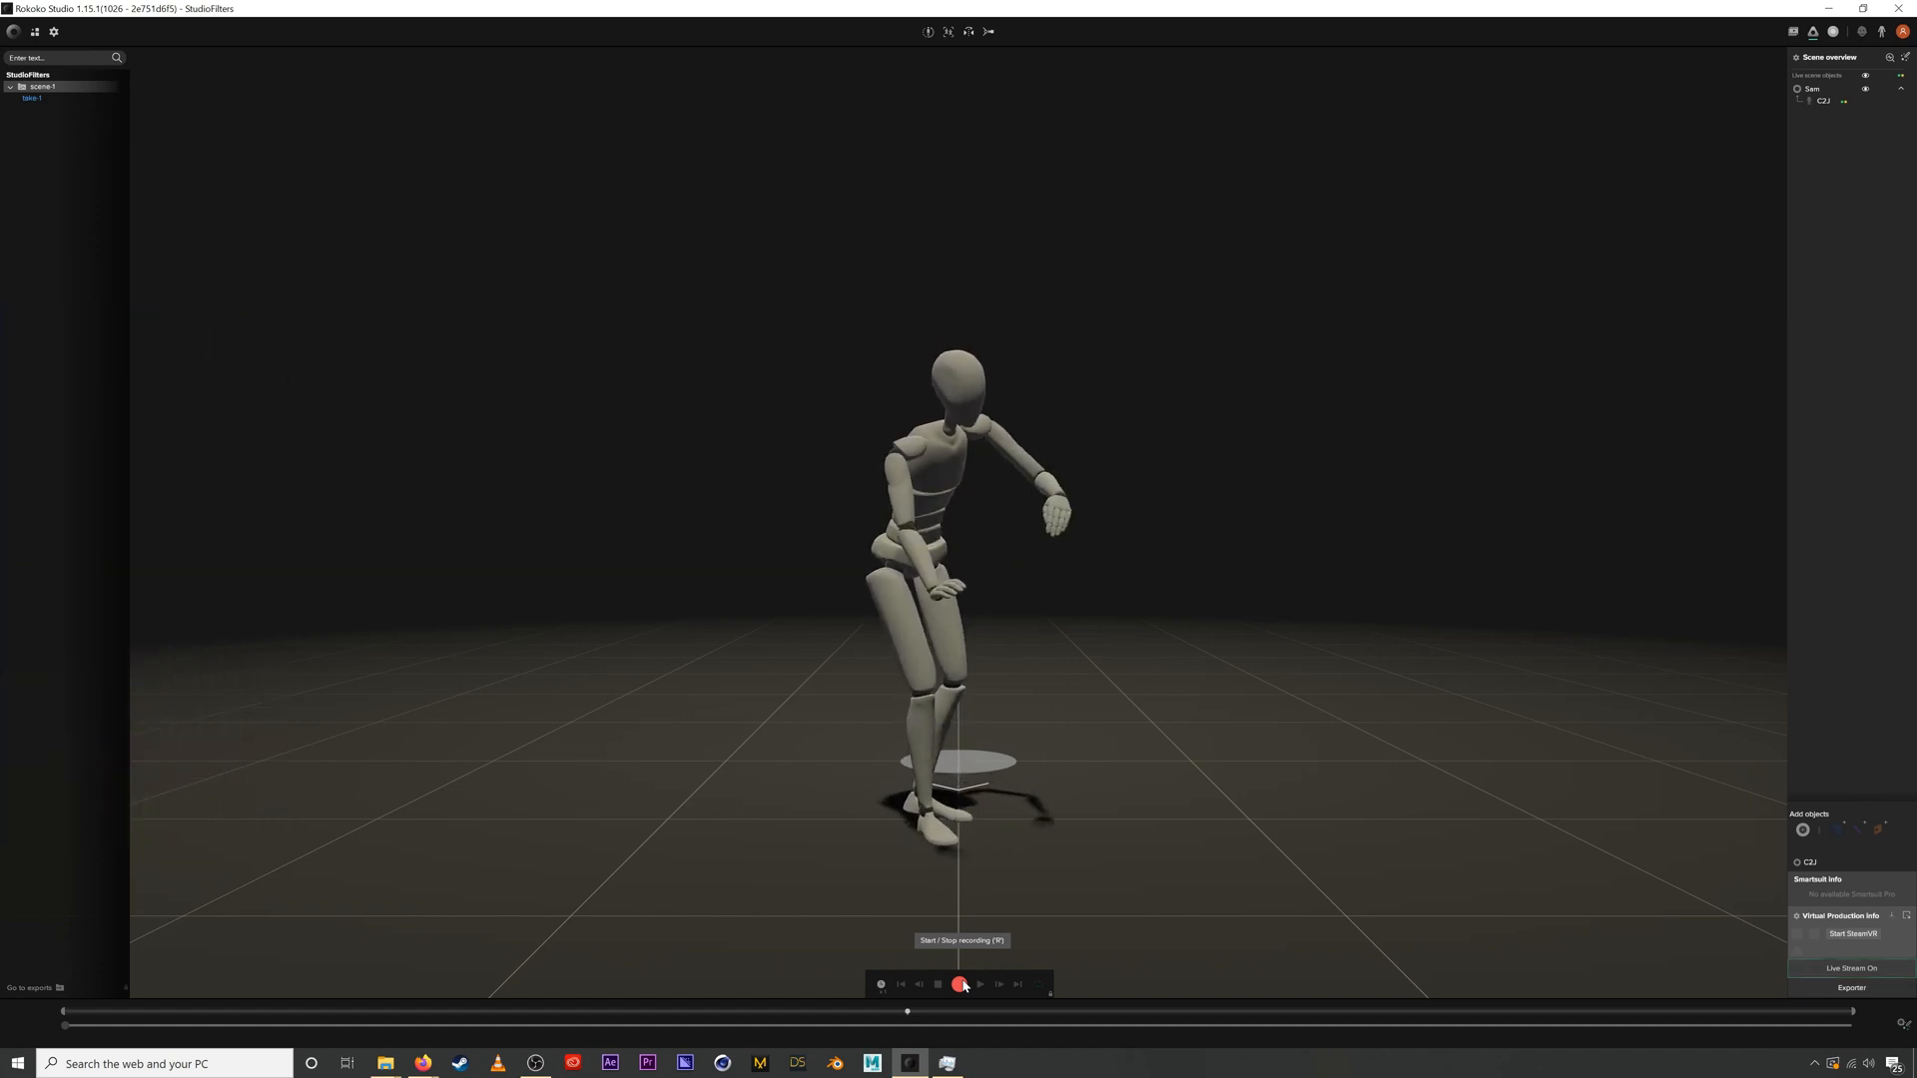
pyautogui.click(959, 985)
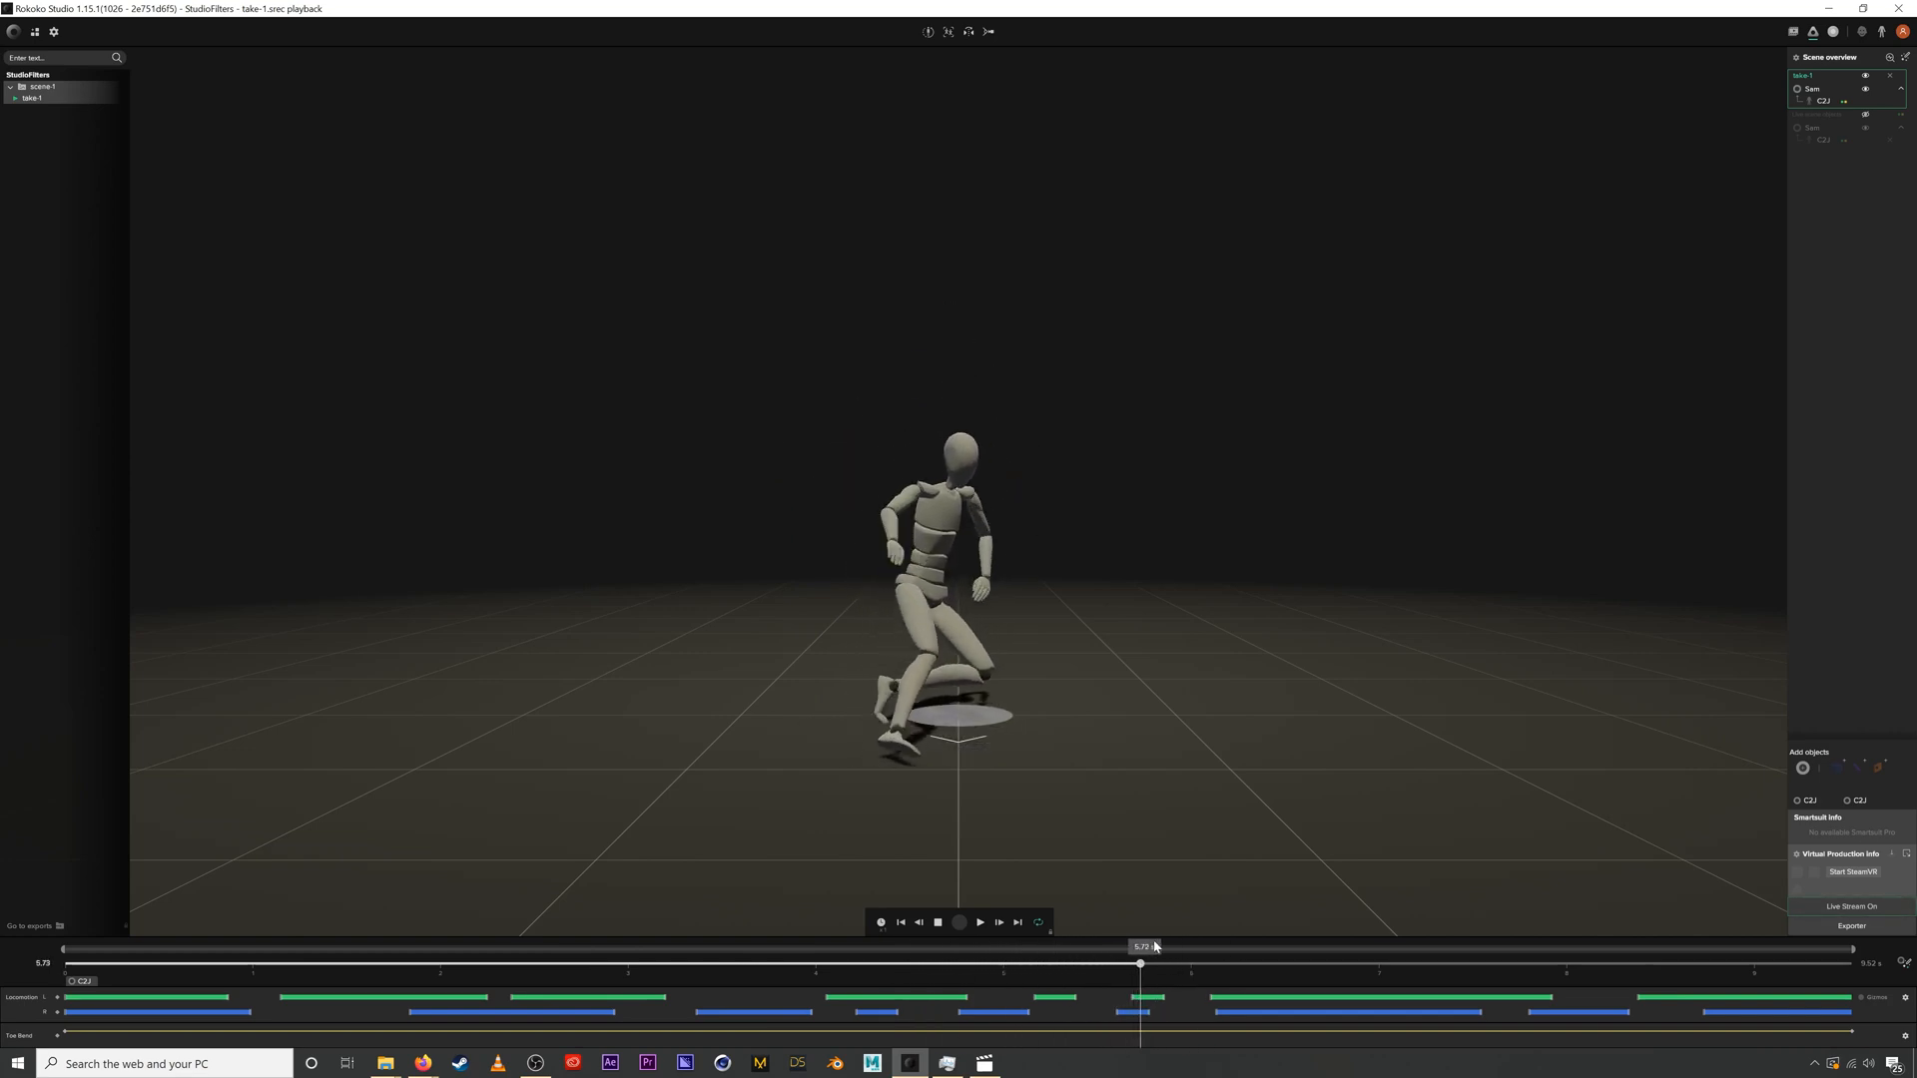
# Step: Scrub take 1's timeline back to its opening seconds to review the walk
pyautogui.click(980, 922)
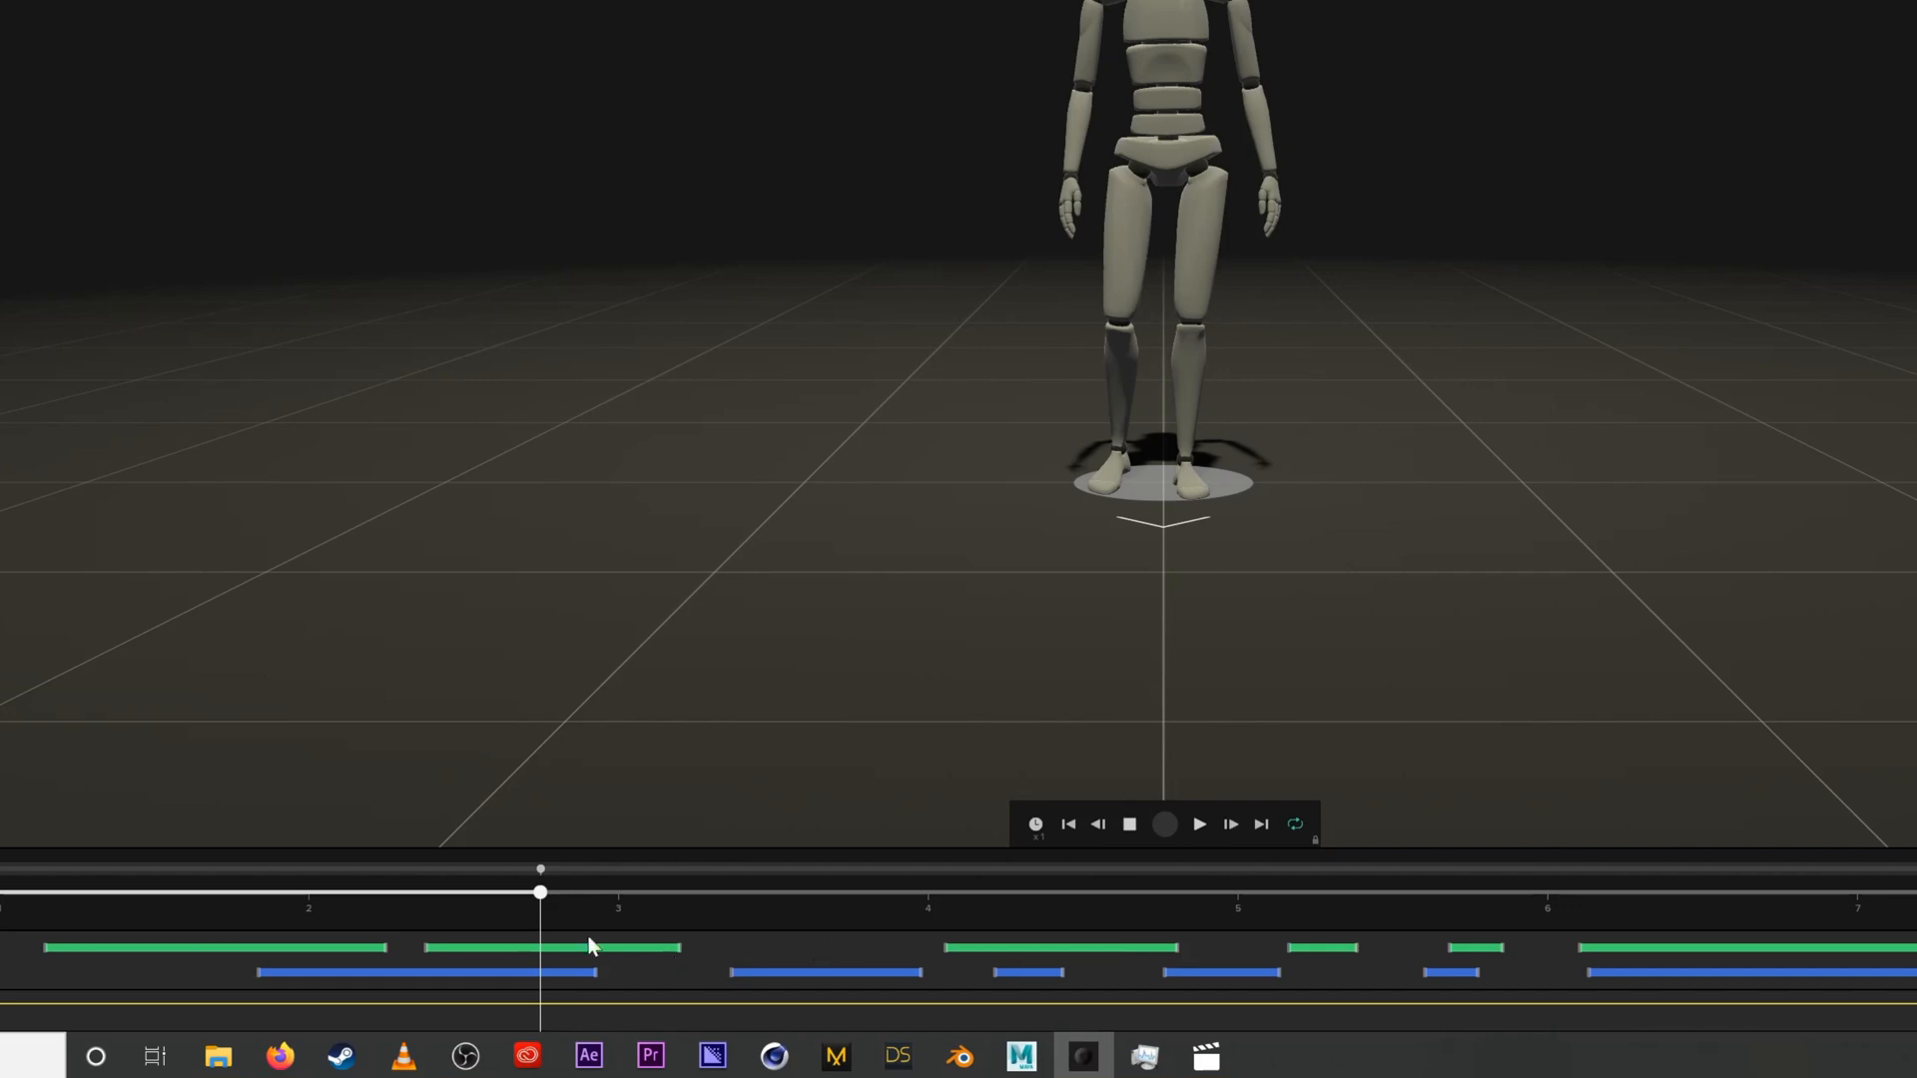
pyautogui.moveTo(975, 610)
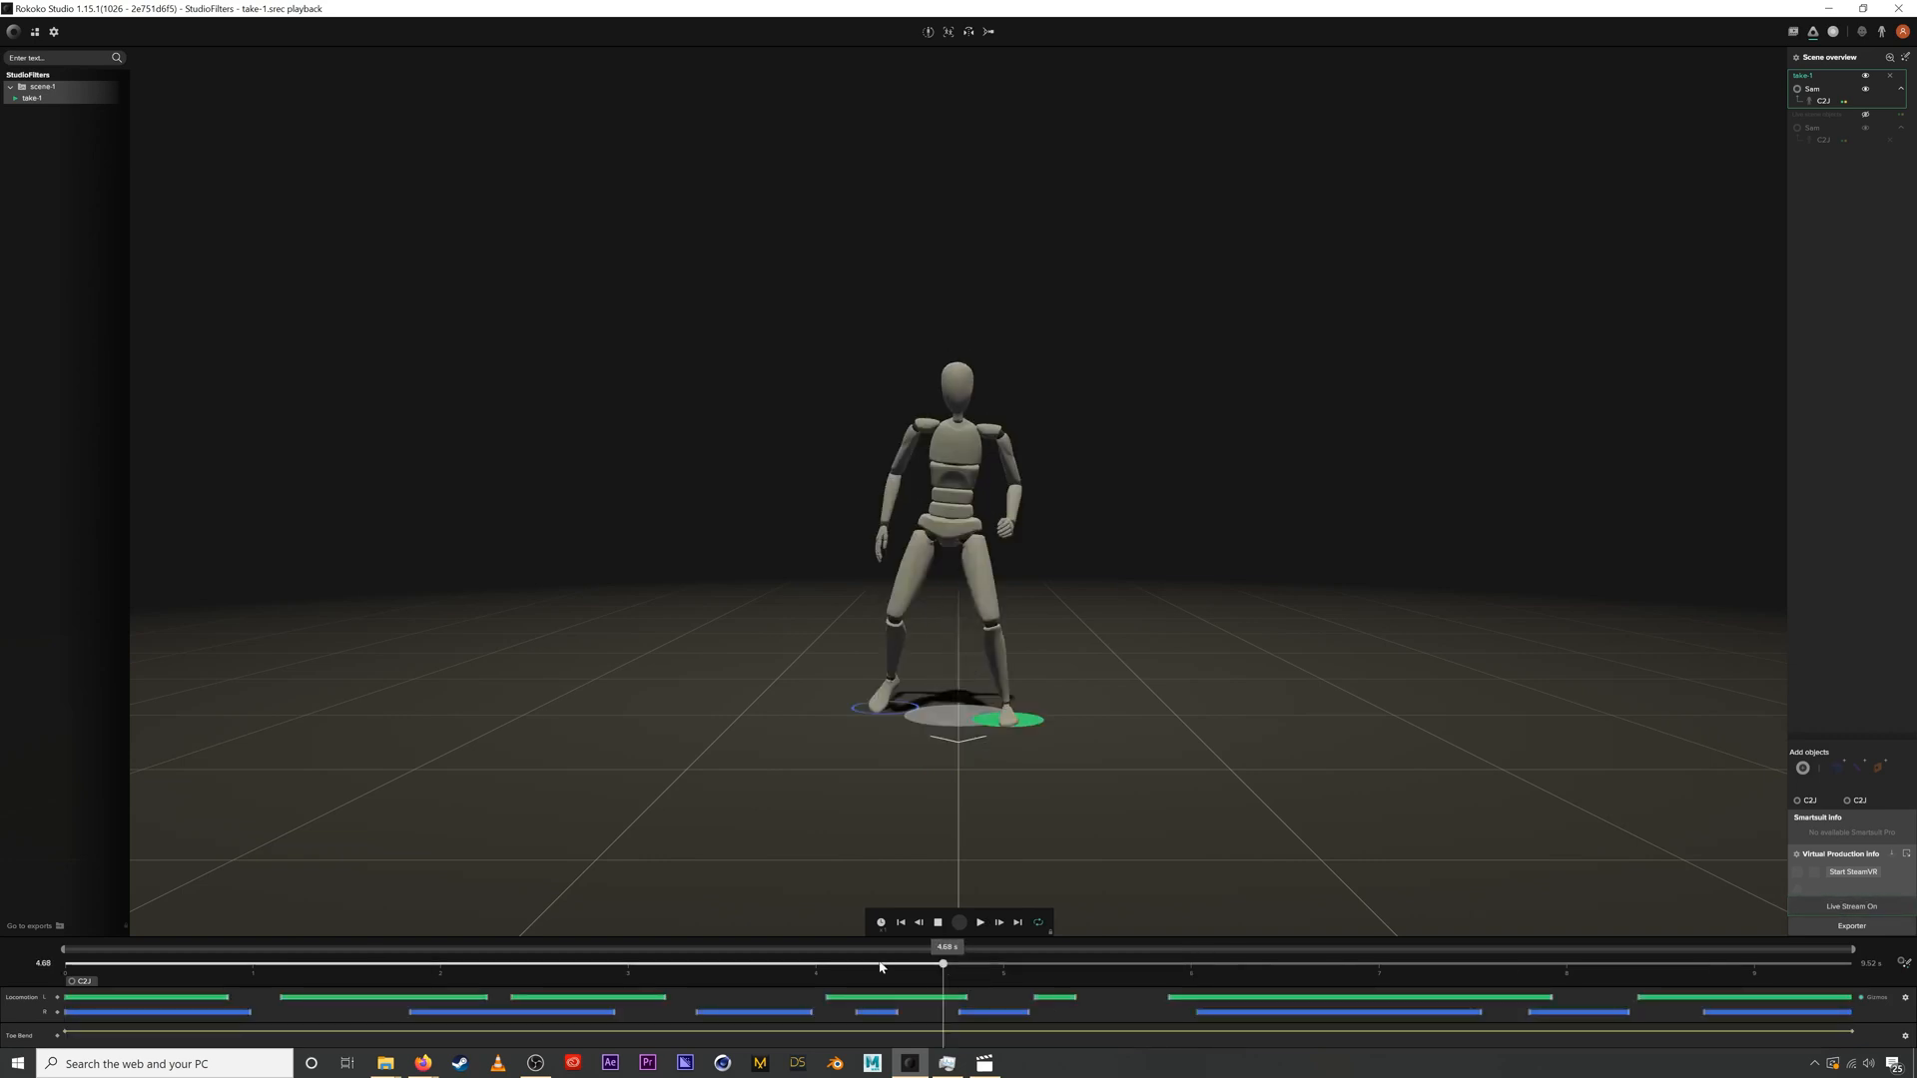
# Step: Move take 1's playhead back to about two seconds in
pyautogui.click(980, 922)
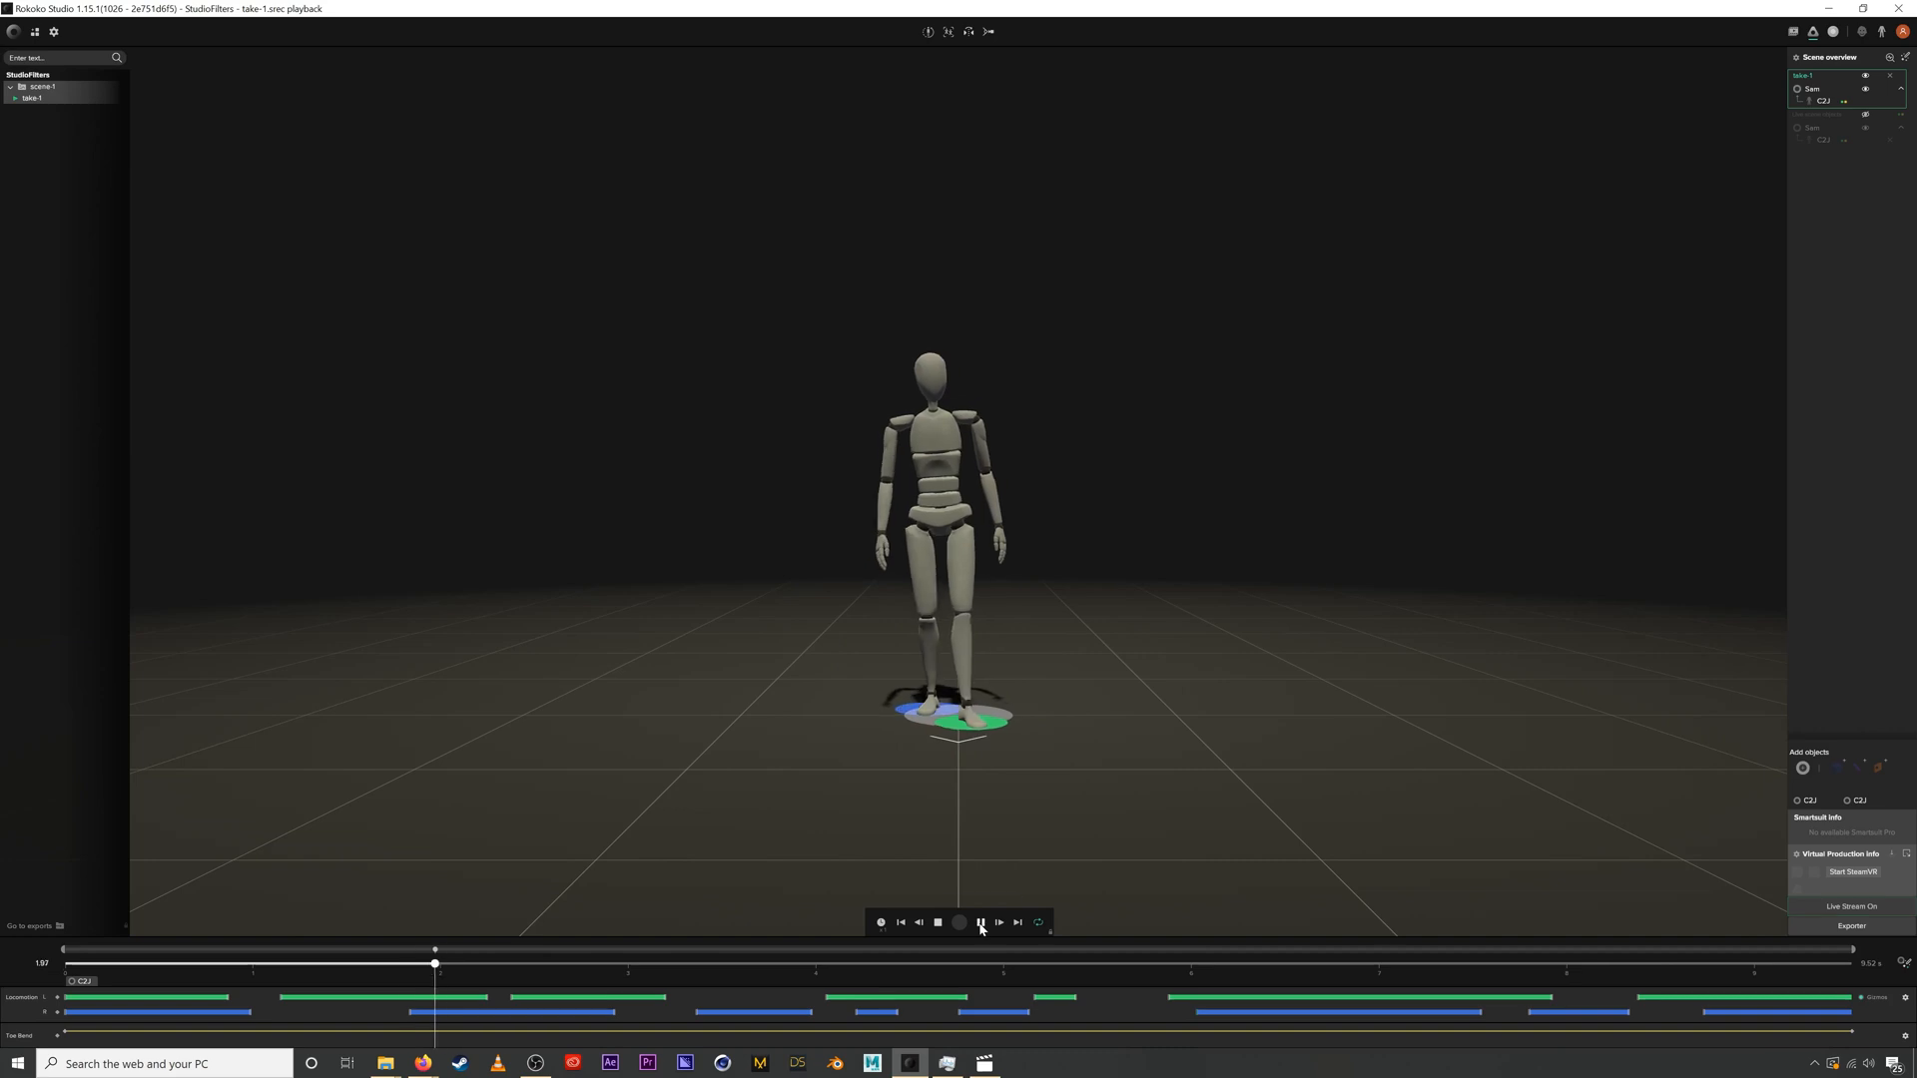
# Step: Play take 1 and process the pending locomotion changes
pyautogui.click(980, 921)
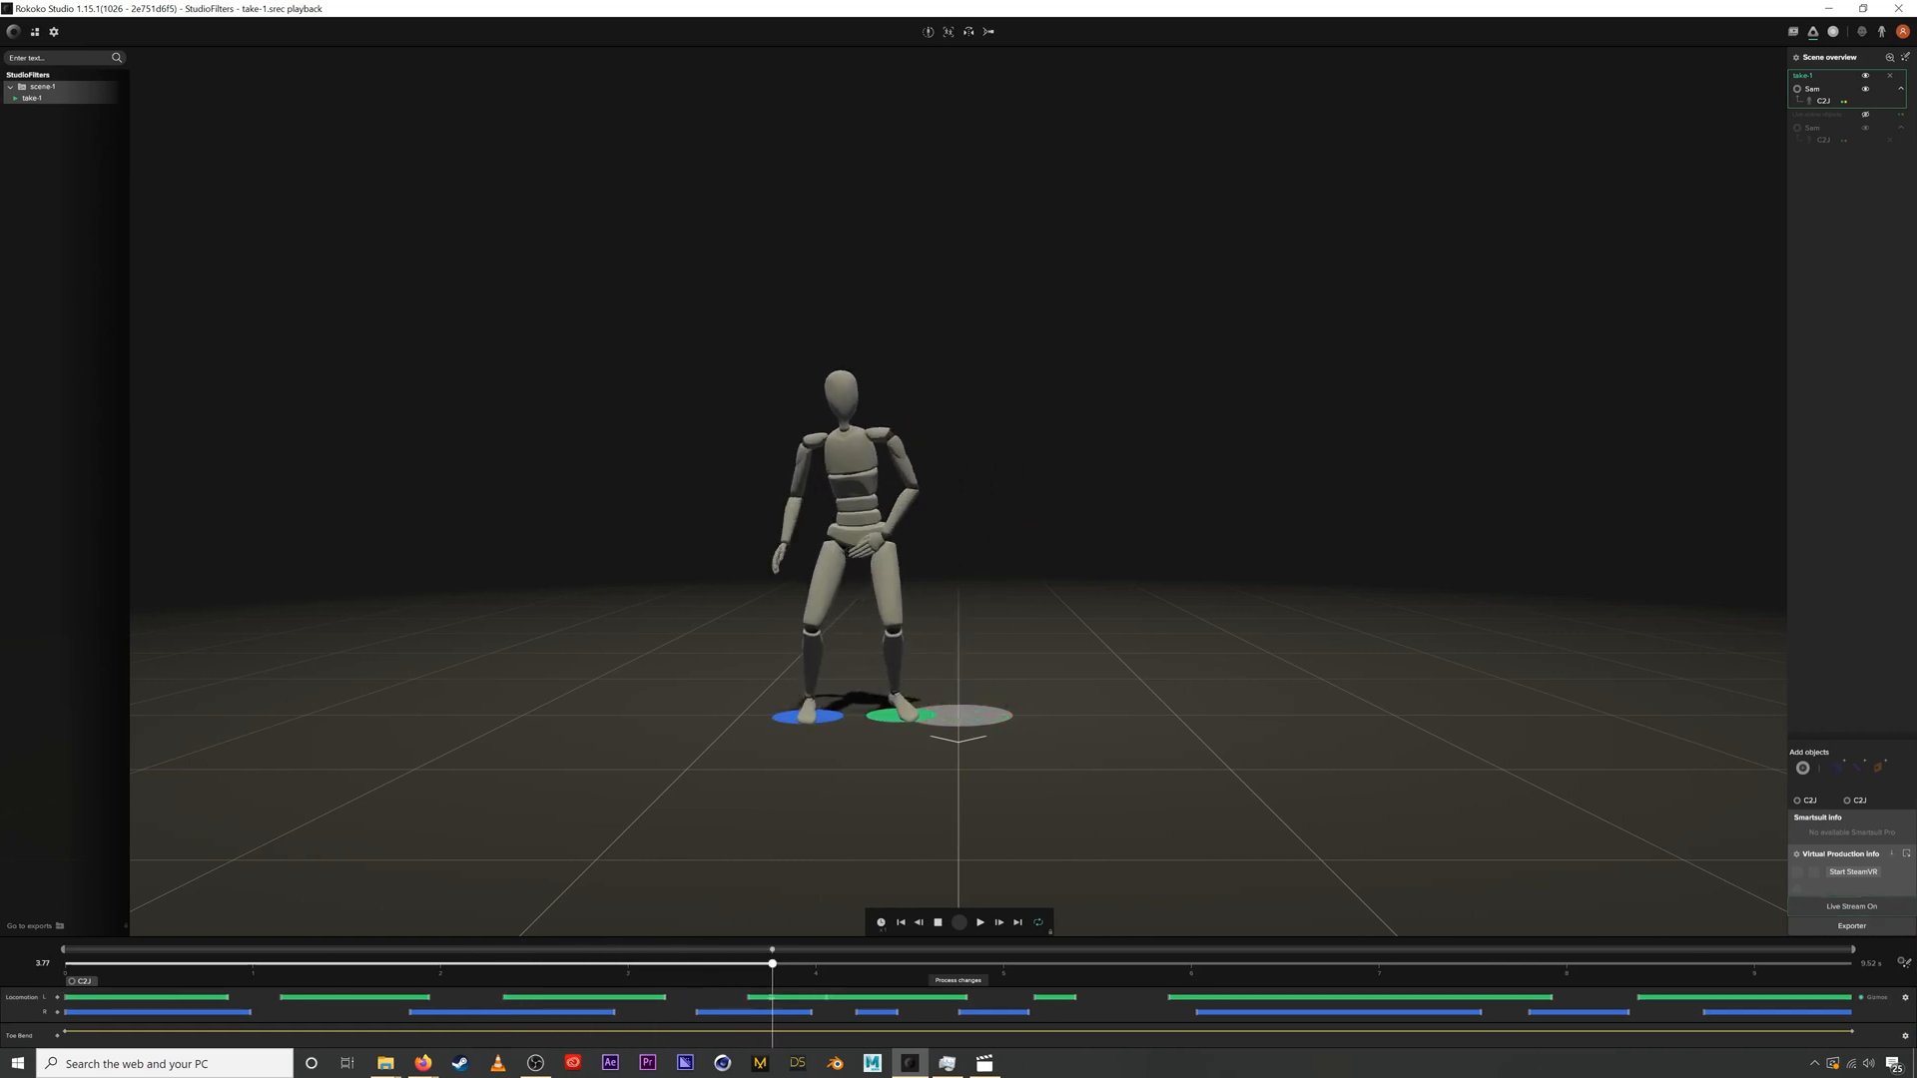
pyautogui.click(979, 923)
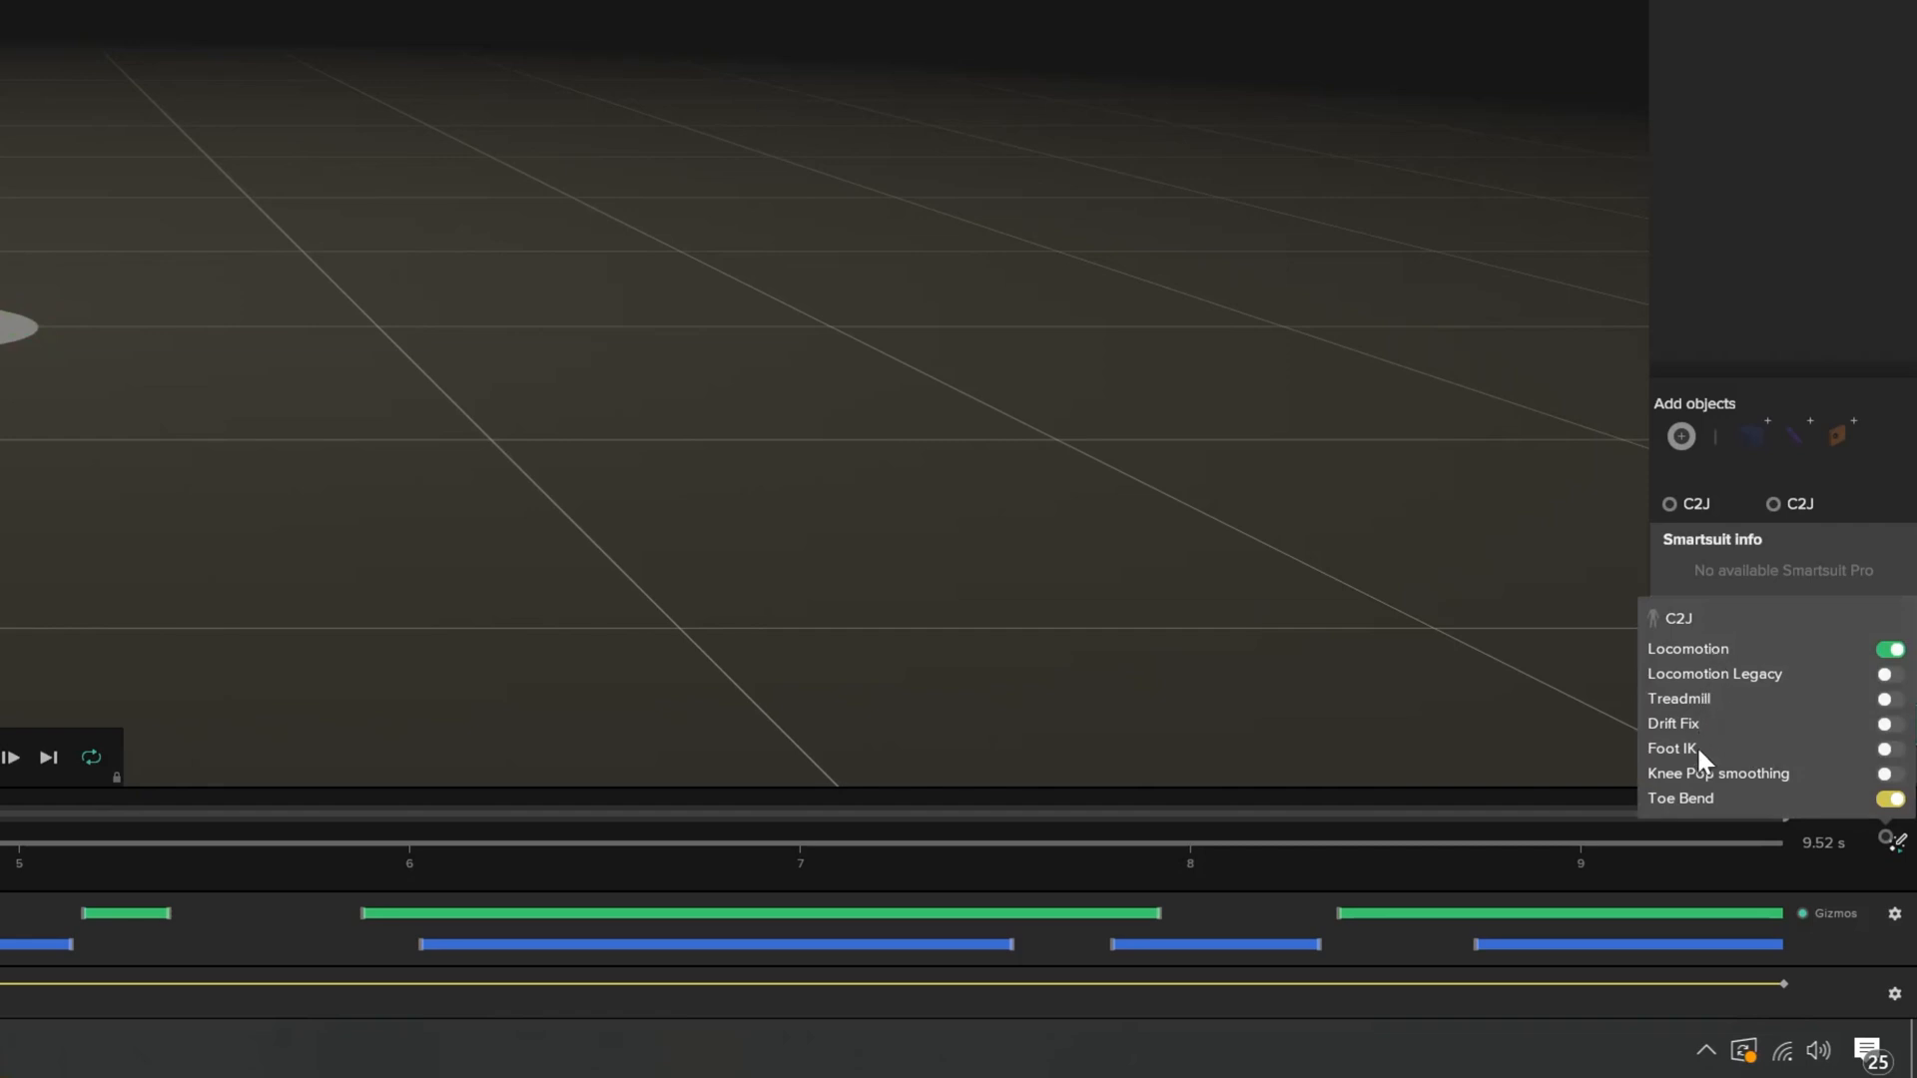
pyautogui.moveTo(1693, 758)
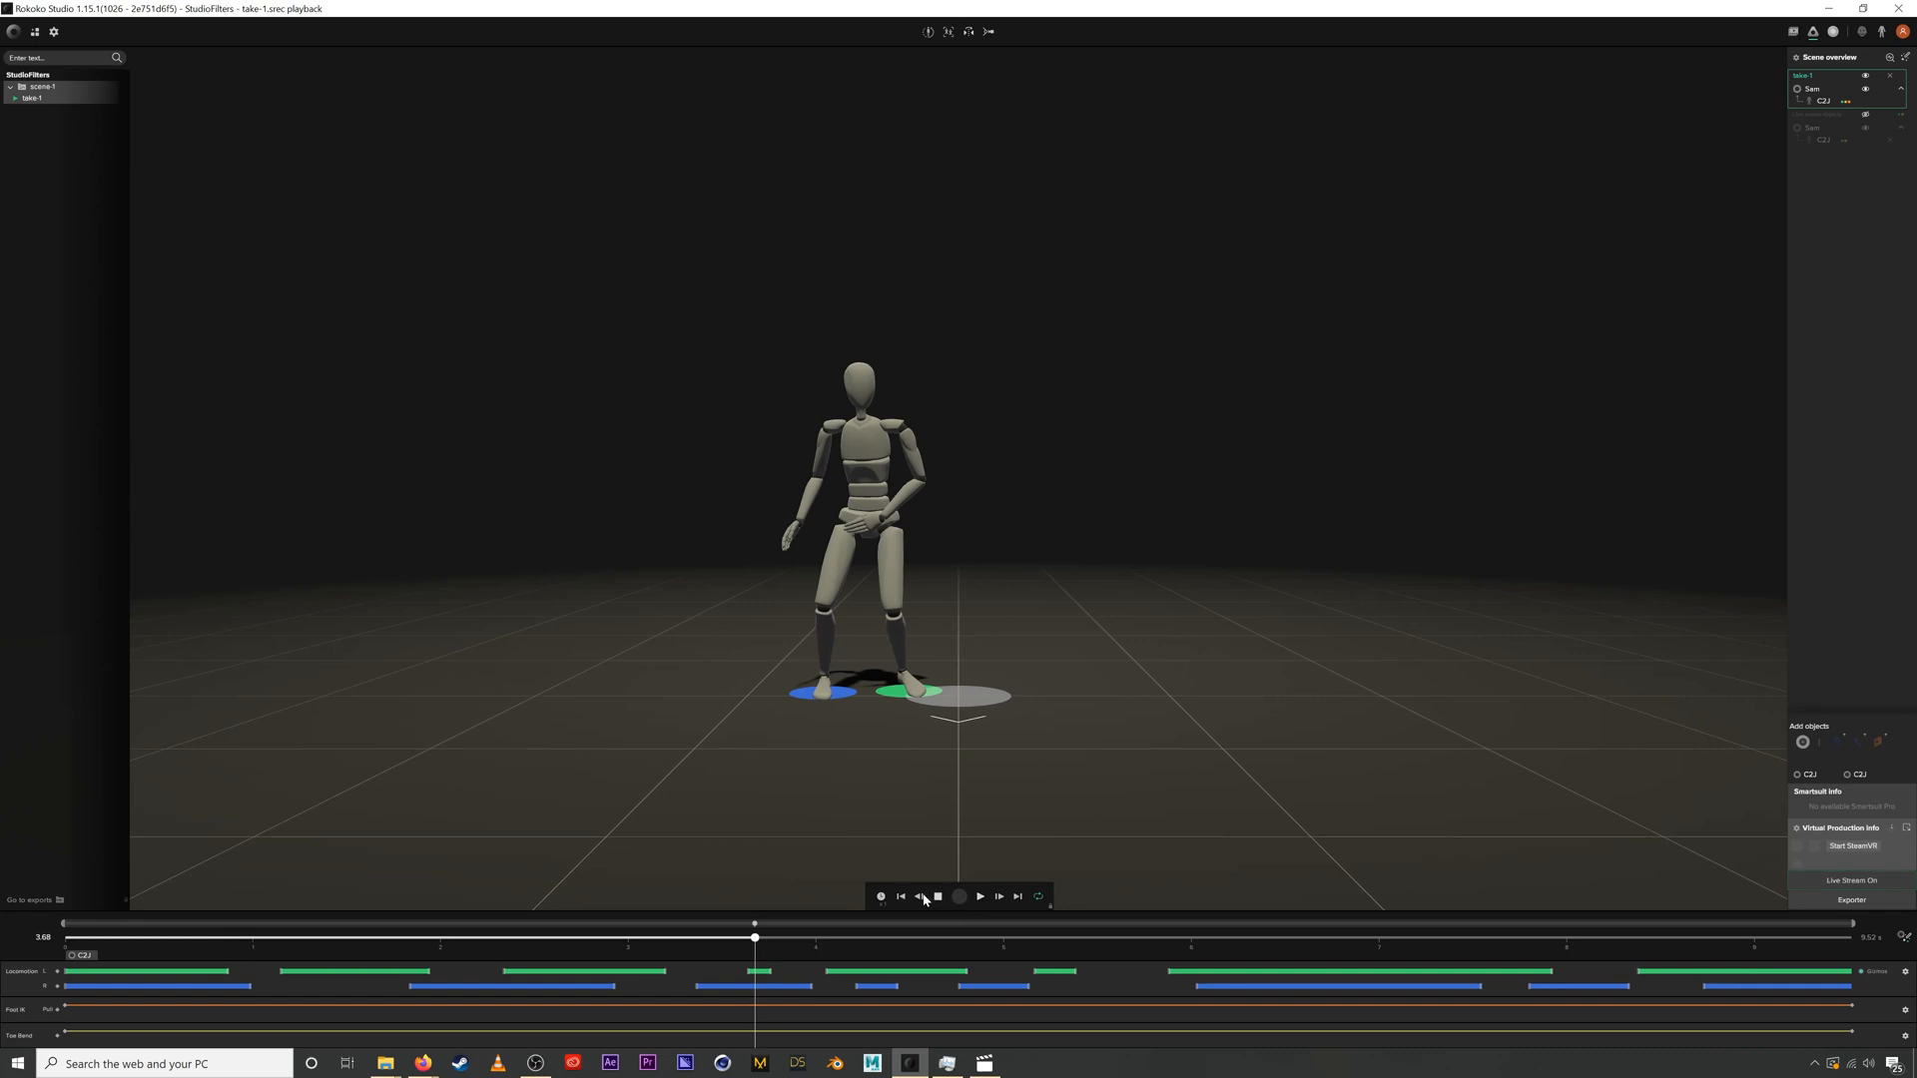
# Step: Step the playhead back through take 1 on the timeline
pyautogui.click(979, 897)
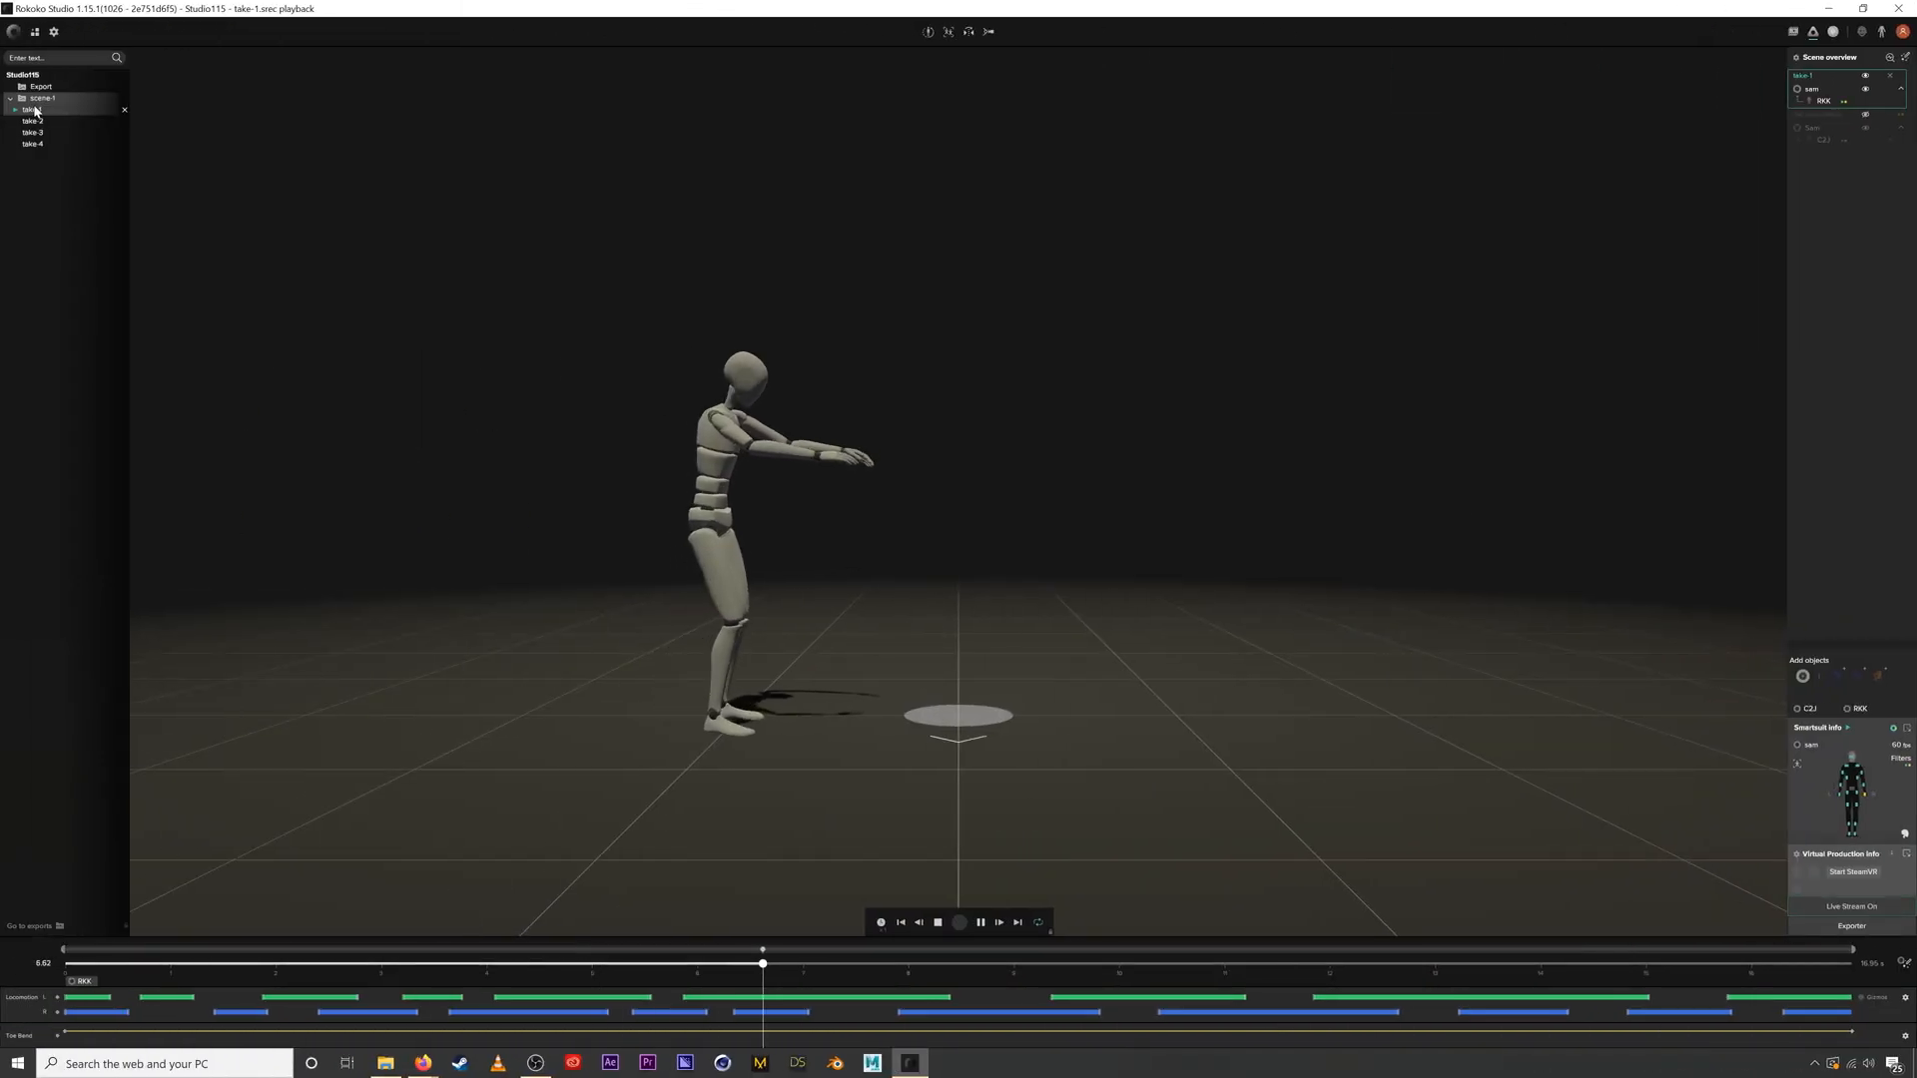
# Step: Open take 1's zombie walk, play it through, then pause
pyautogui.click(979, 921)
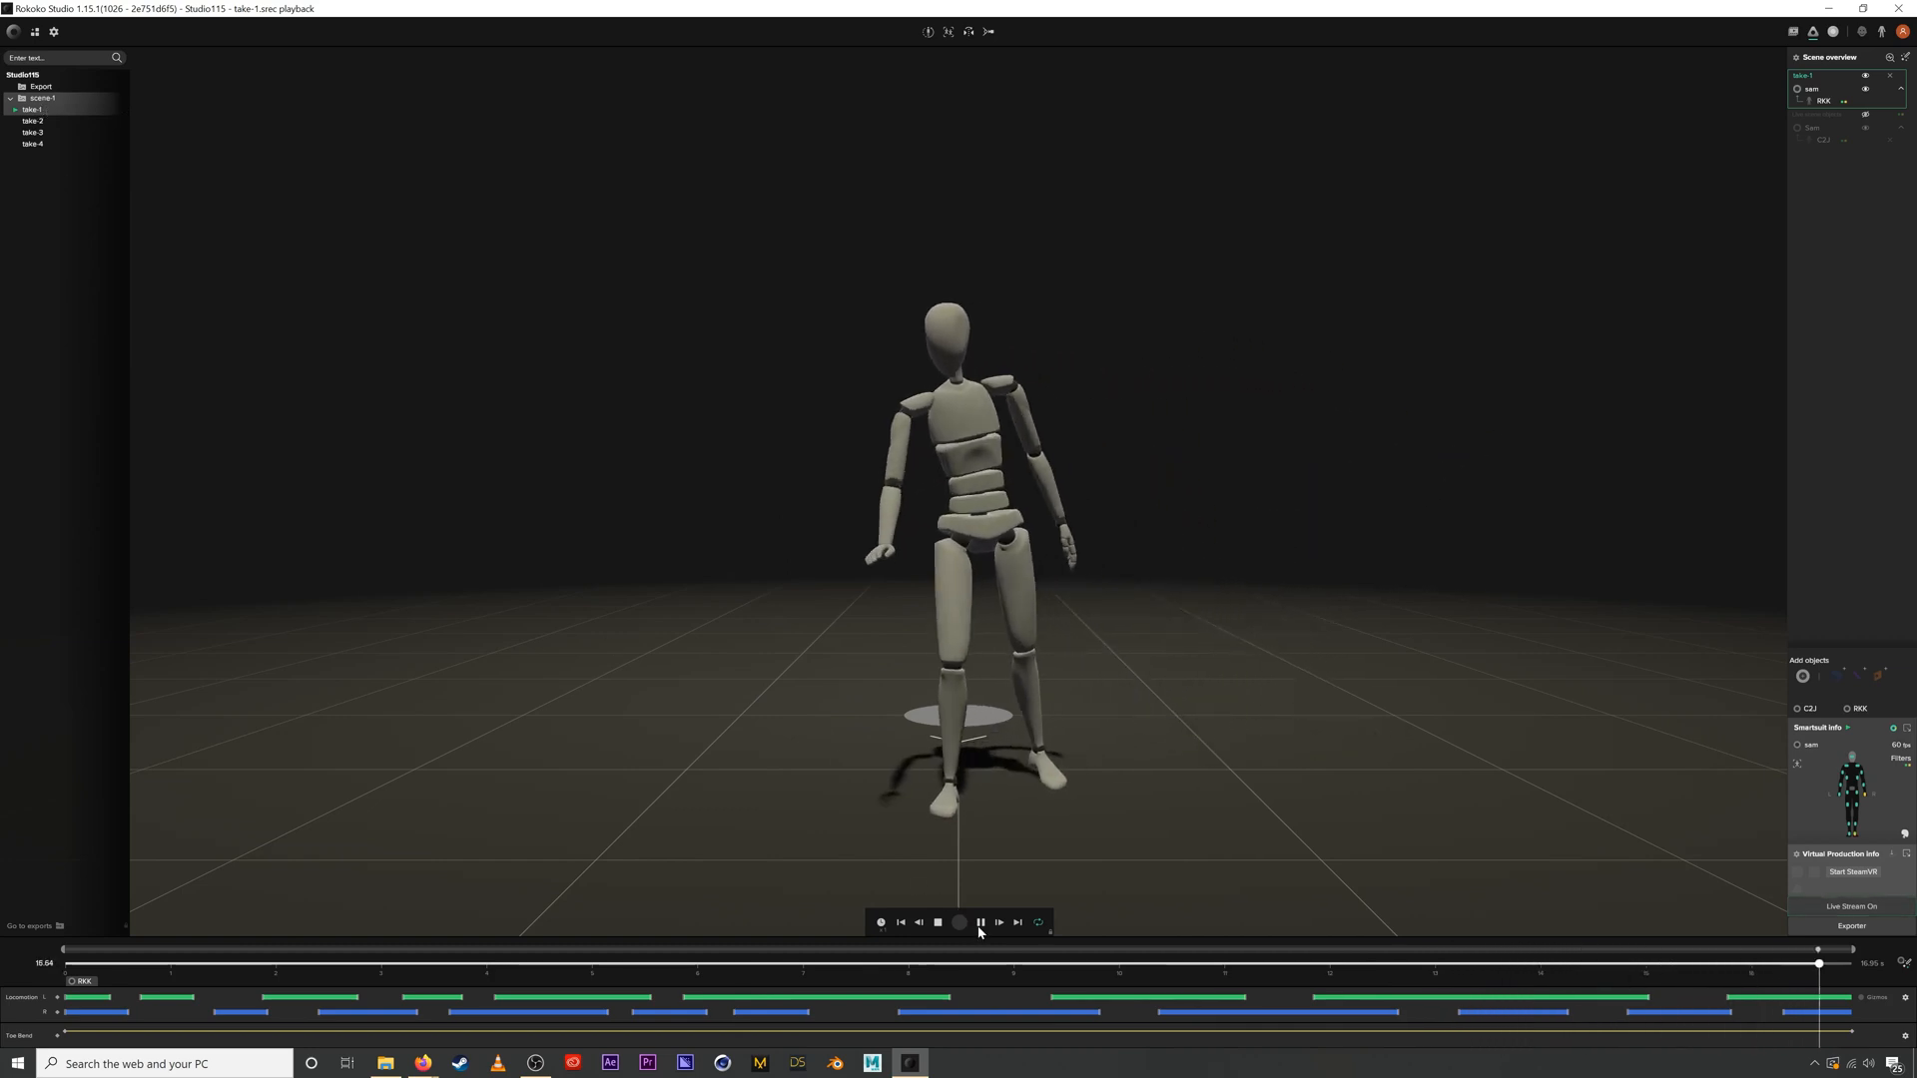
pyautogui.click(979, 923)
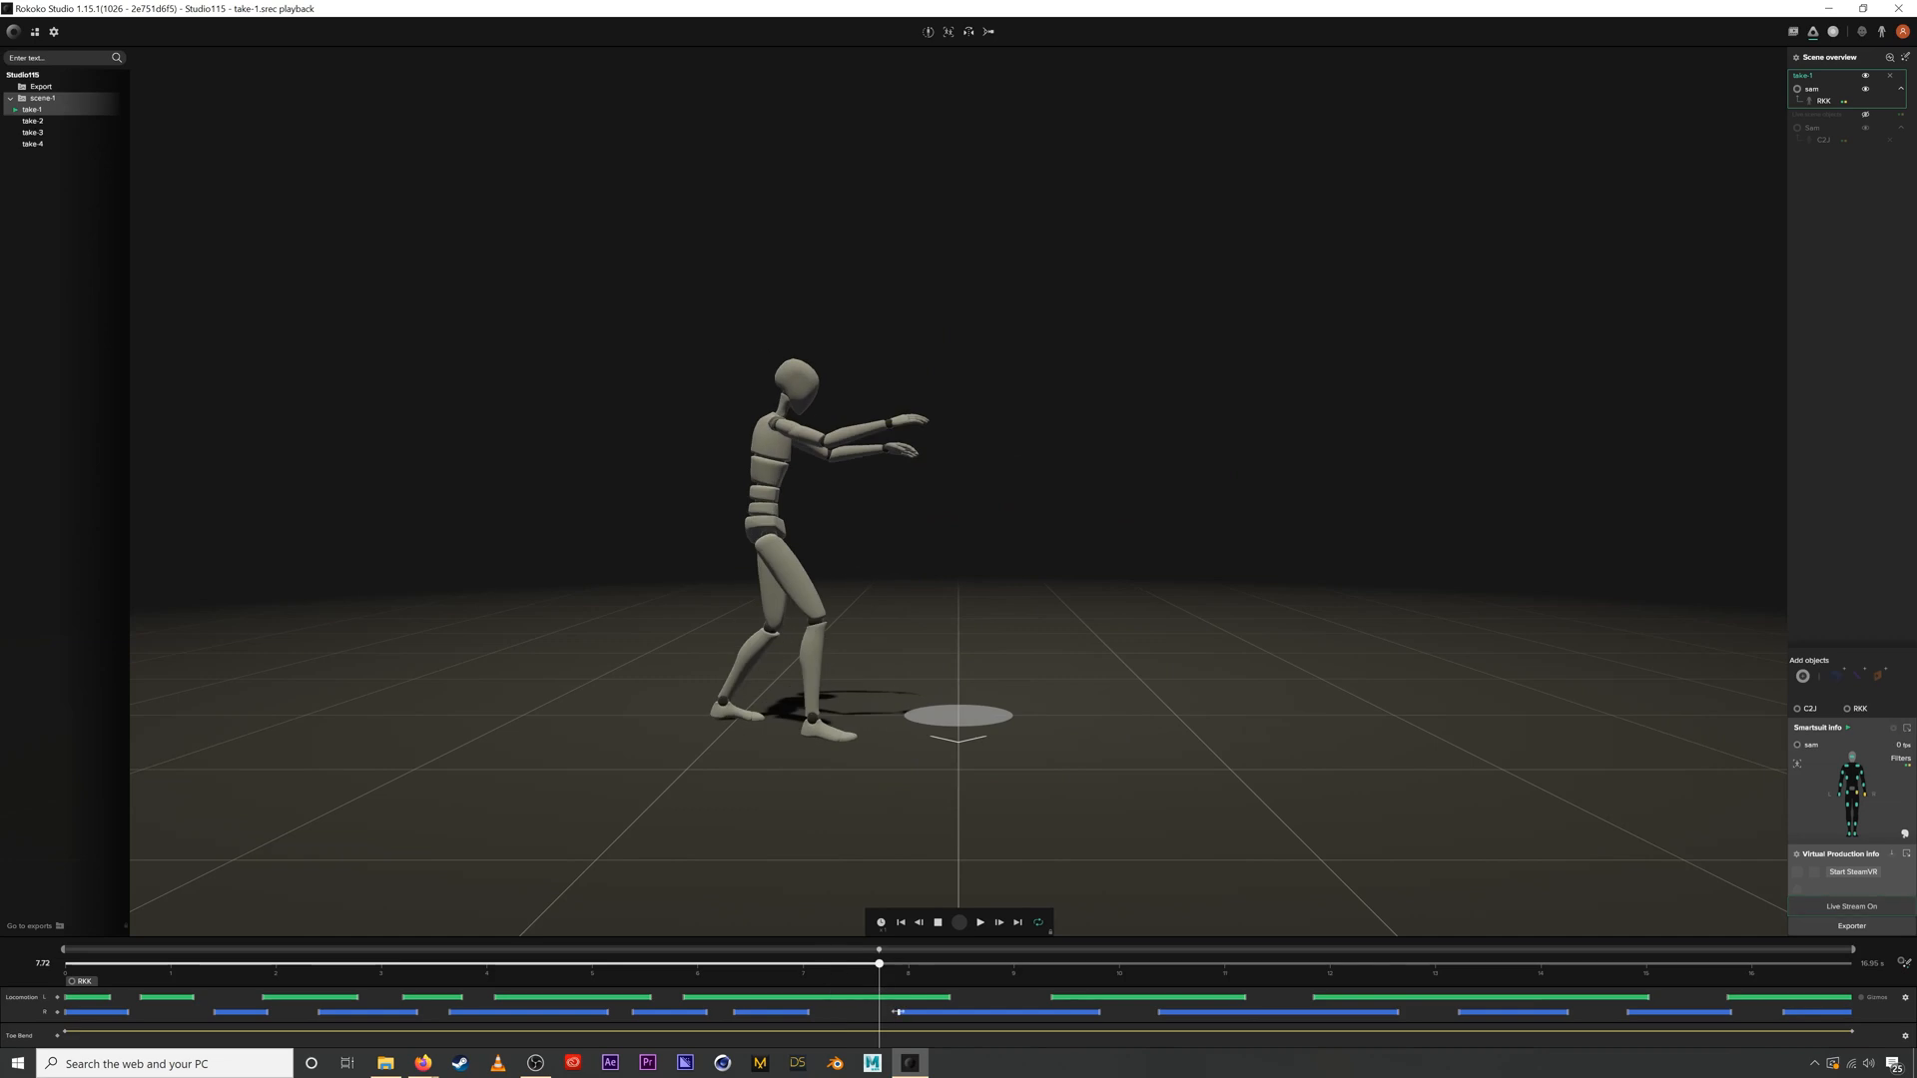
pyautogui.click(979, 921)
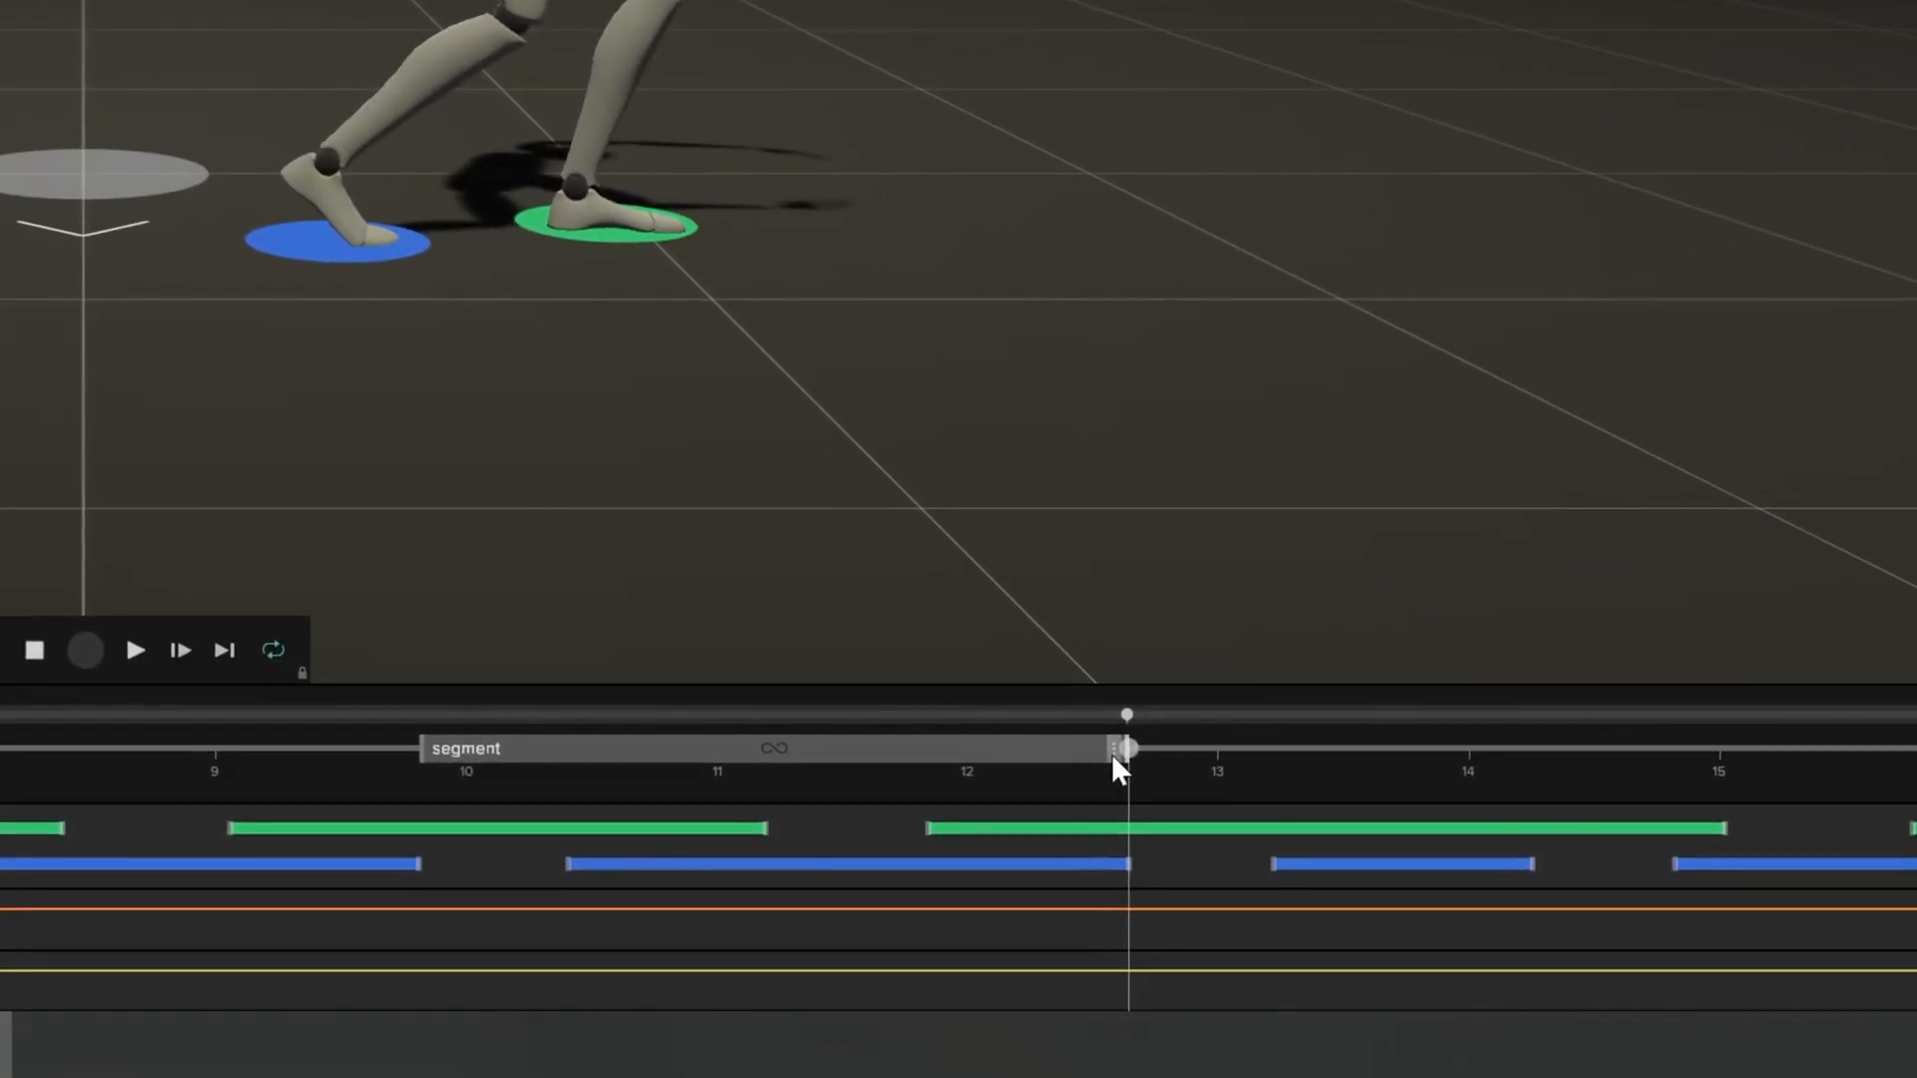
# Step: Open the options popup for the walk segment marked at about 9.8–12.6 s
pyautogui.click(1125, 747)
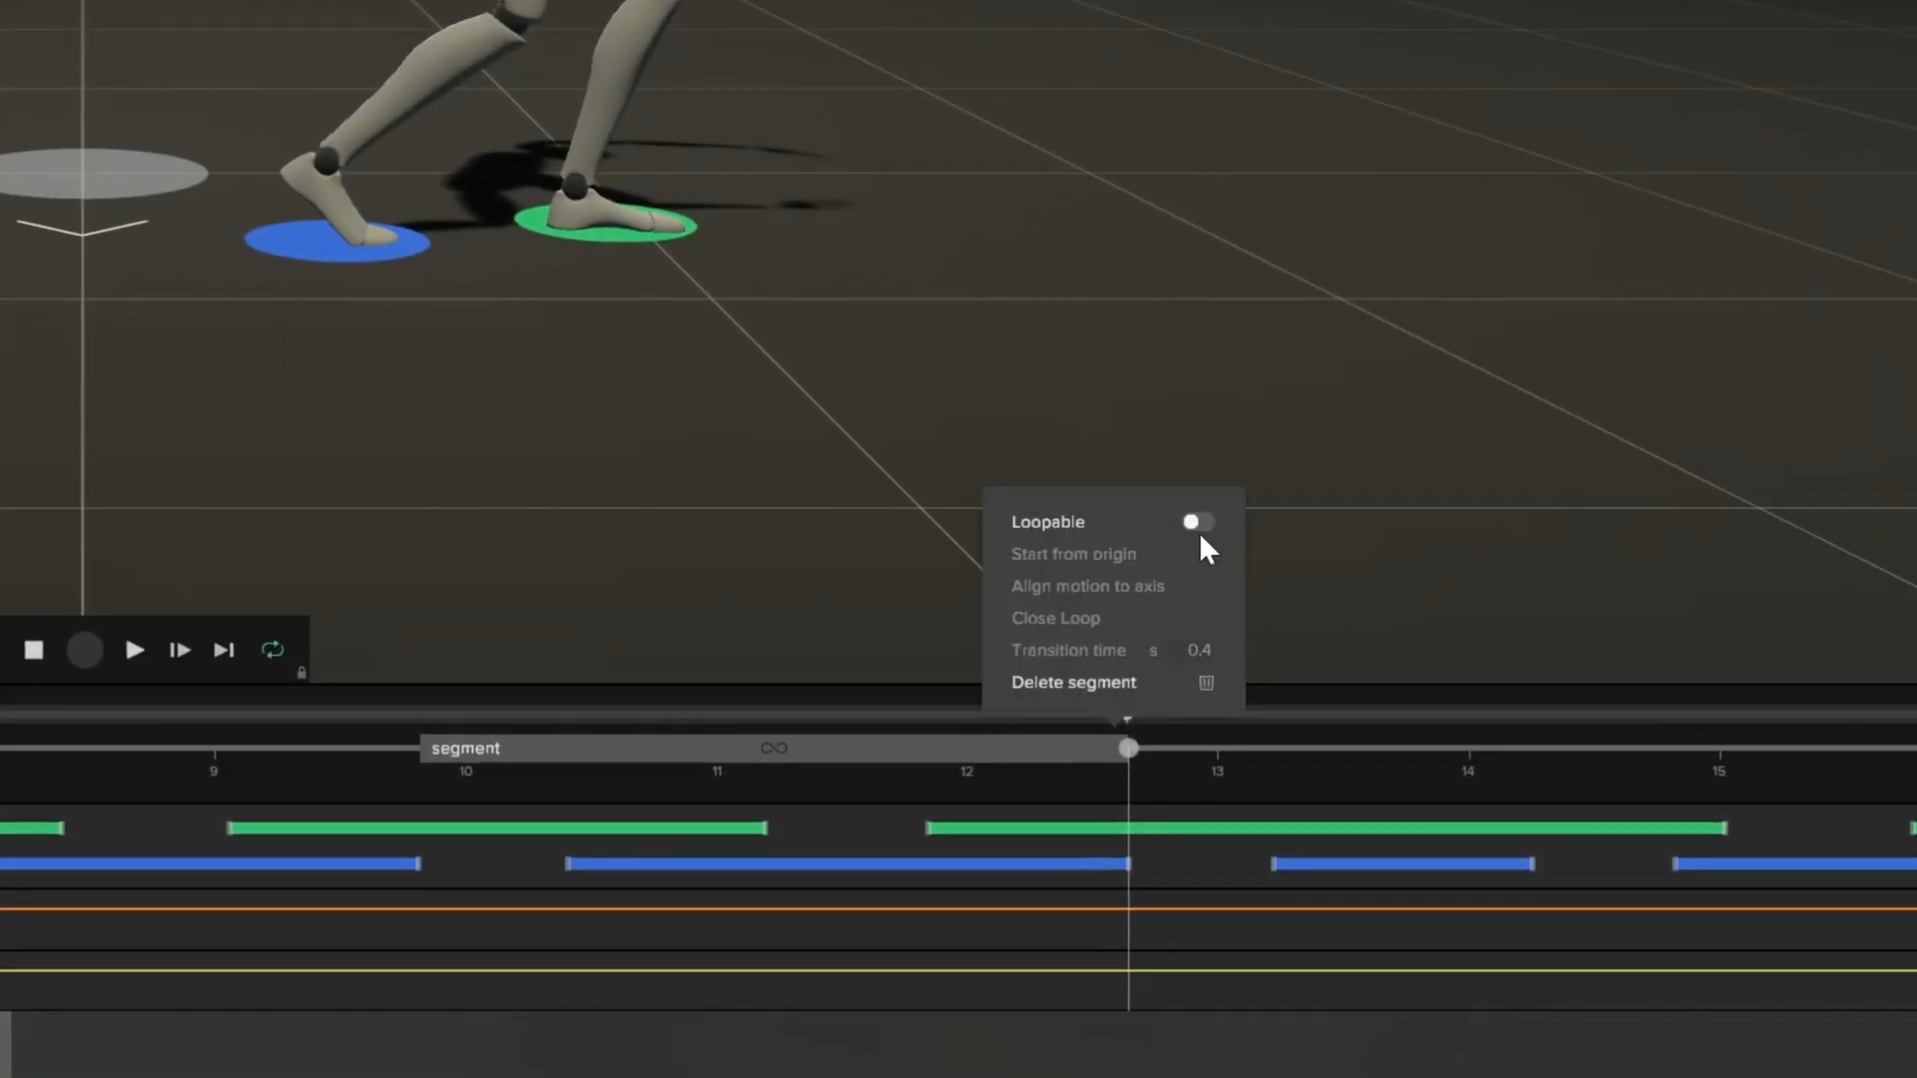
# Step: Turn on Loopable for the segment, rewind to 0, and play take 1
pyautogui.click(1196, 522)
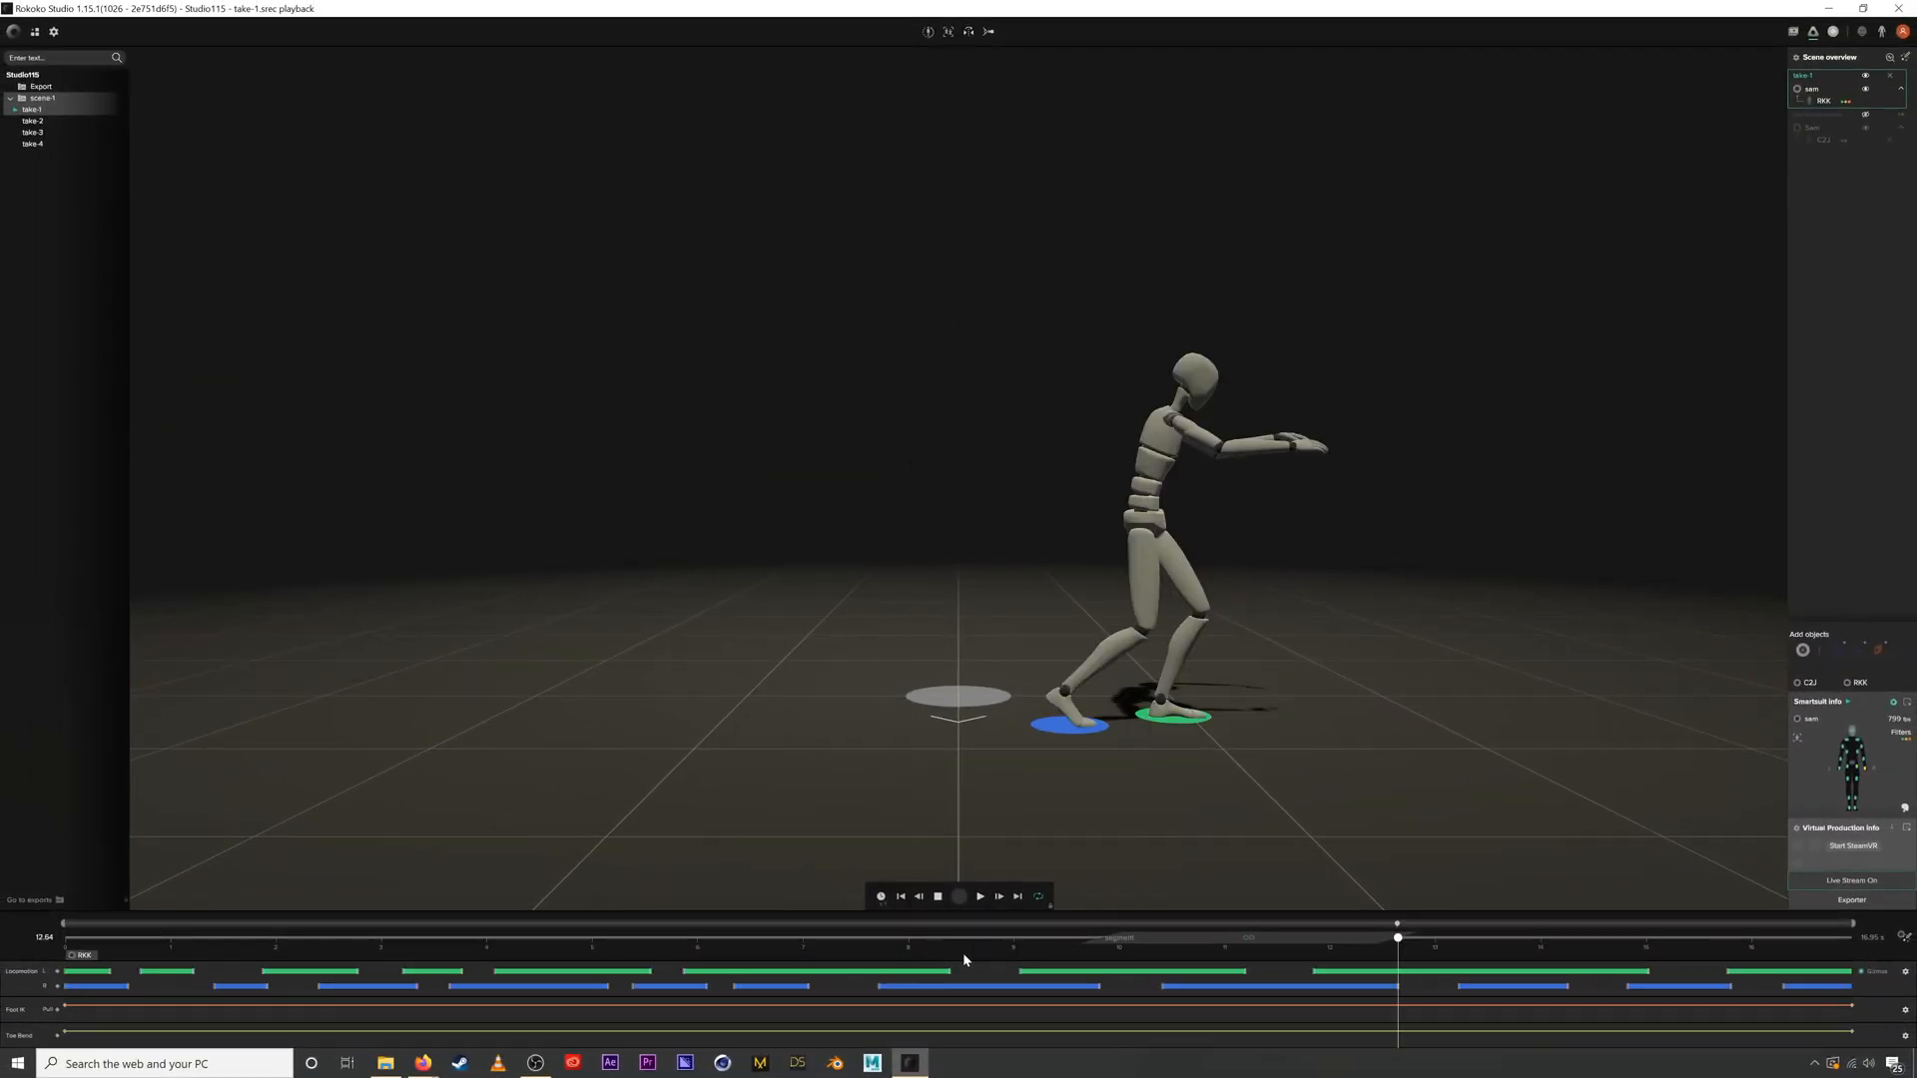
pyautogui.click(899, 897)
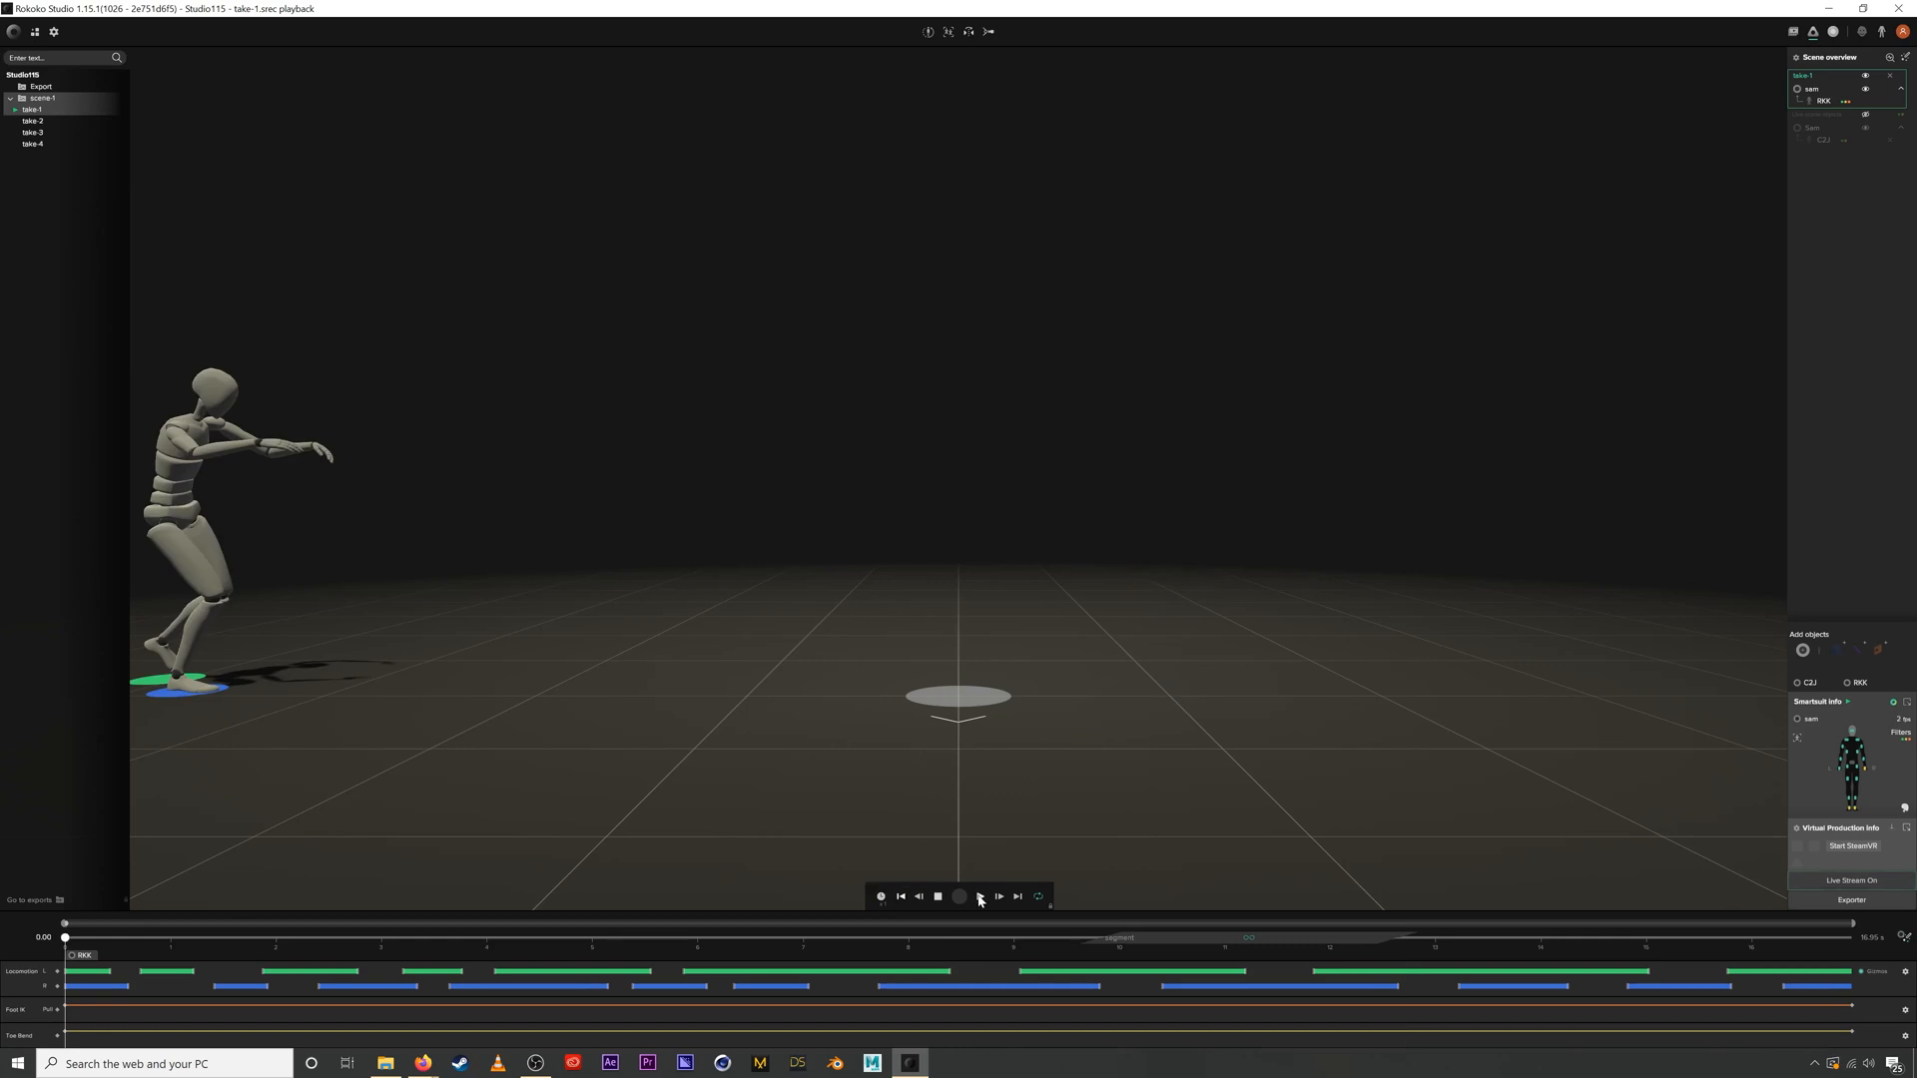
pyautogui.click(978, 897)
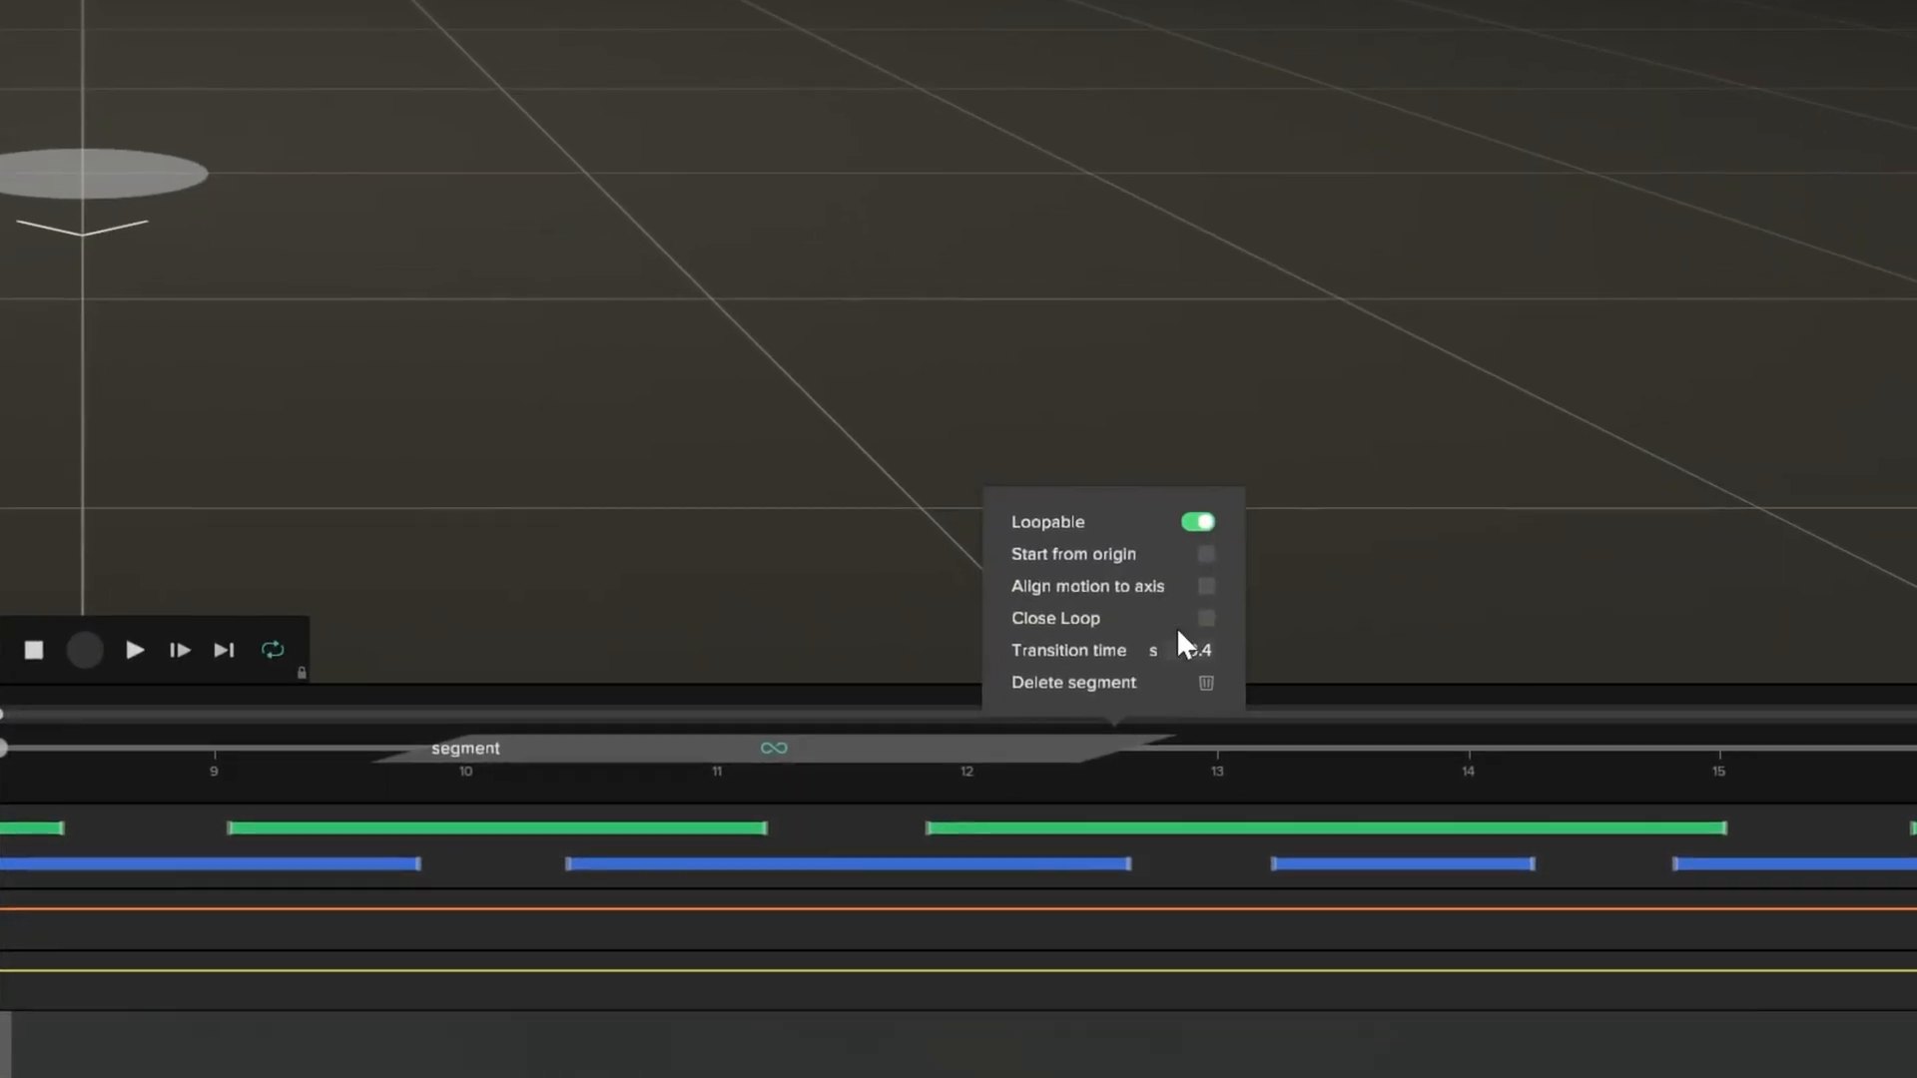
# Step: Adjust the walk segment's Close Loop/Transition time settings and return take 1 to its first frame
pyautogui.click(1205, 617)
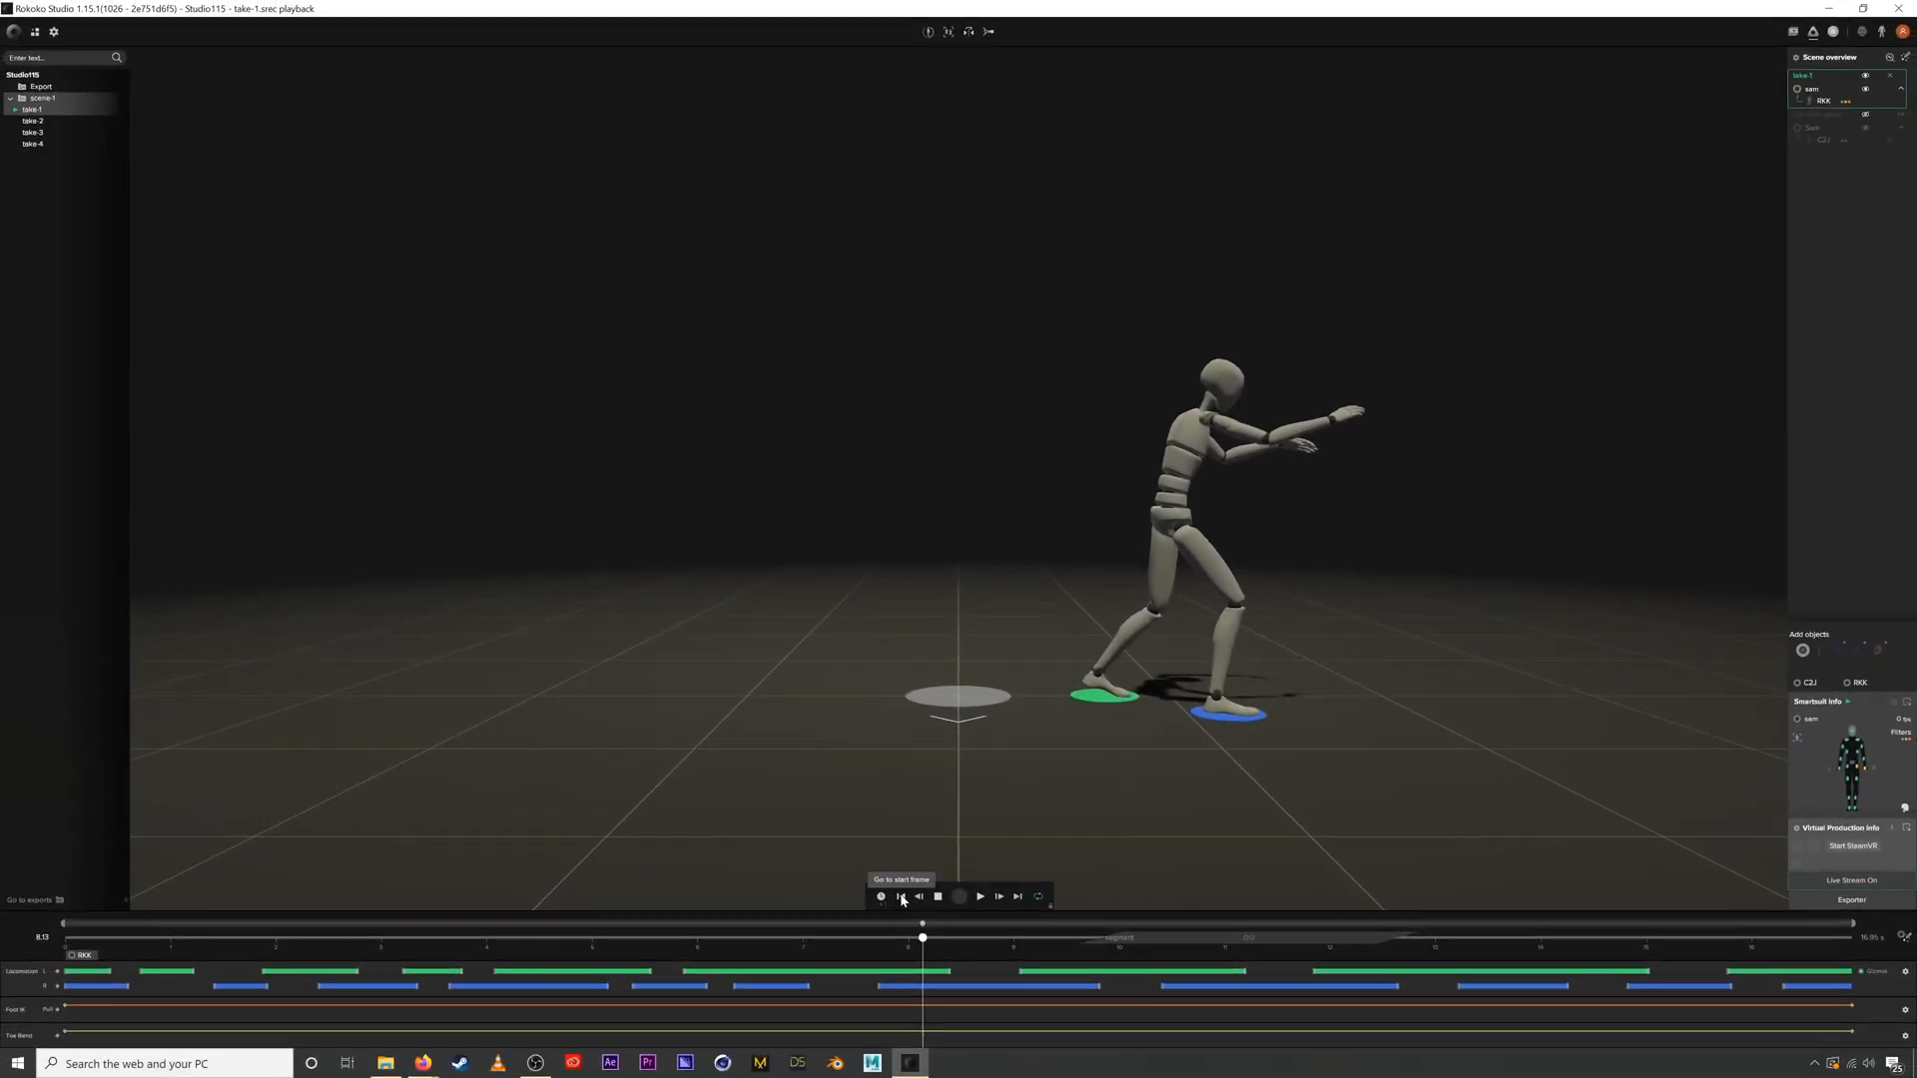
pyautogui.click(979, 897)
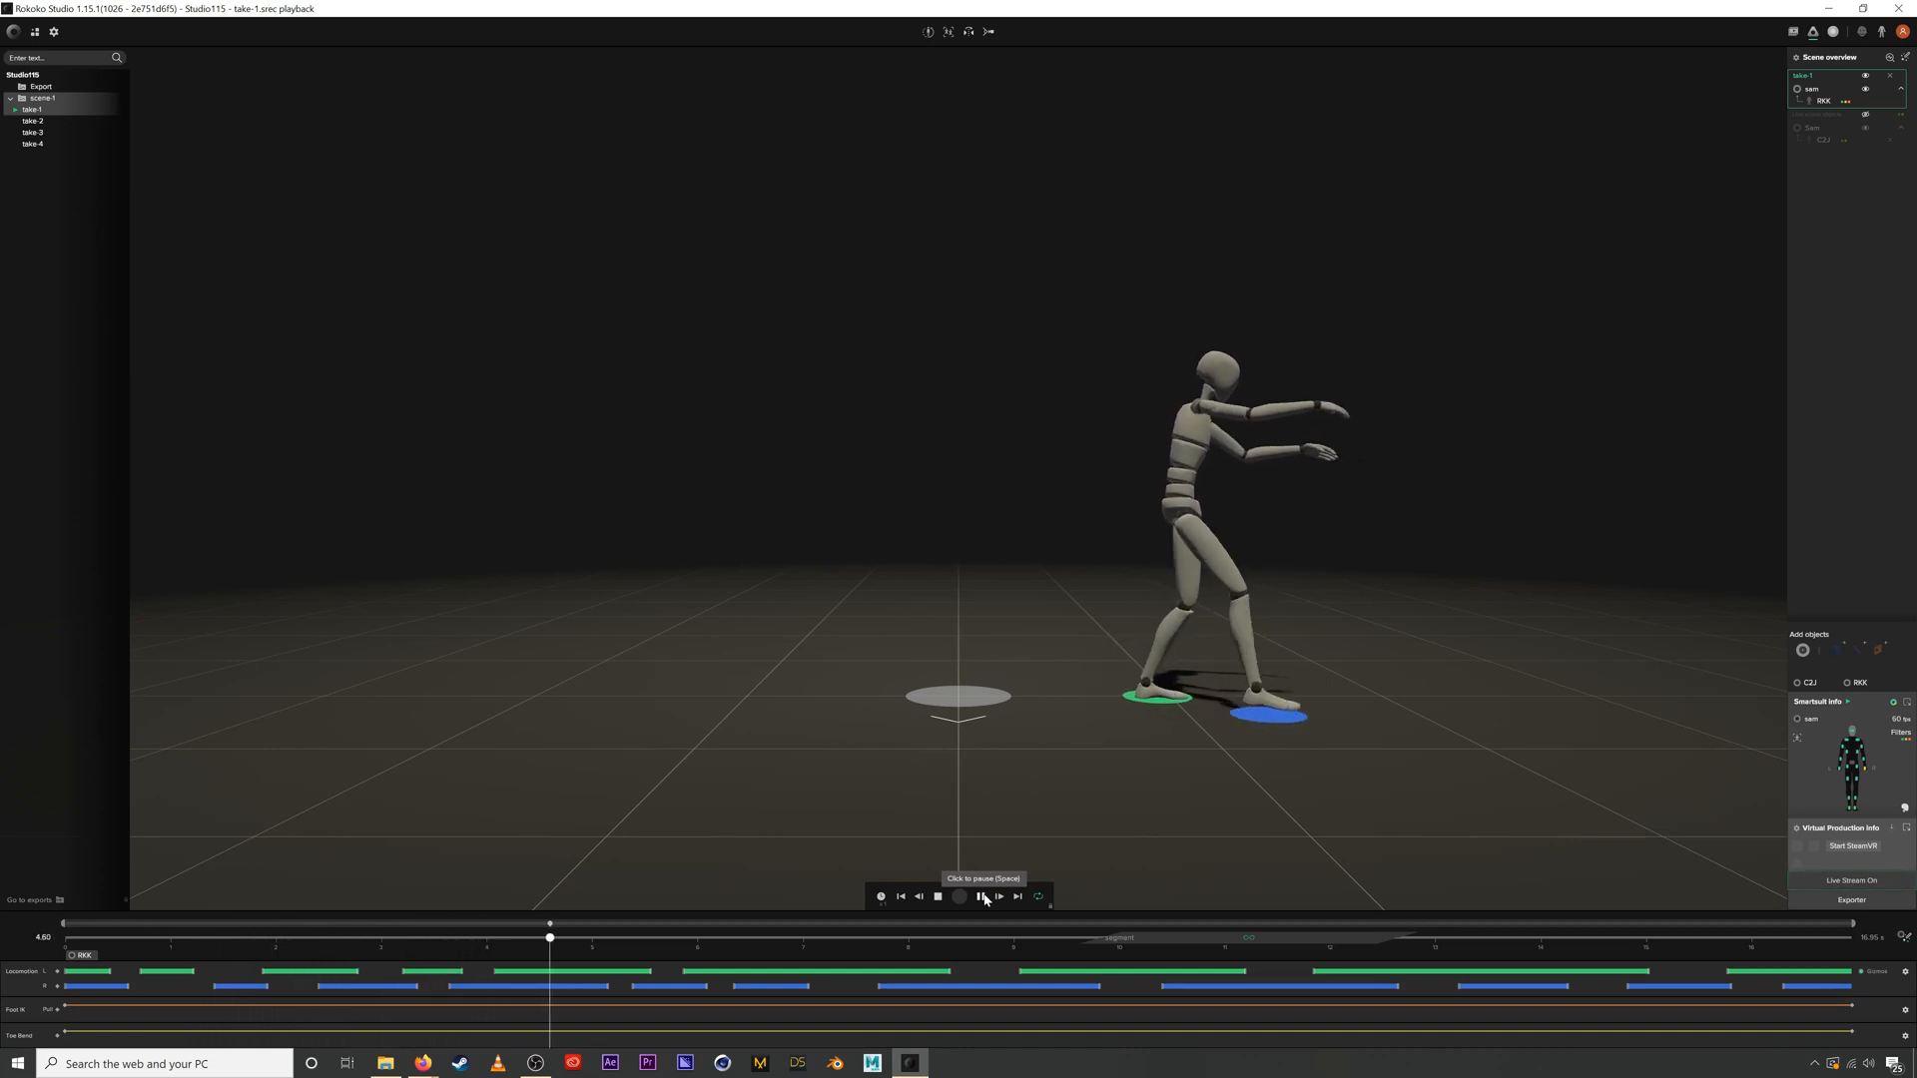
pyautogui.click(936, 897)
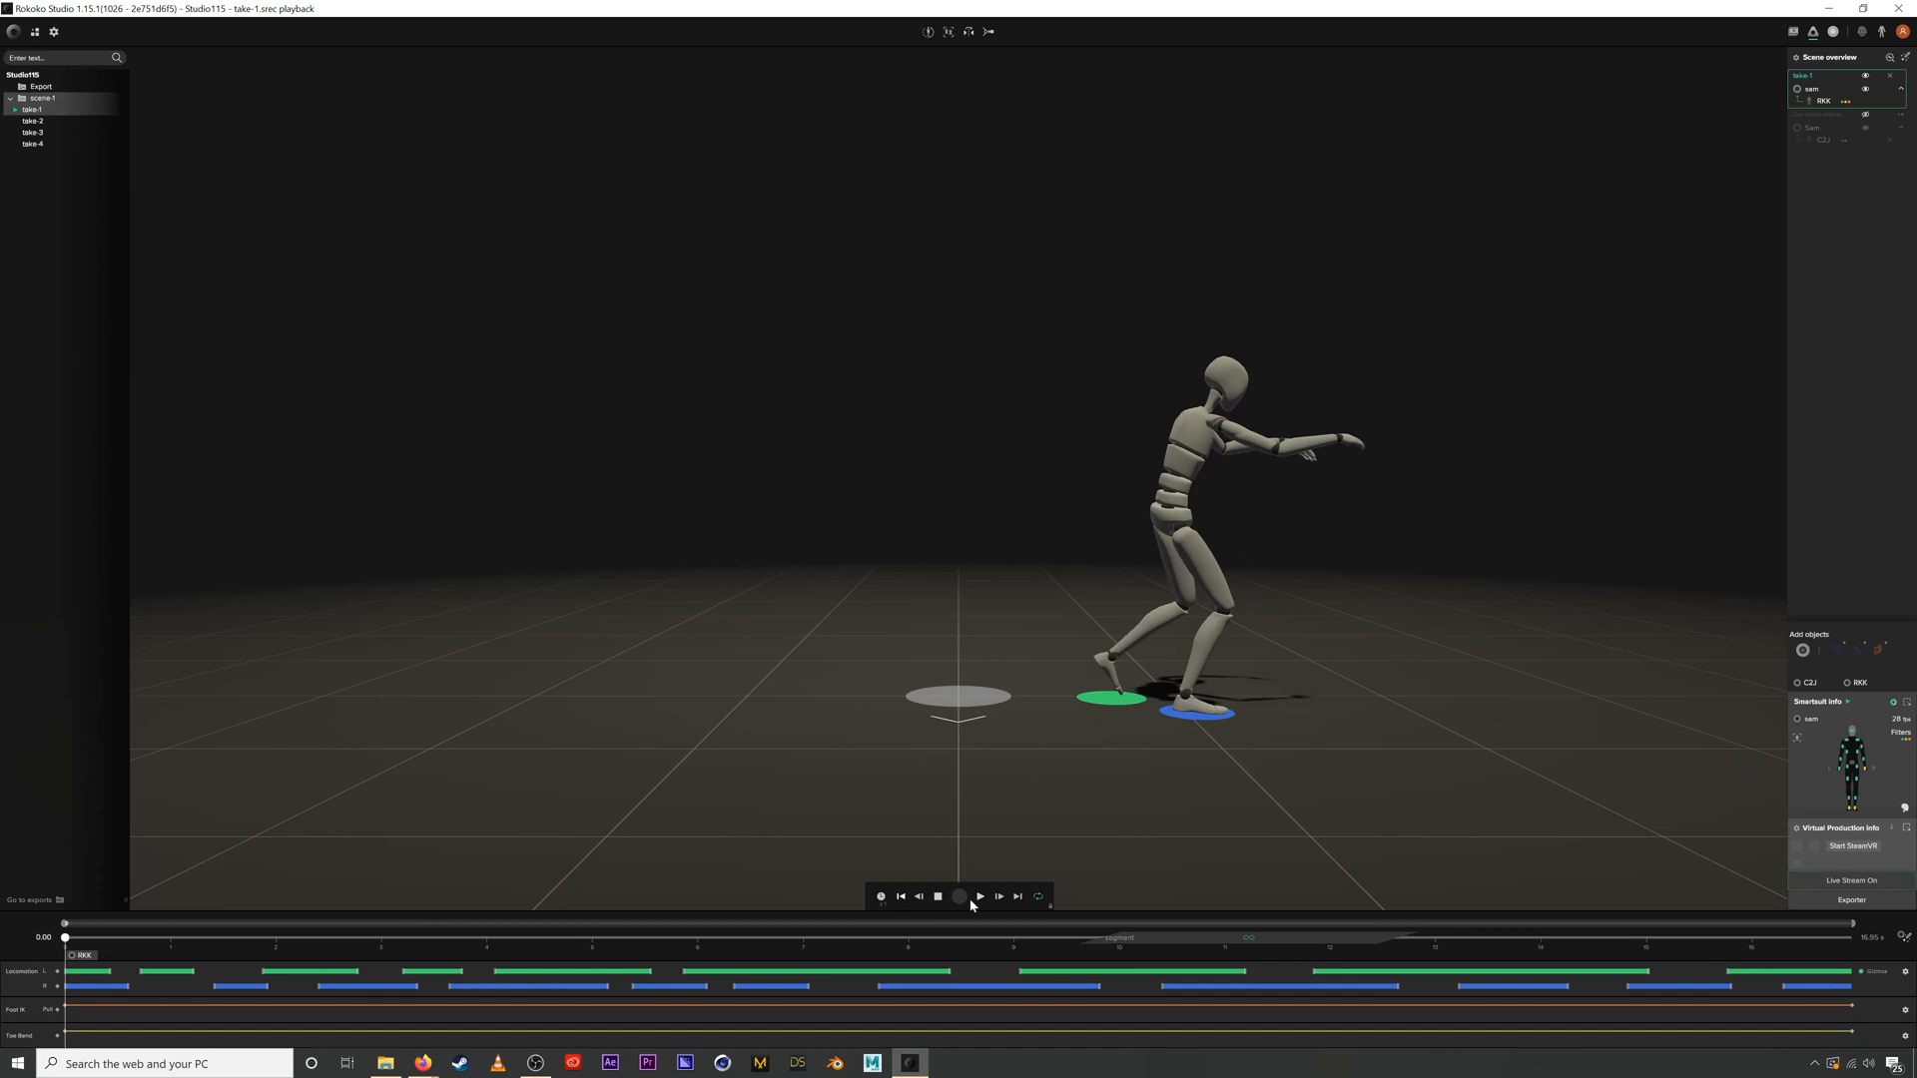
pyautogui.click(979, 897)
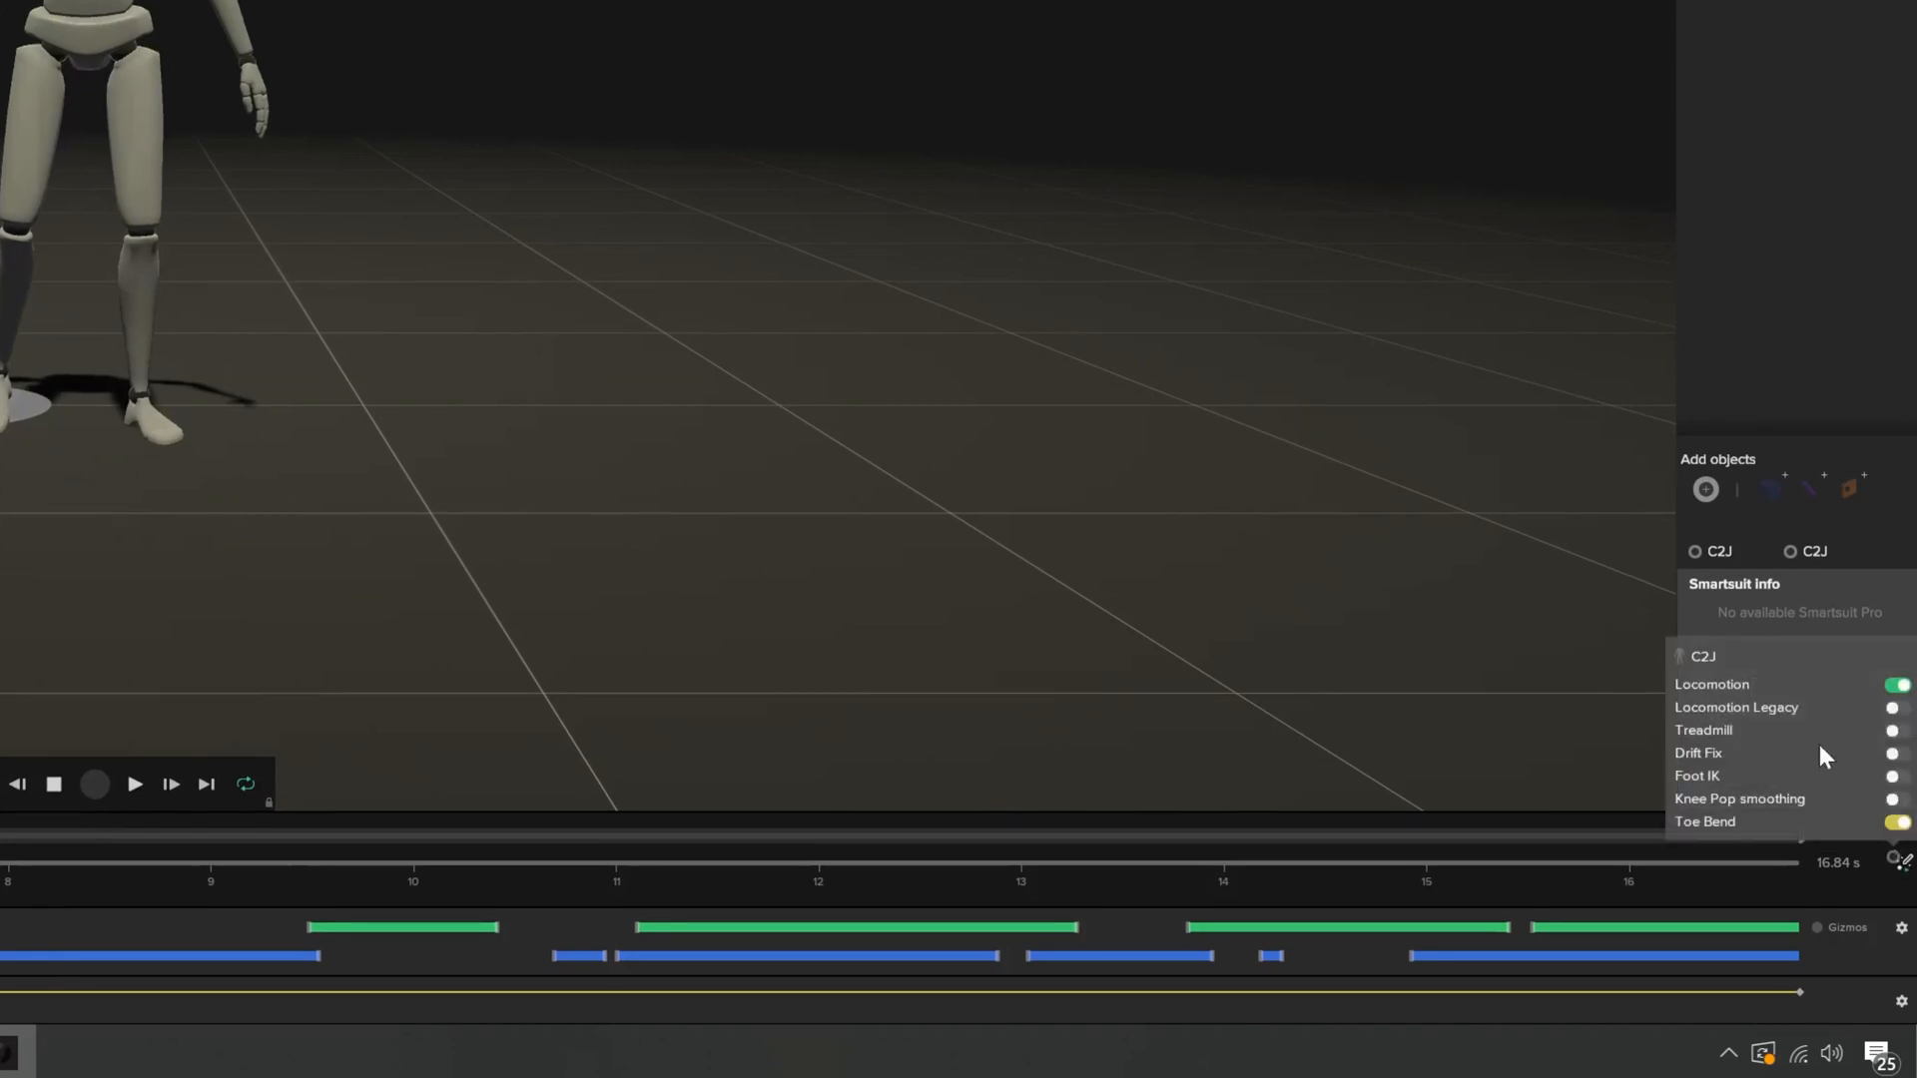
pyautogui.moveTo(1712, 740)
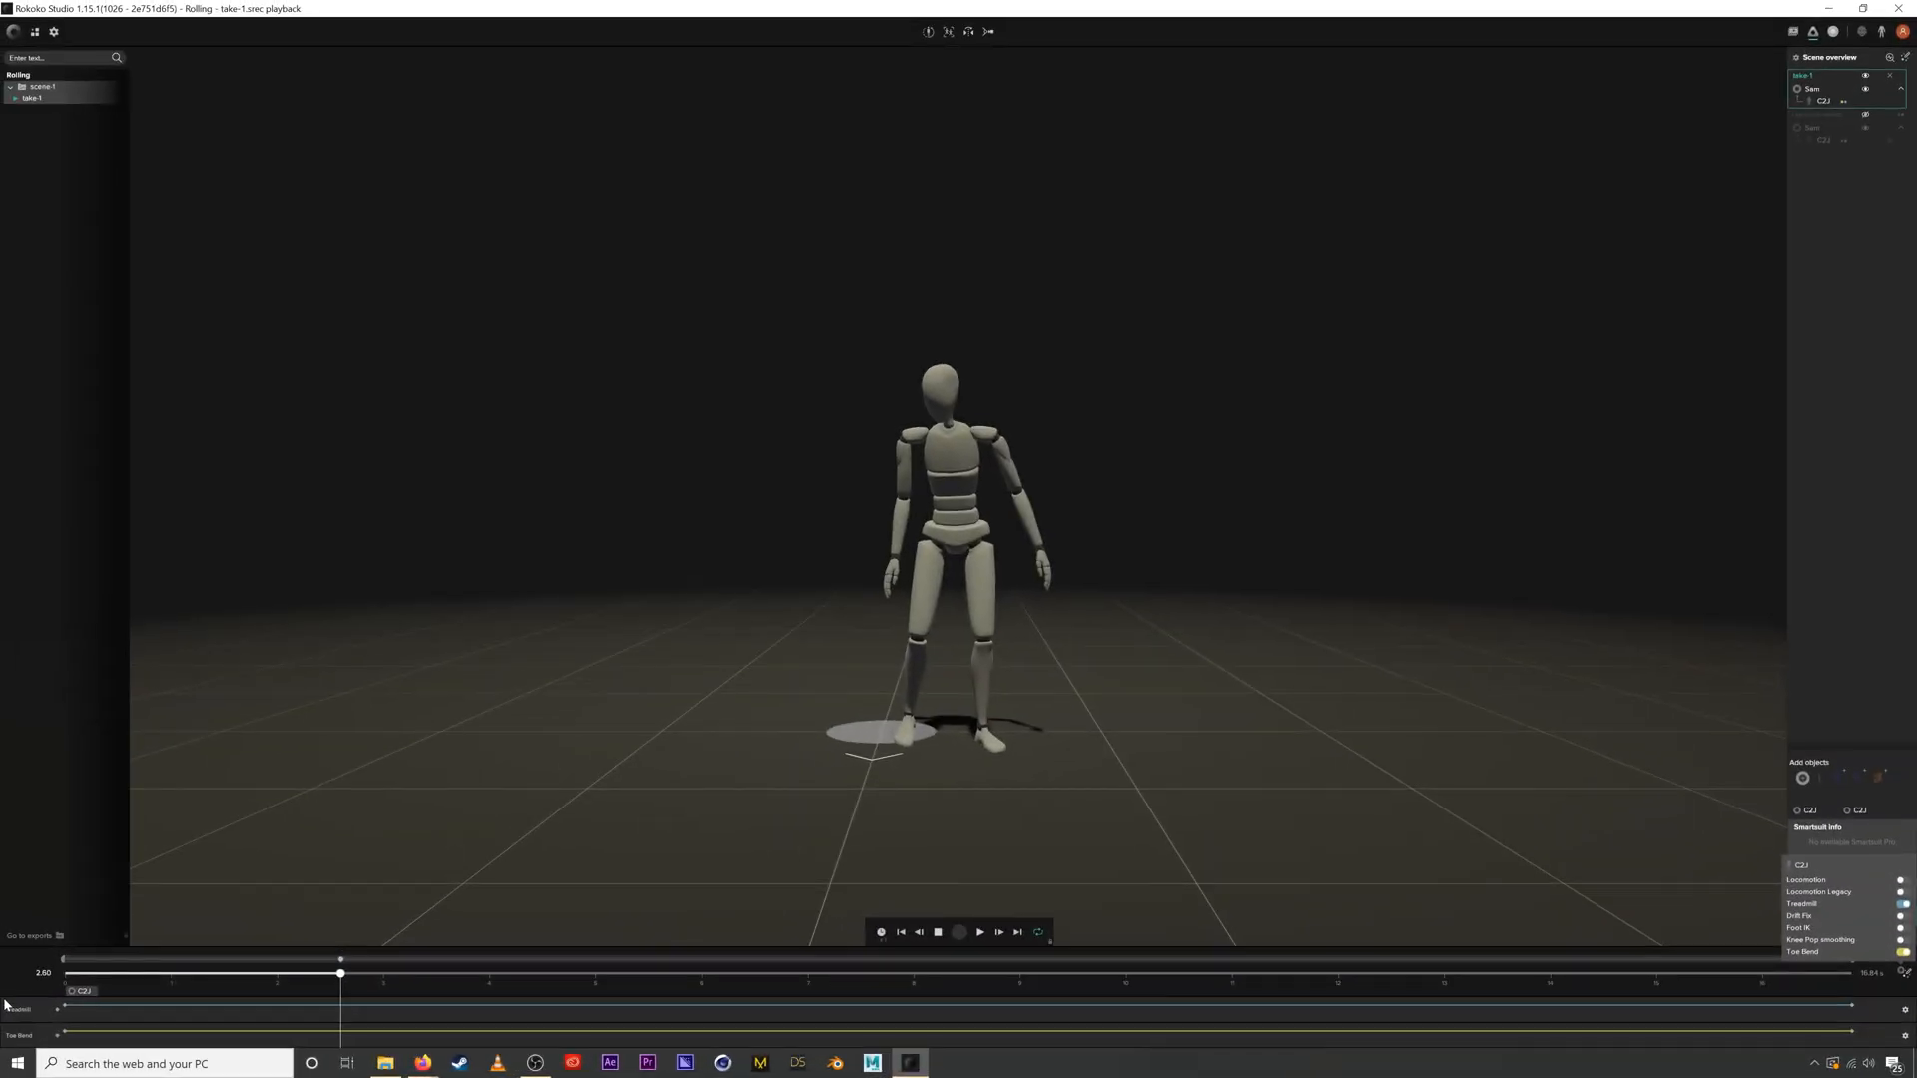
pyautogui.moveTo(948, 1002)
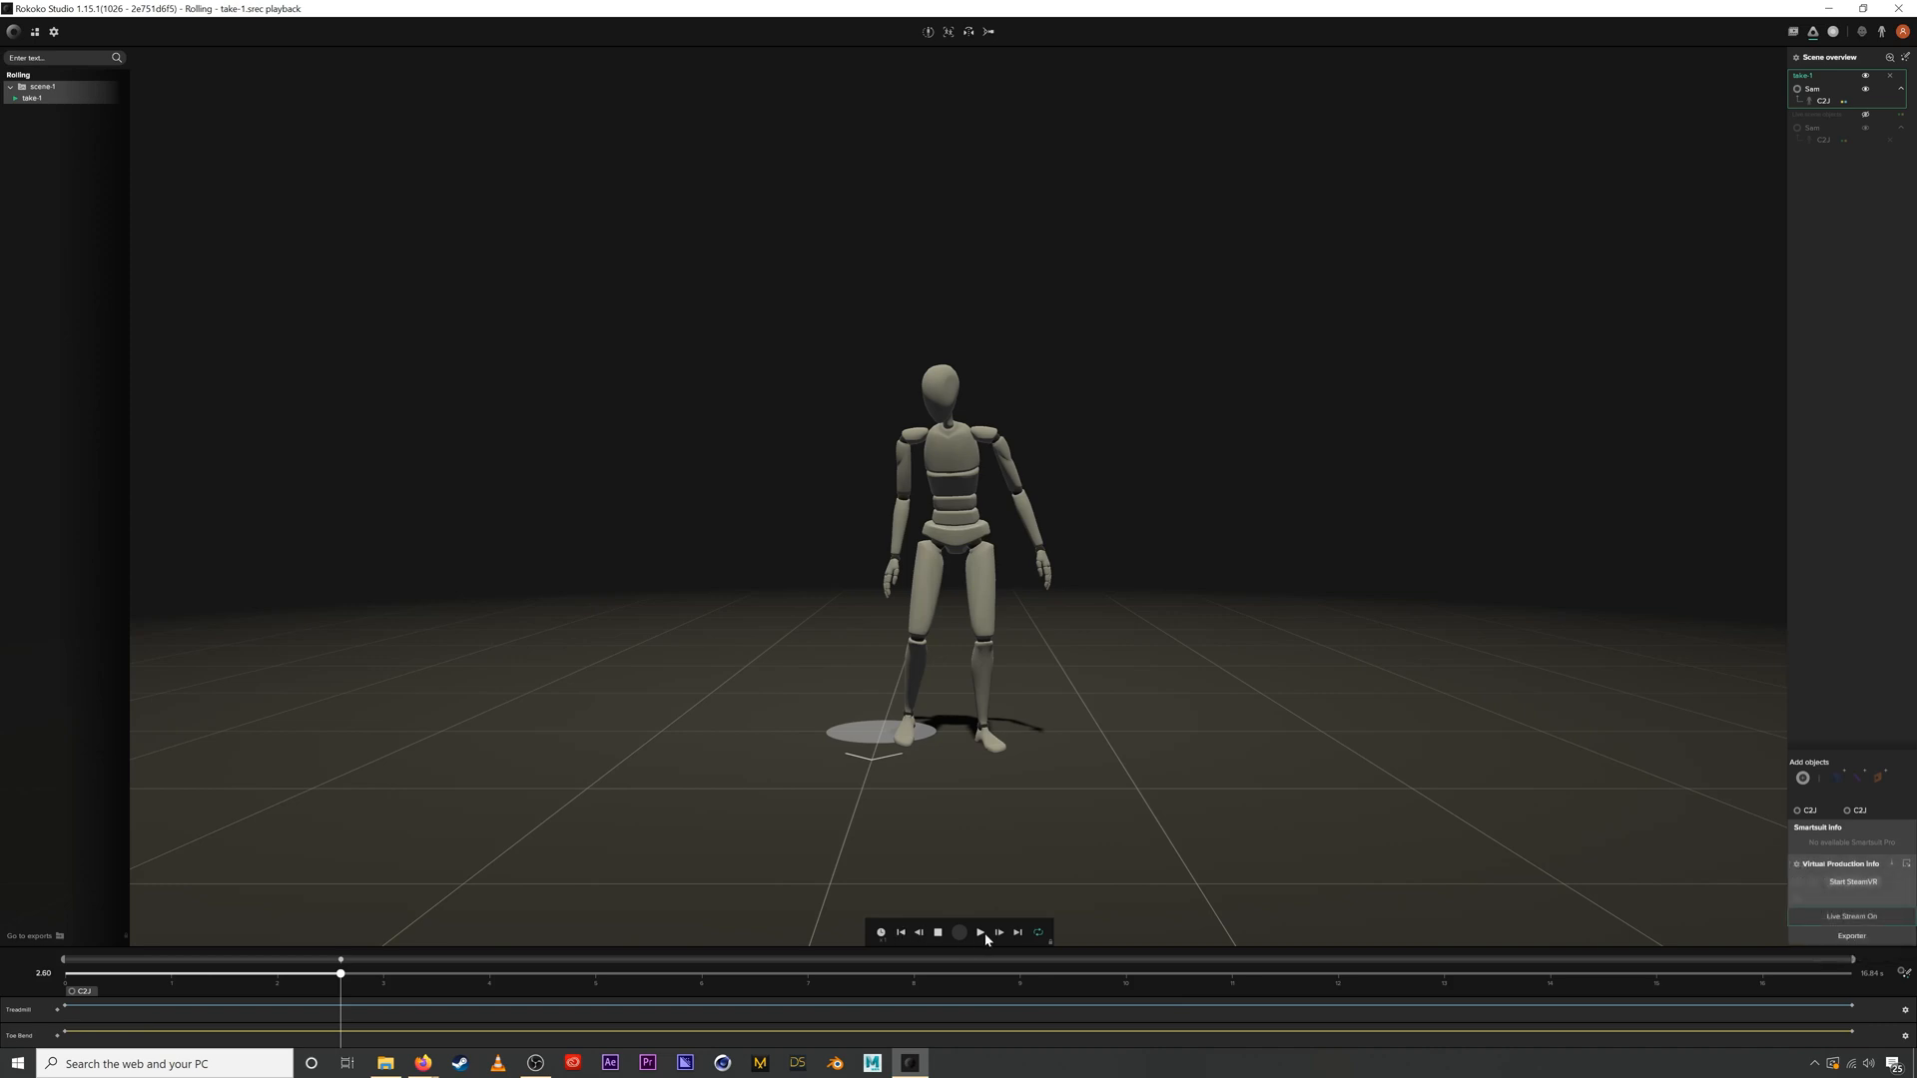
# Step: Start playback of the Rolling project's take 1
pyautogui.click(980, 933)
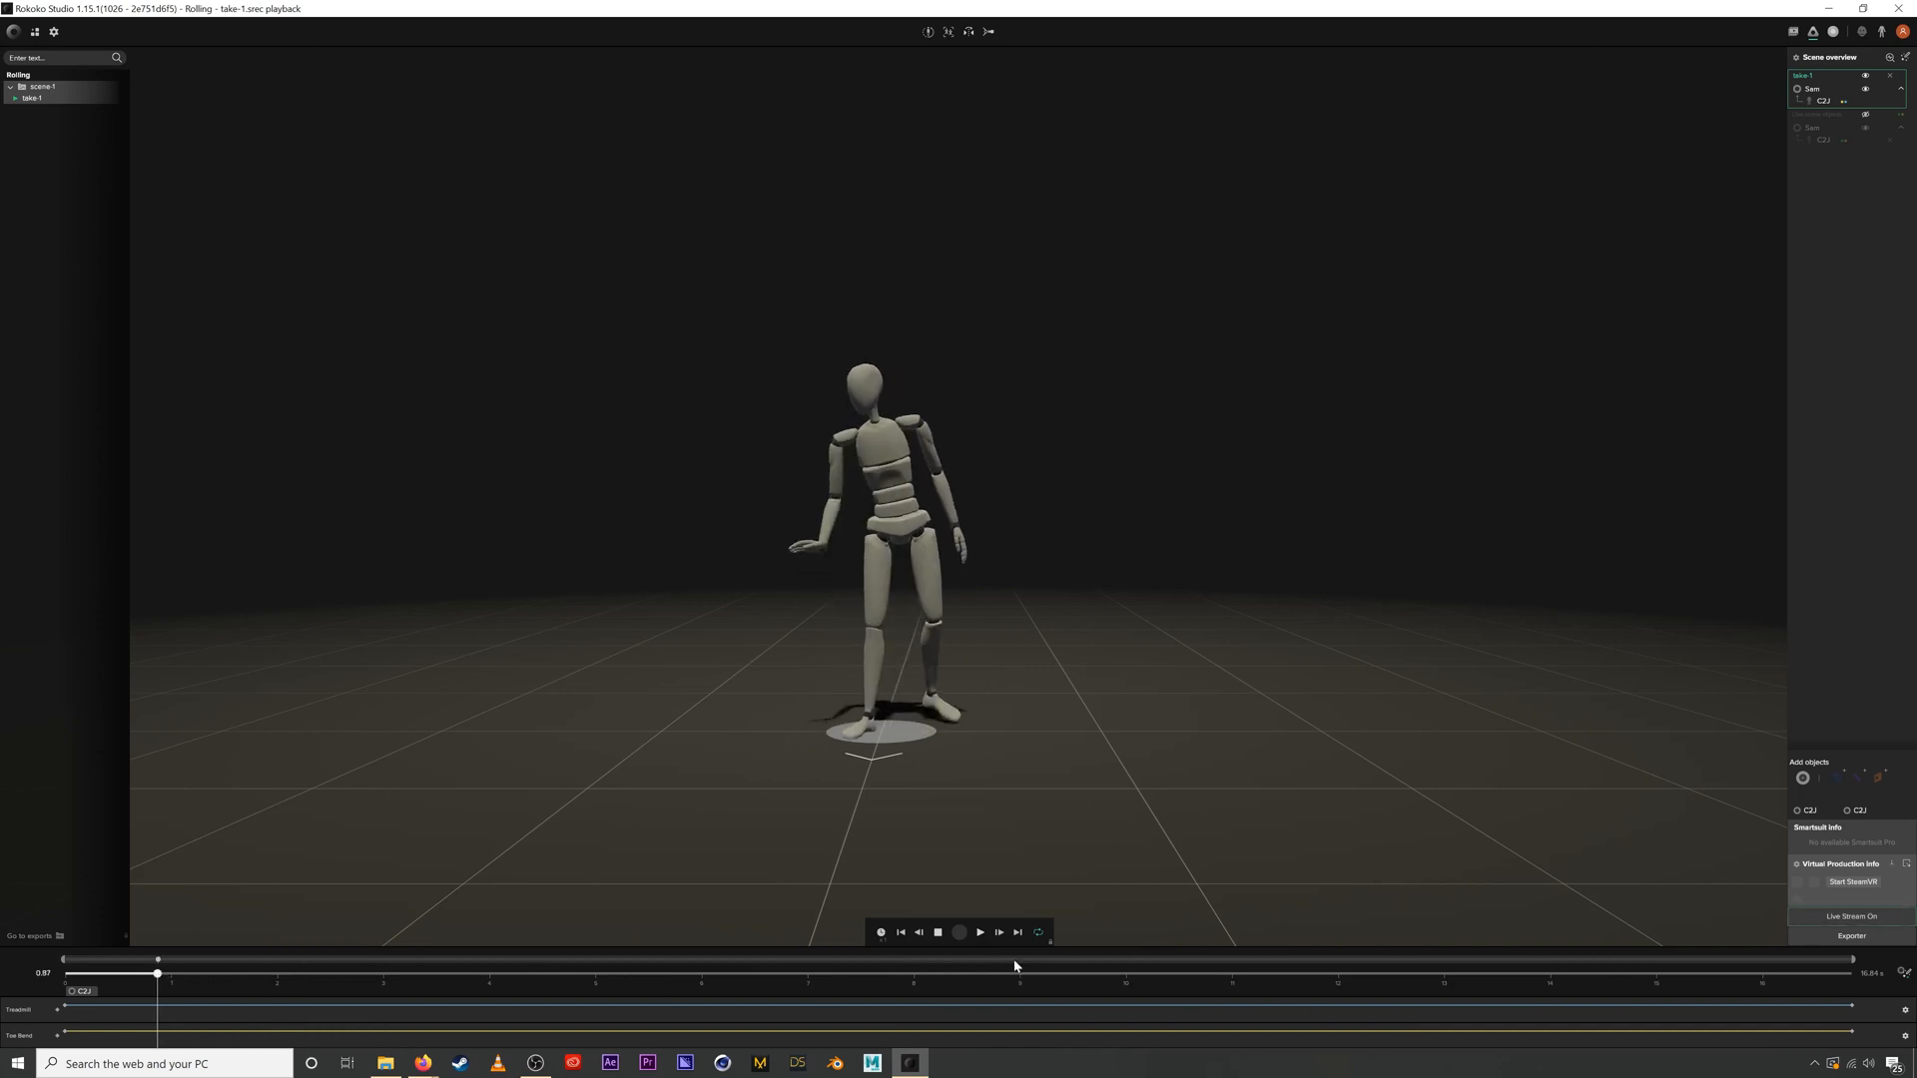
# Step: Turn on Loopable for take 1's marked segment and replay the zombie walk from its start
pyautogui.click(979, 932)
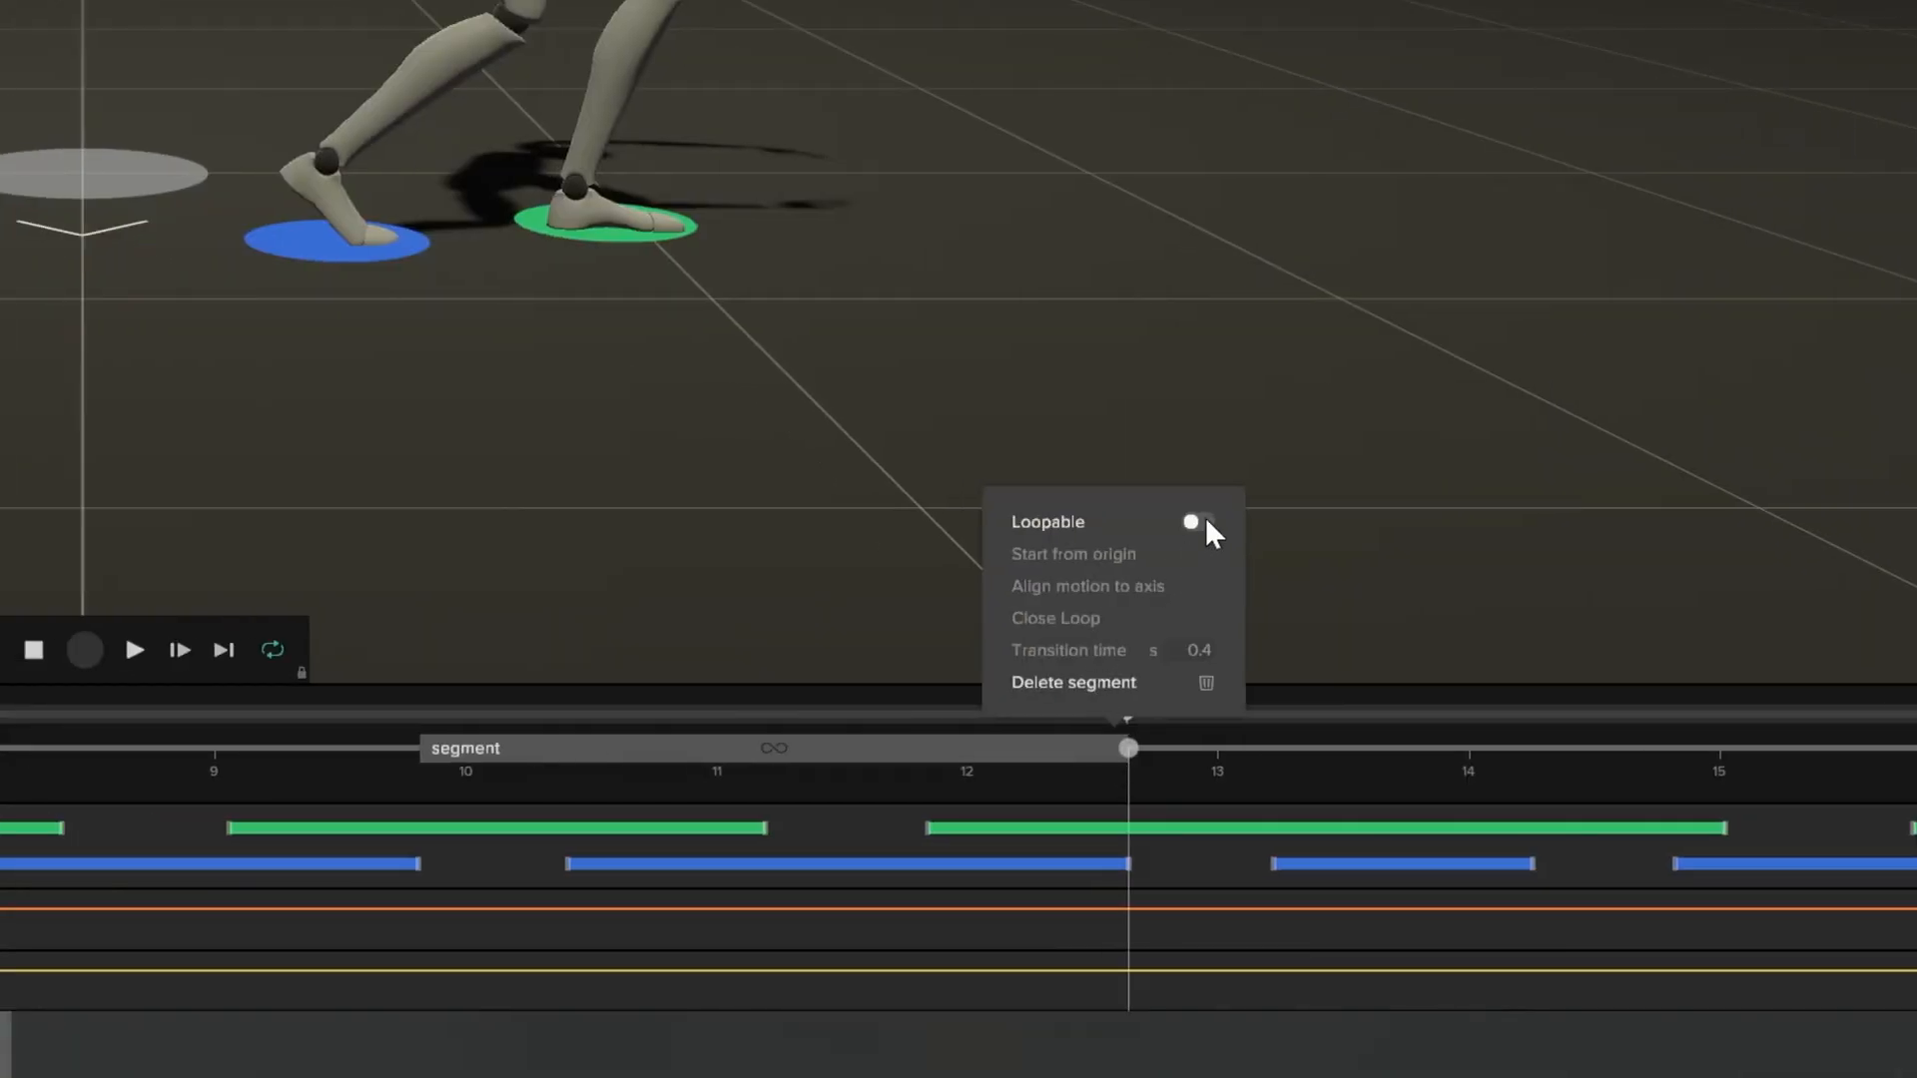
pyautogui.click(1191, 522)
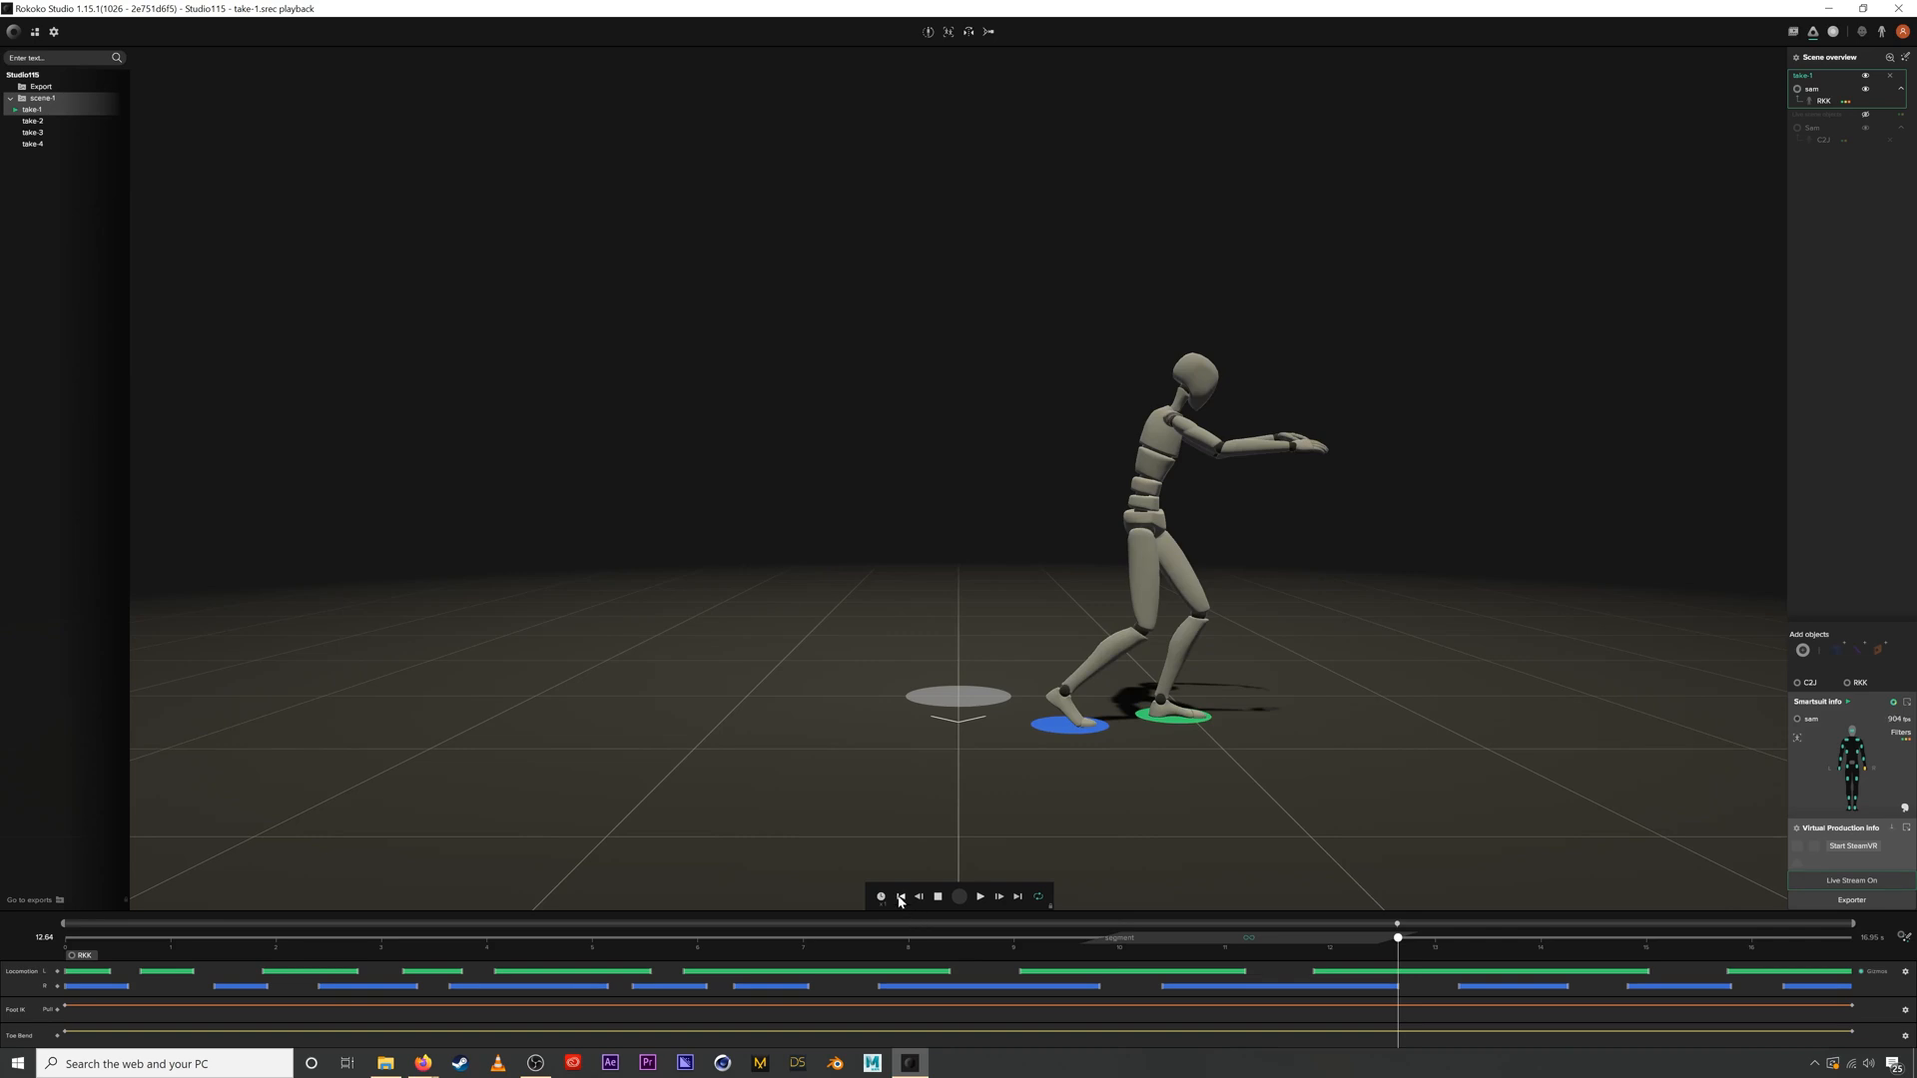
pyautogui.click(980, 897)
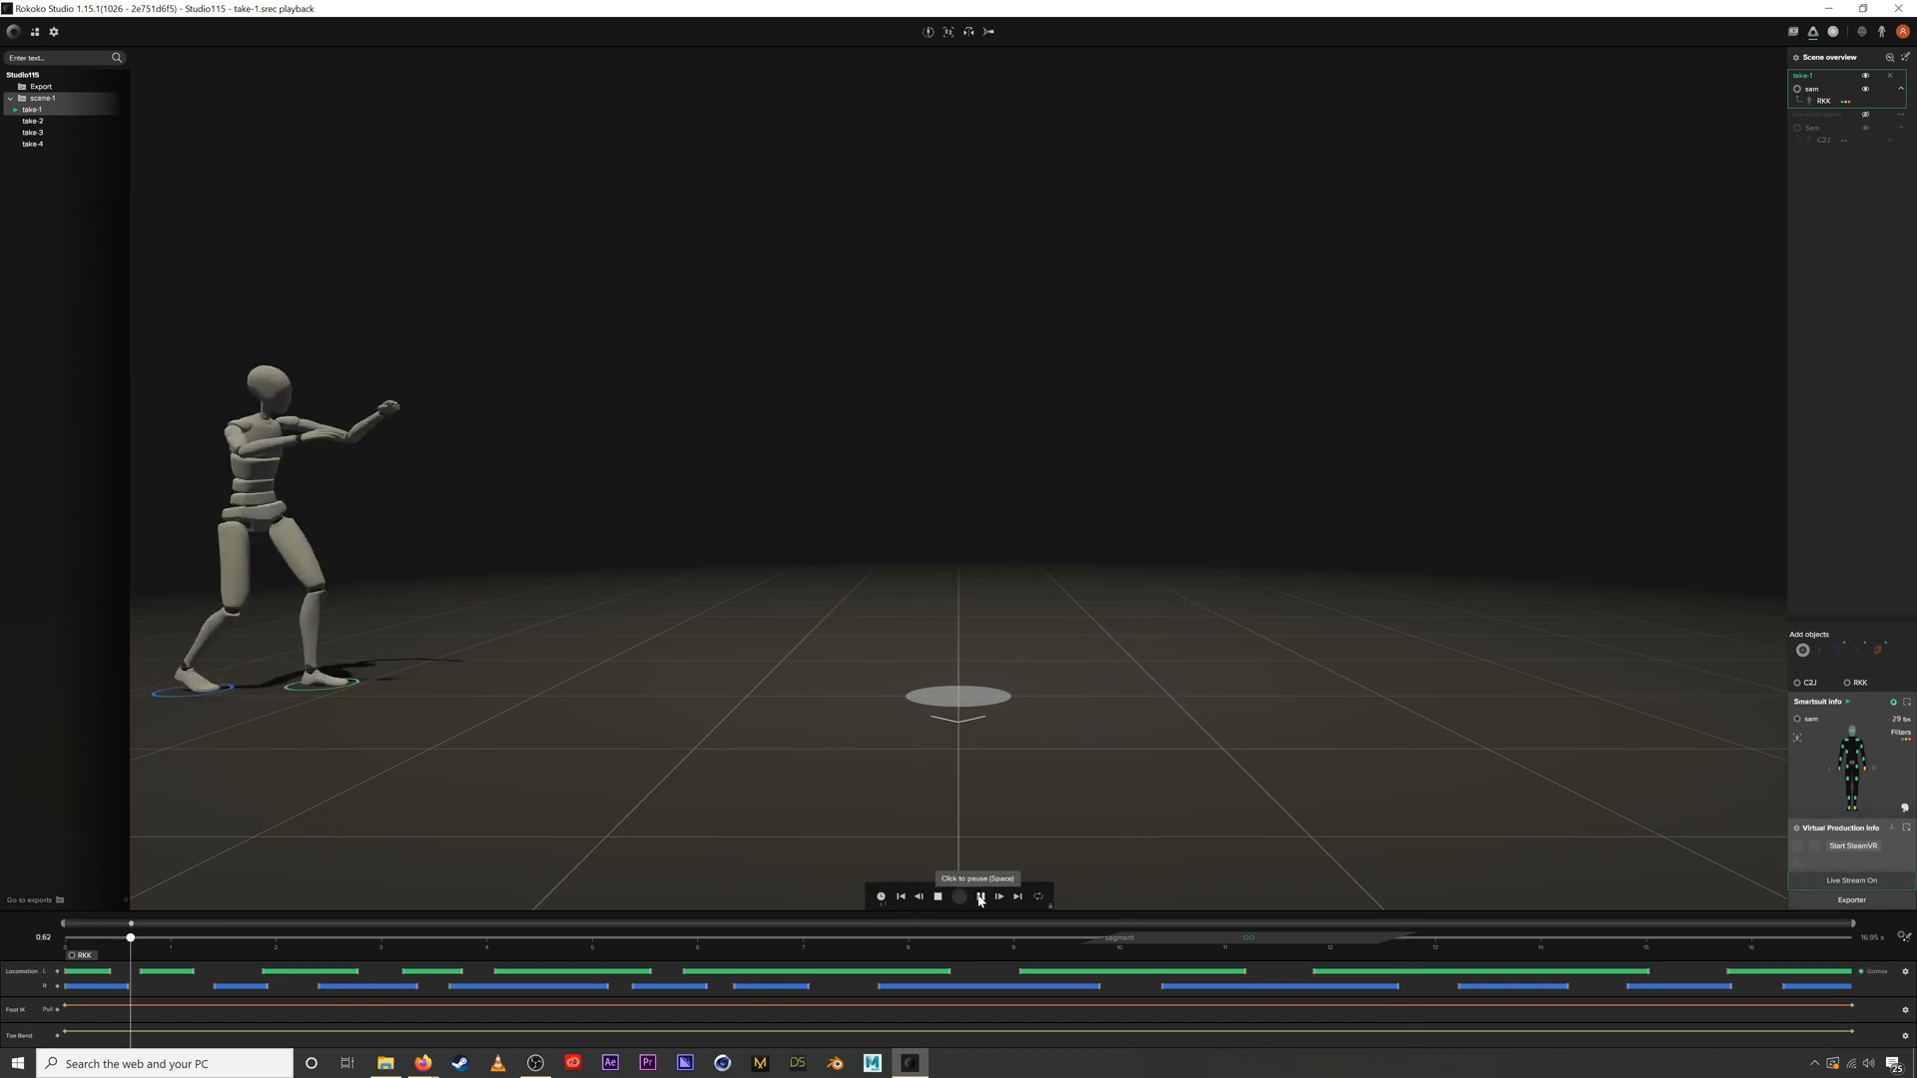
pyautogui.click(979, 897)
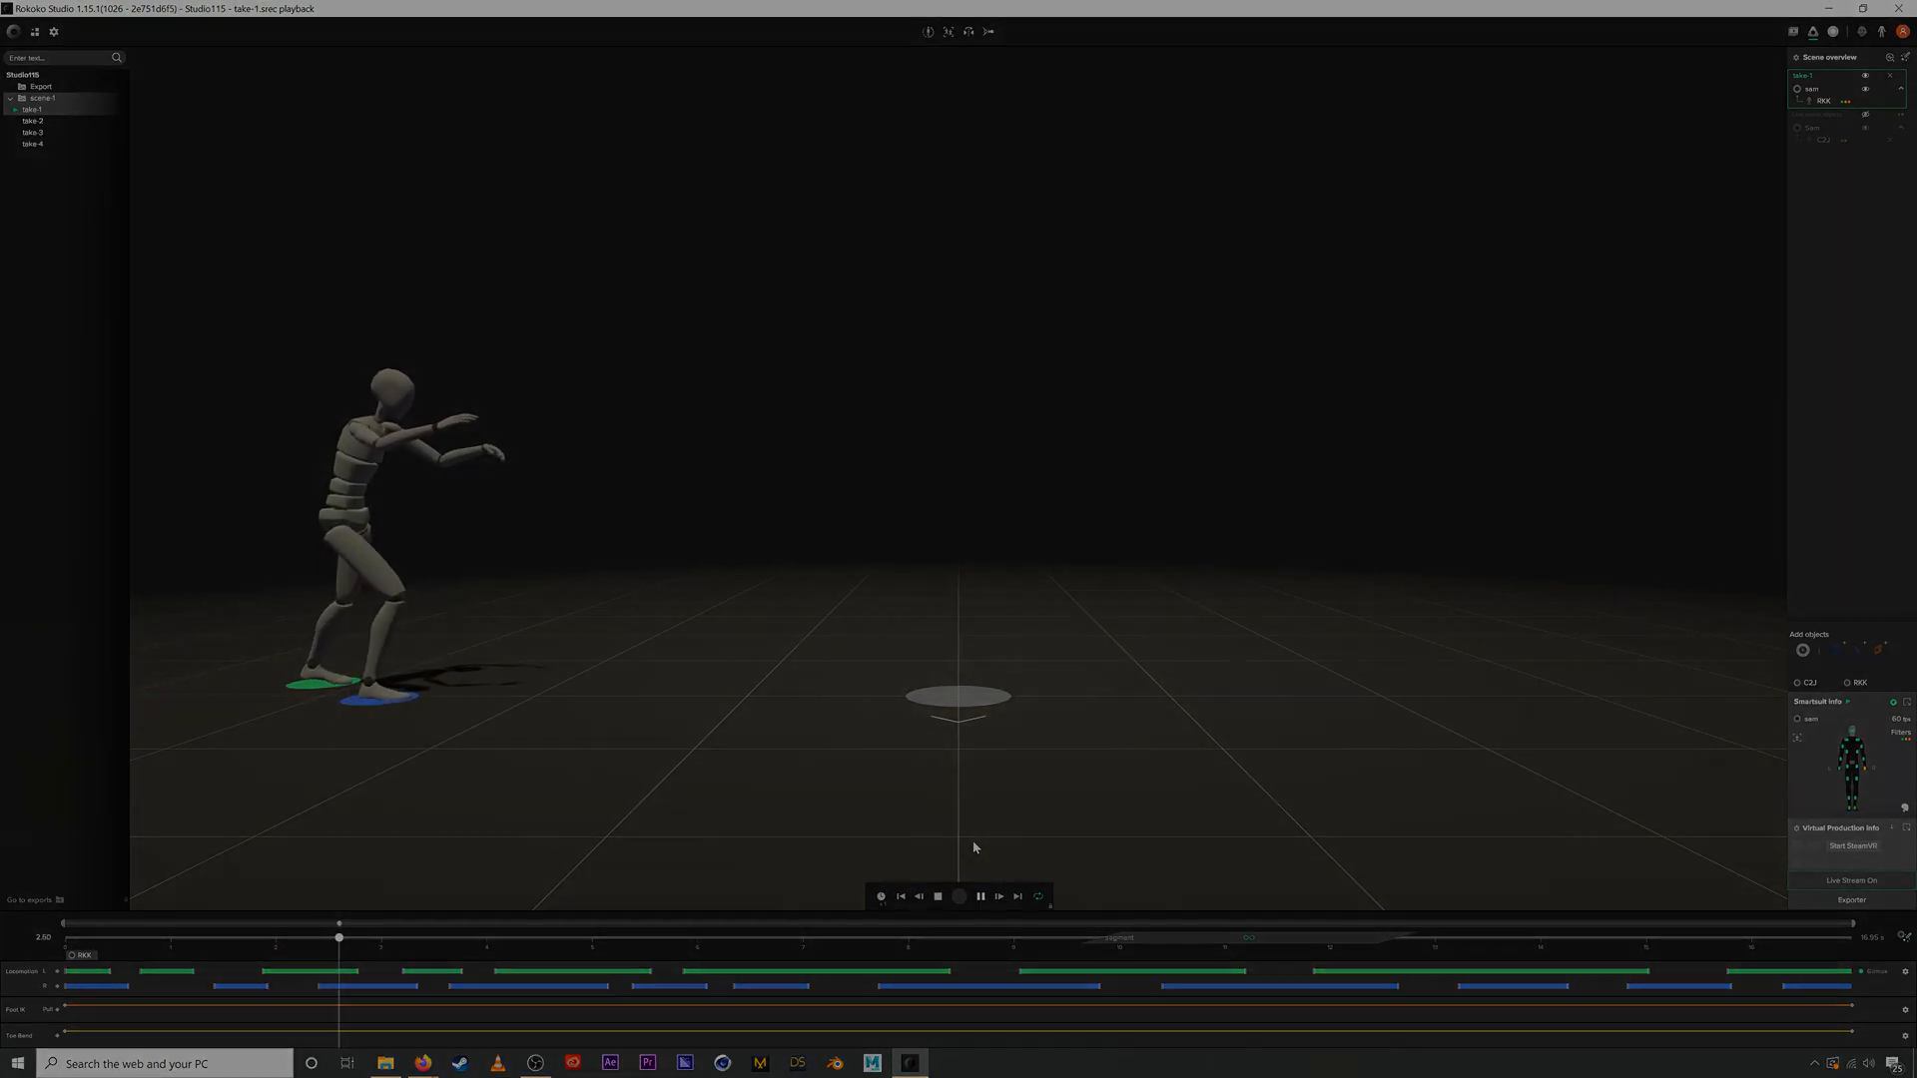